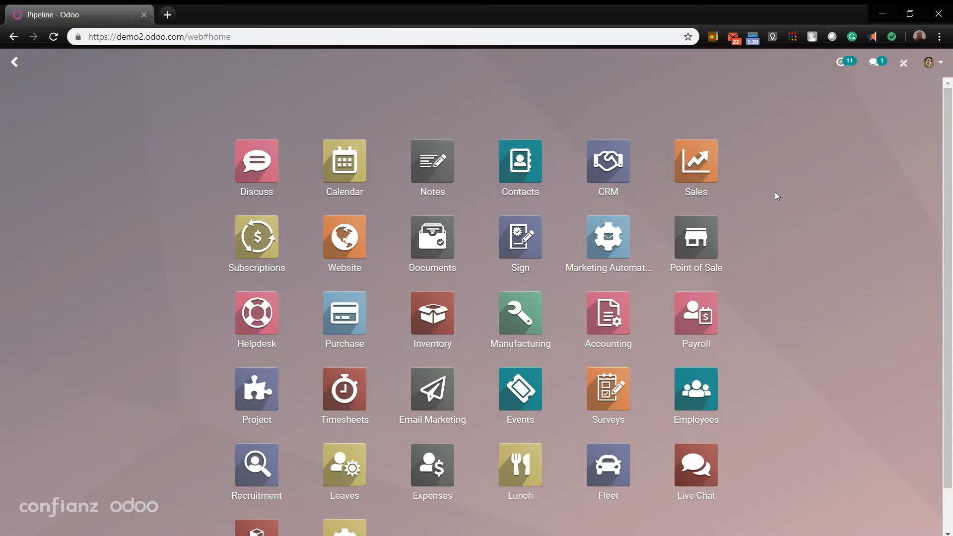
mouse_move(832, 80)
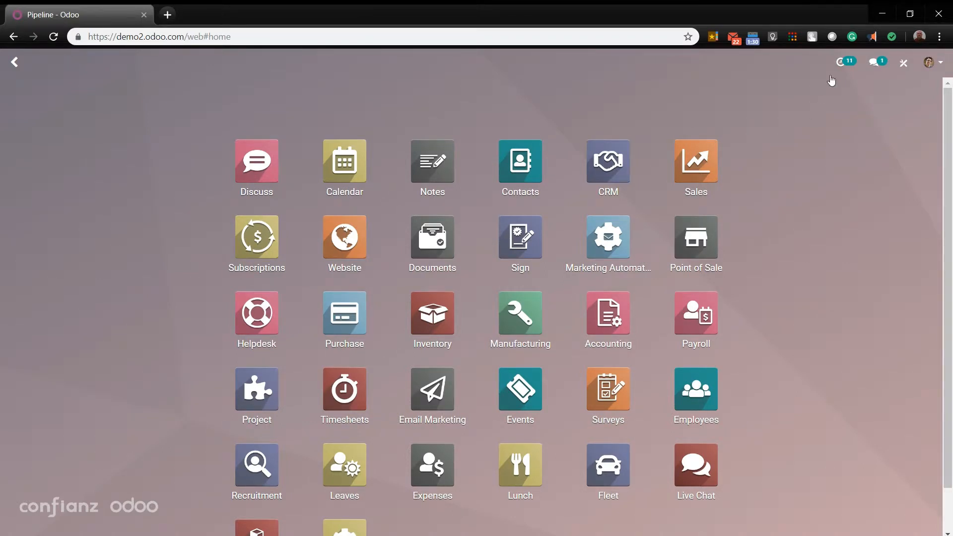
Step: Glance at the planned activities summary and recent messages from the top bar
left_click(841, 61)
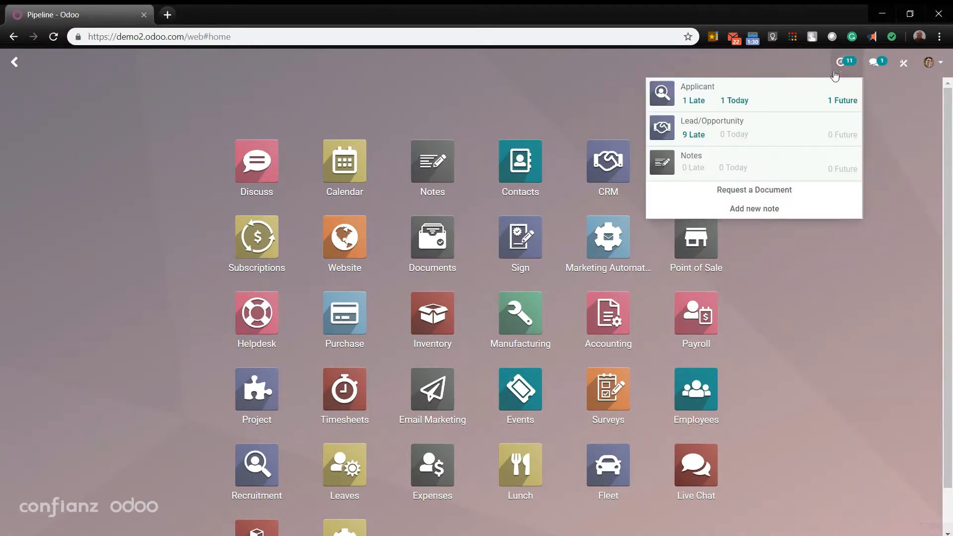
mouse_move(870, 77)
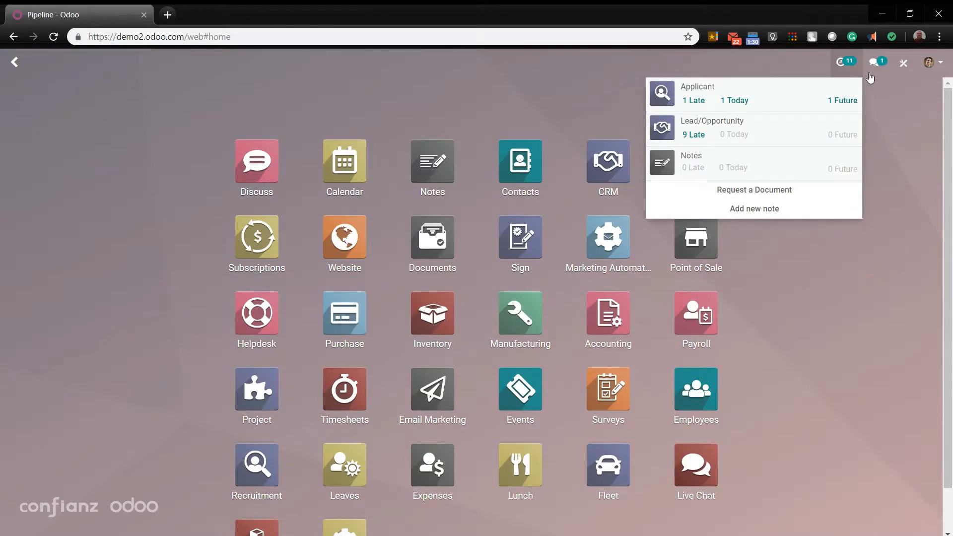
left_click(876, 61)
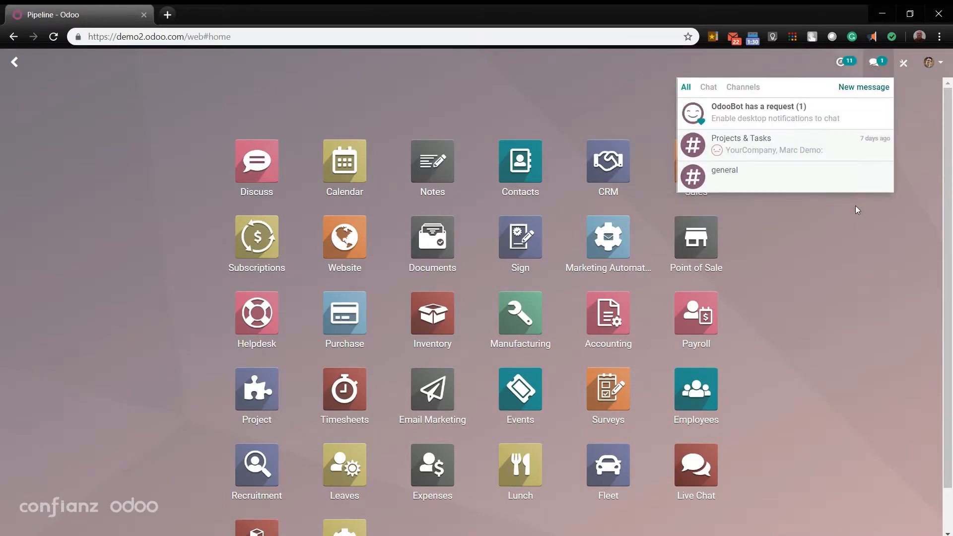
left_click(874, 61)
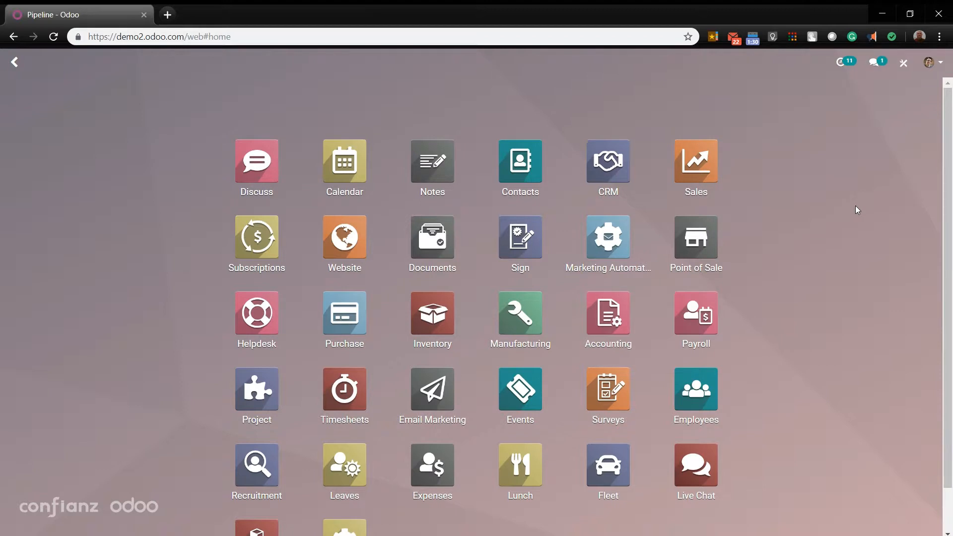
mouse_move(262, 134)
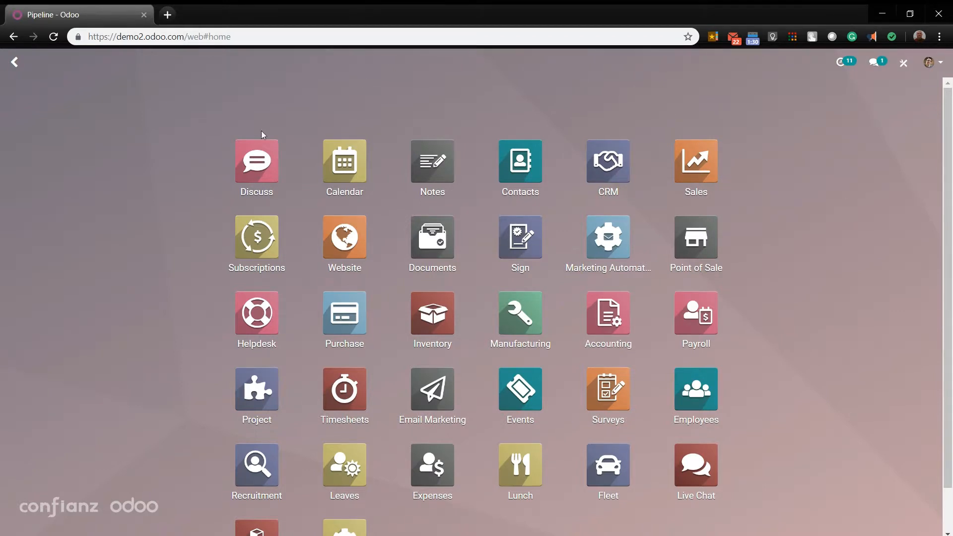
mouse_move(873, 353)
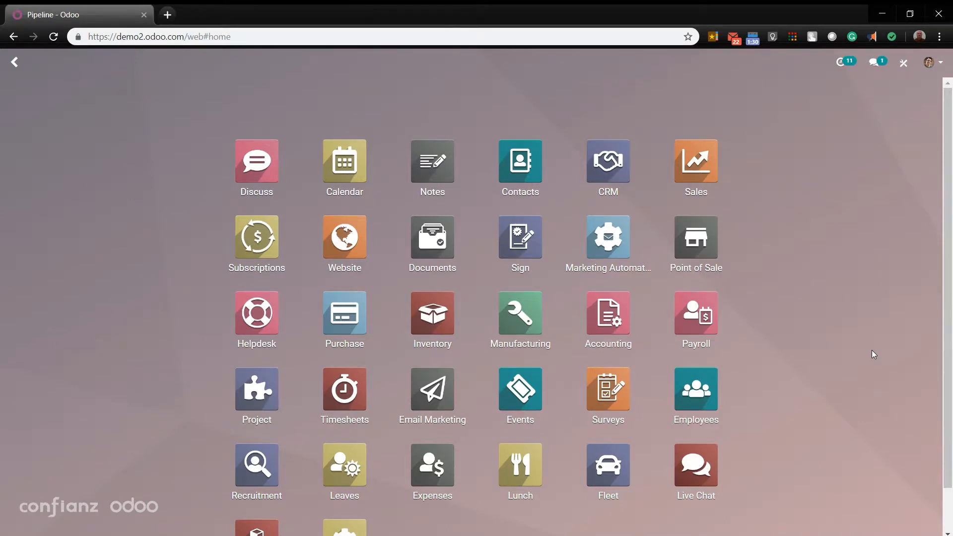
mouse_move(712, 212)
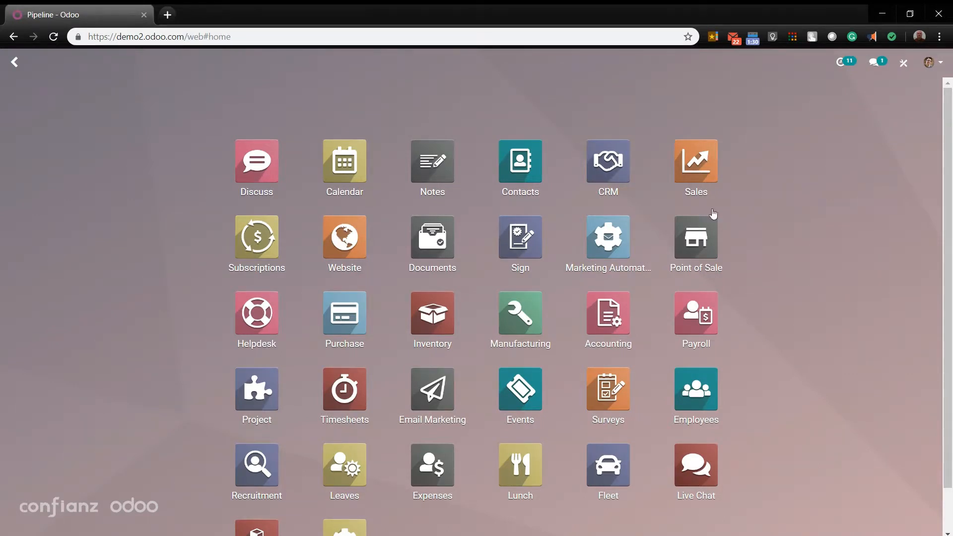
mouse_move(611, 159)
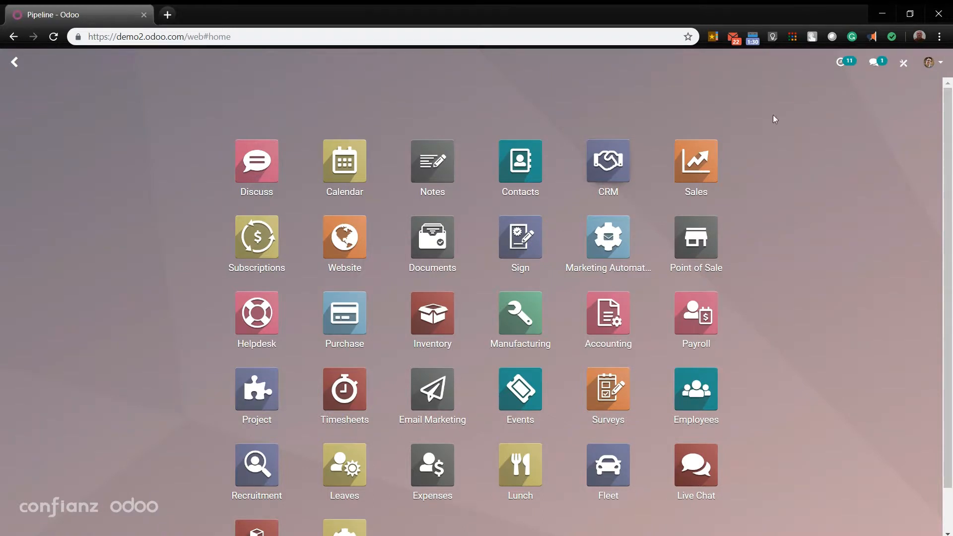
mouse_move(826, 204)
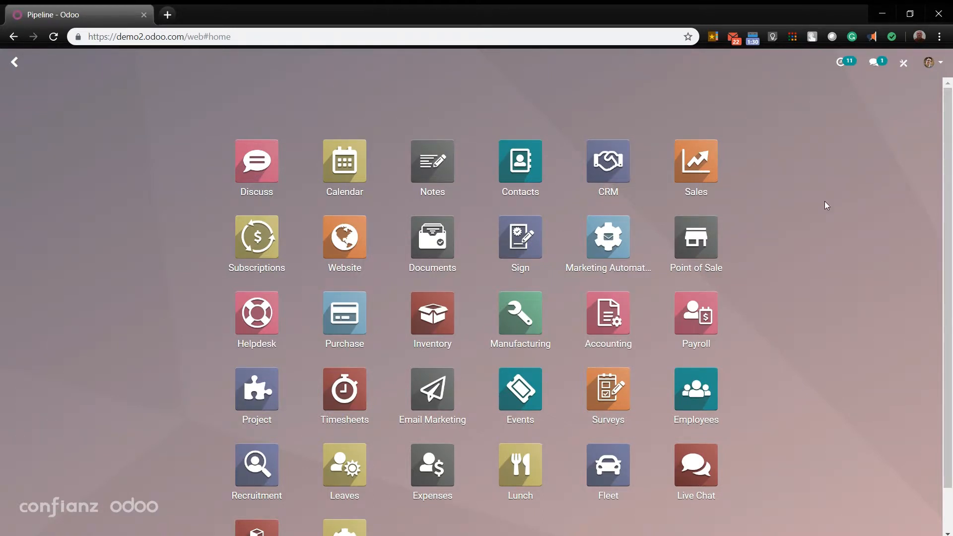
Step: Find the CRM app by searching 'CRM' on the home menu and launch it
type("CRM")
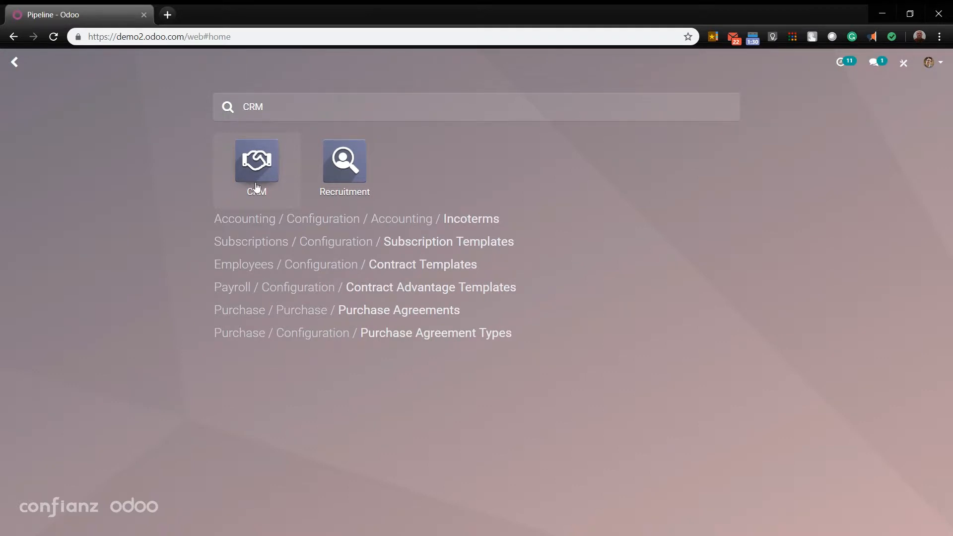
left_click(256, 160)
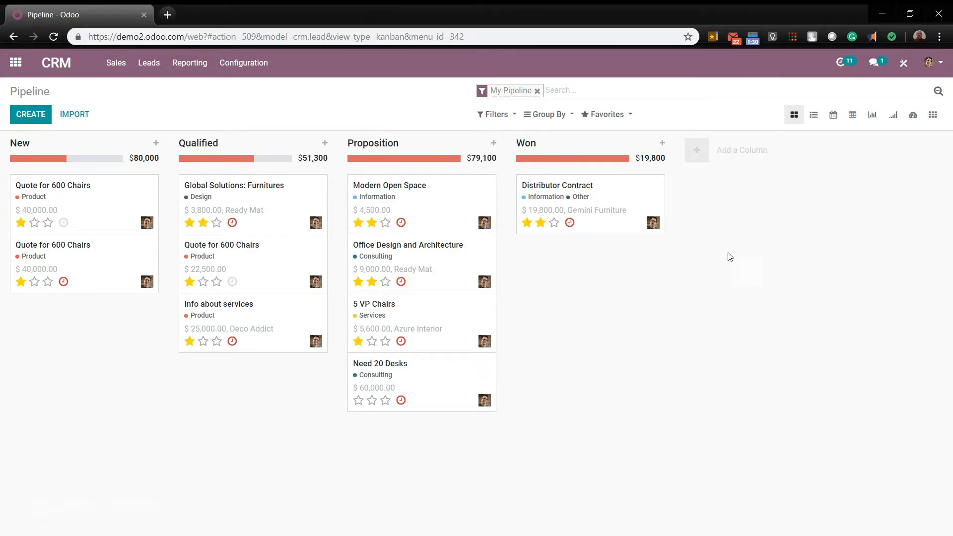
mouse_move(547, 138)
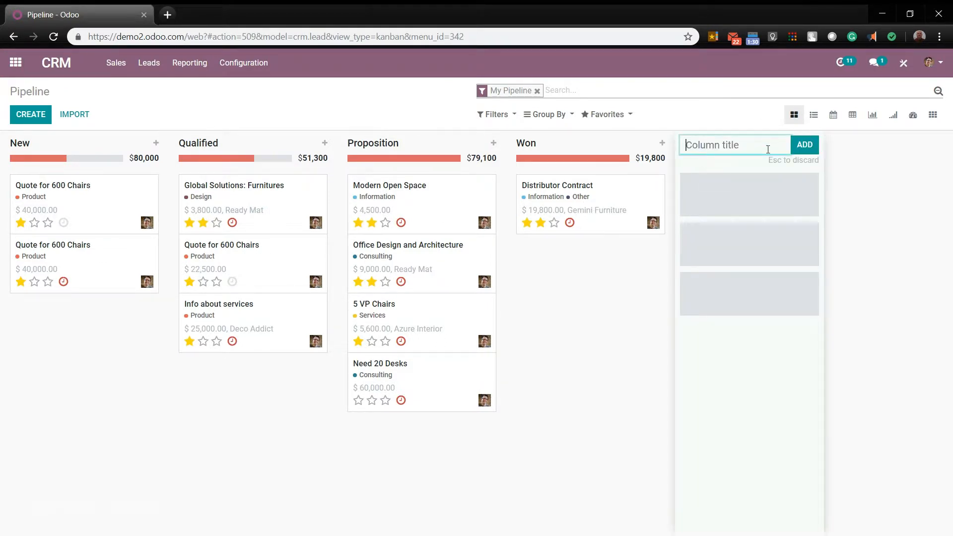
Step: Name the new stage Verify and drag the Quote for 600 Chairs card across stages
type("Verif")
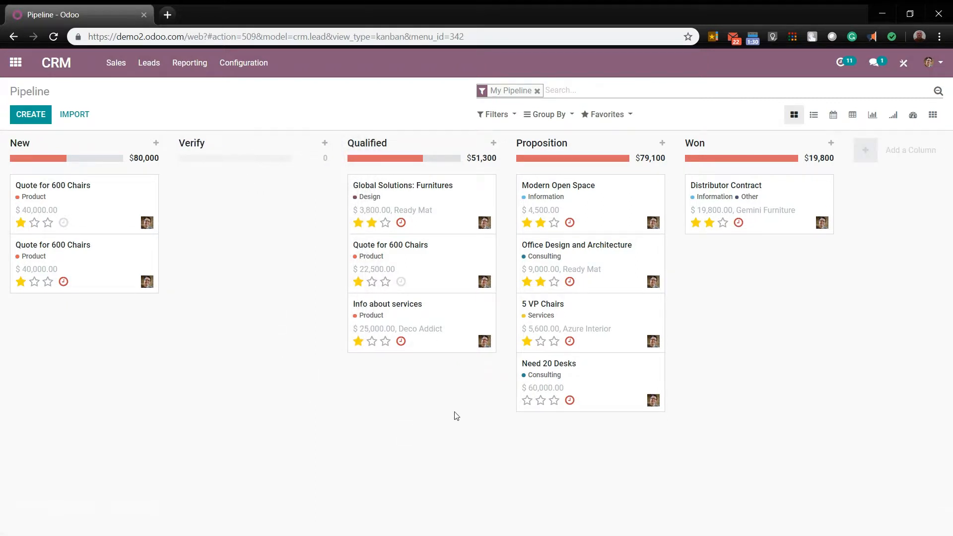
mouse_move(162, 242)
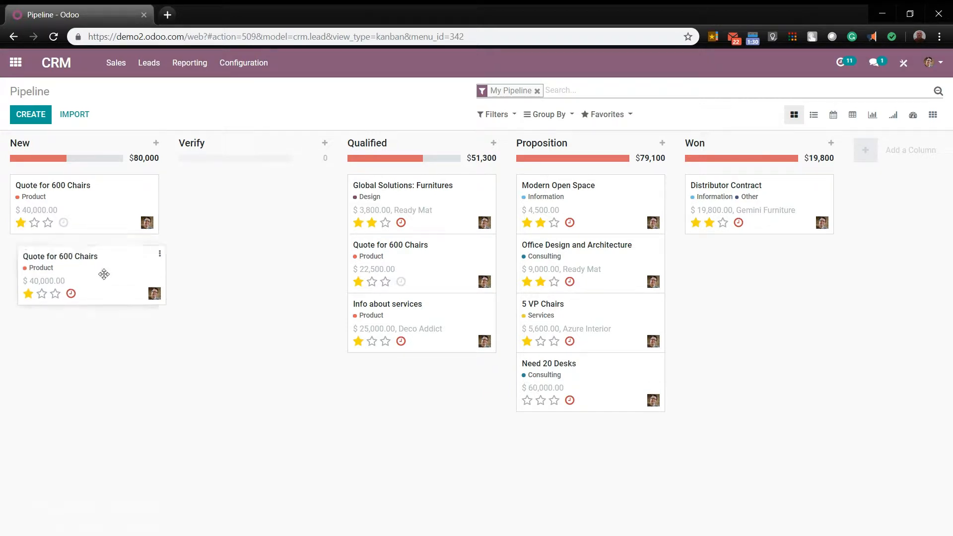
left_click_drag(104, 274, 252, 206)
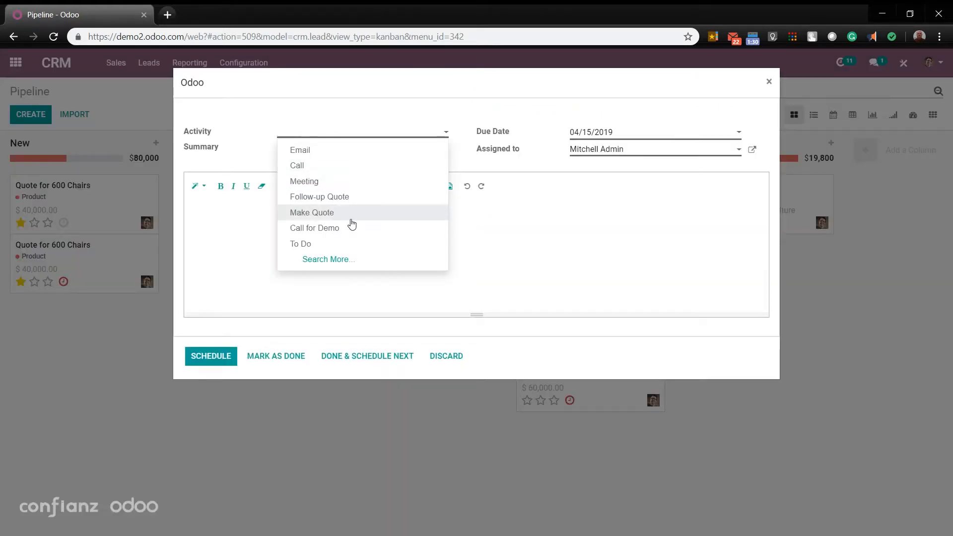
Step: Choose Call as the activity type with summary 'Test' for the opportunity
left_click(297, 166)
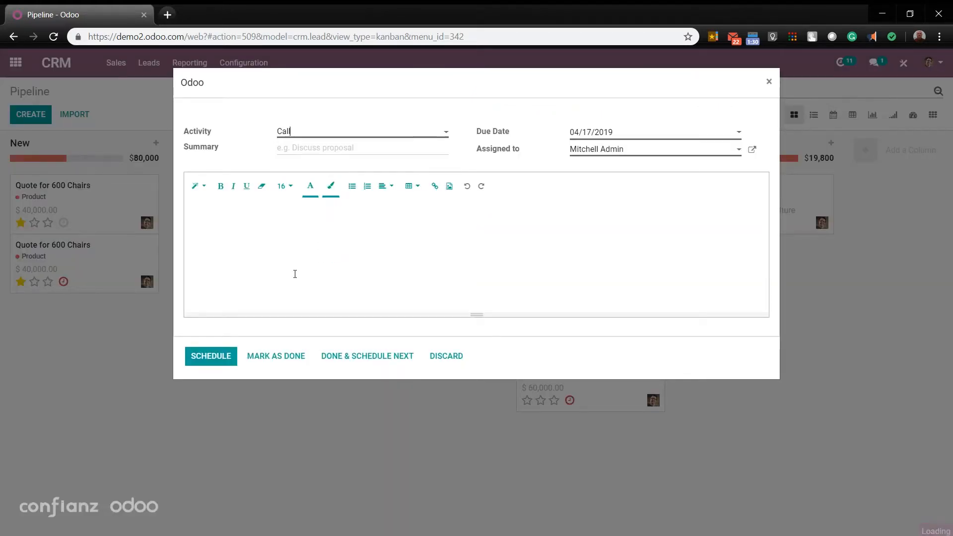
type("Test")
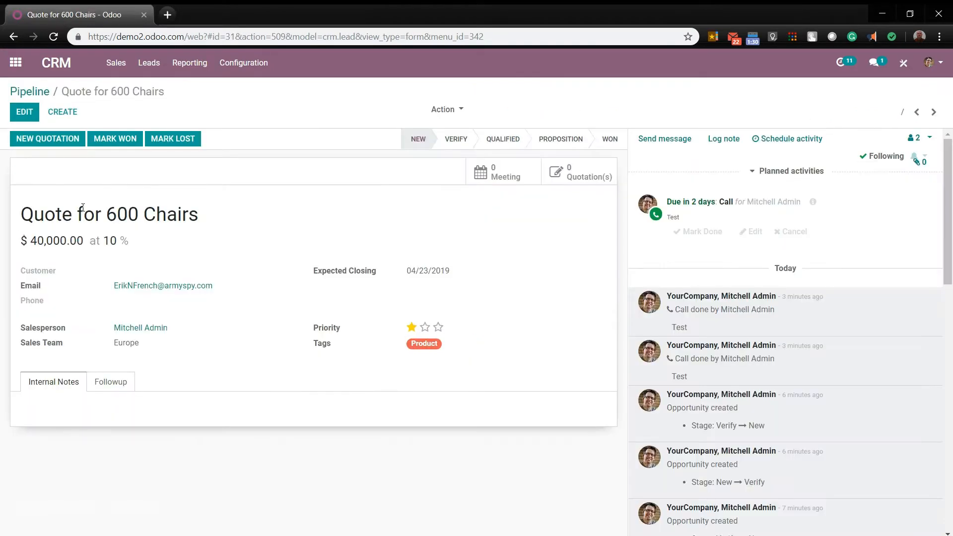
Step: Mark the planned call done with feedback 'Great Feedback'
left_click(697, 232)
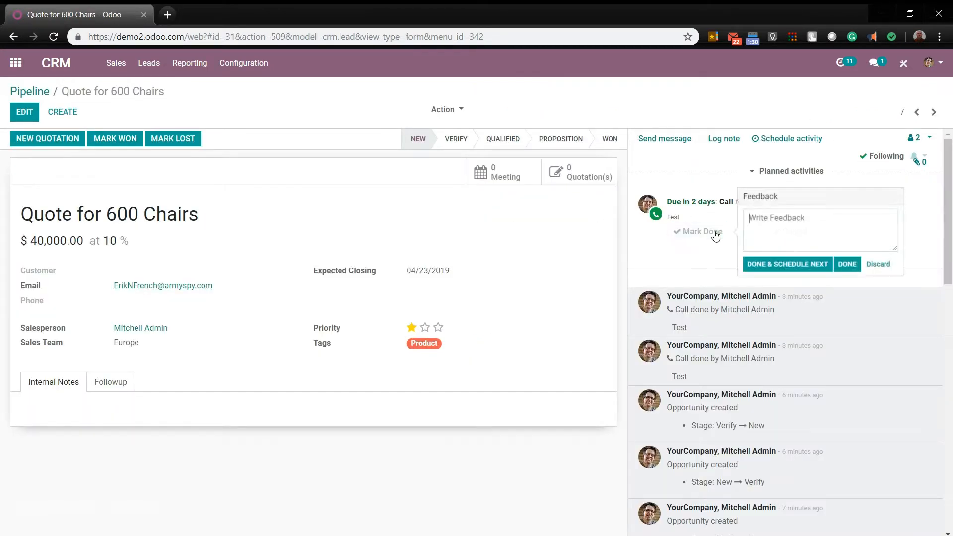
left_click(820, 231)
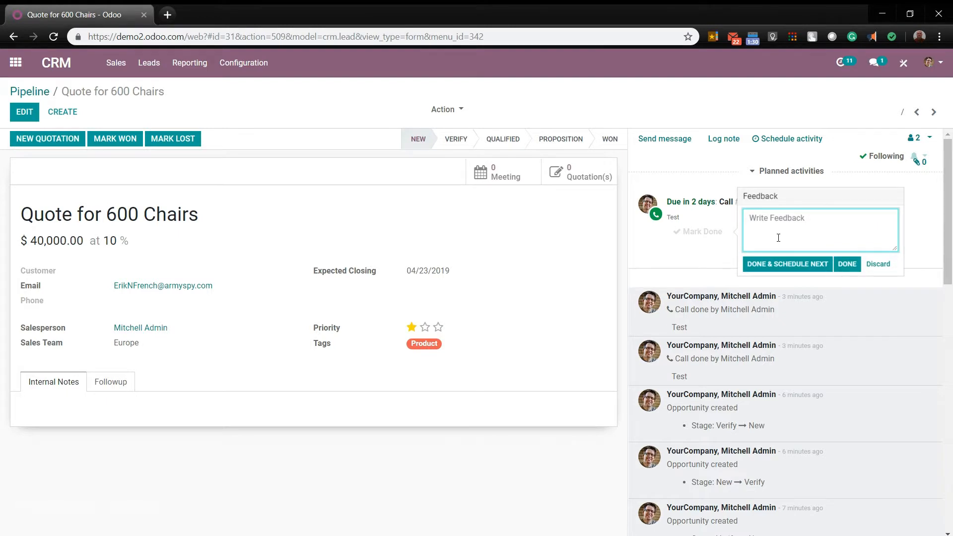
type("Great F")
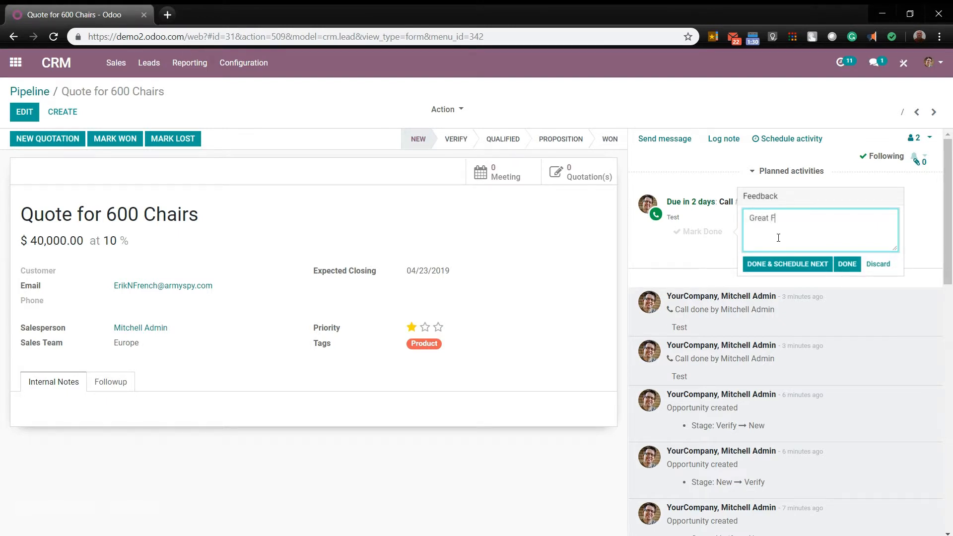
type("eedback")
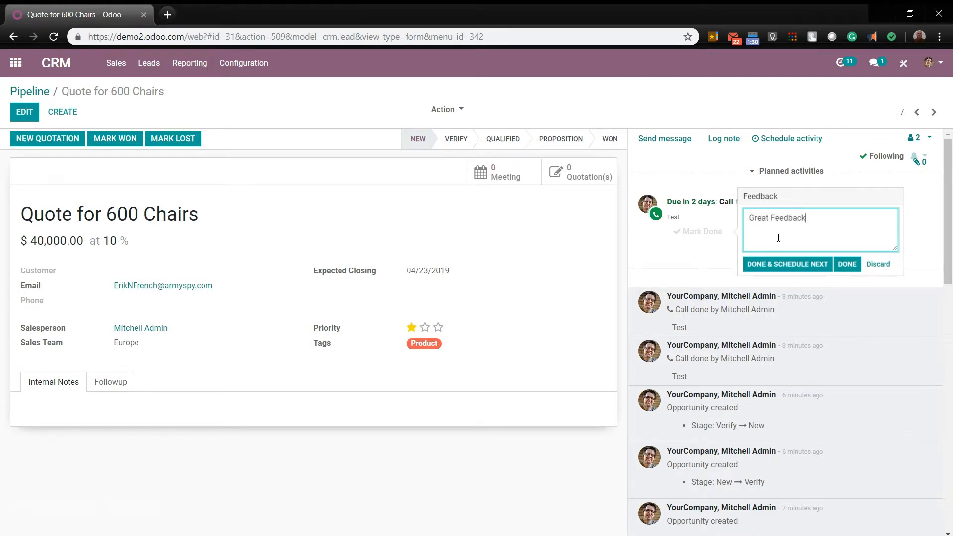
left_click(846, 264)
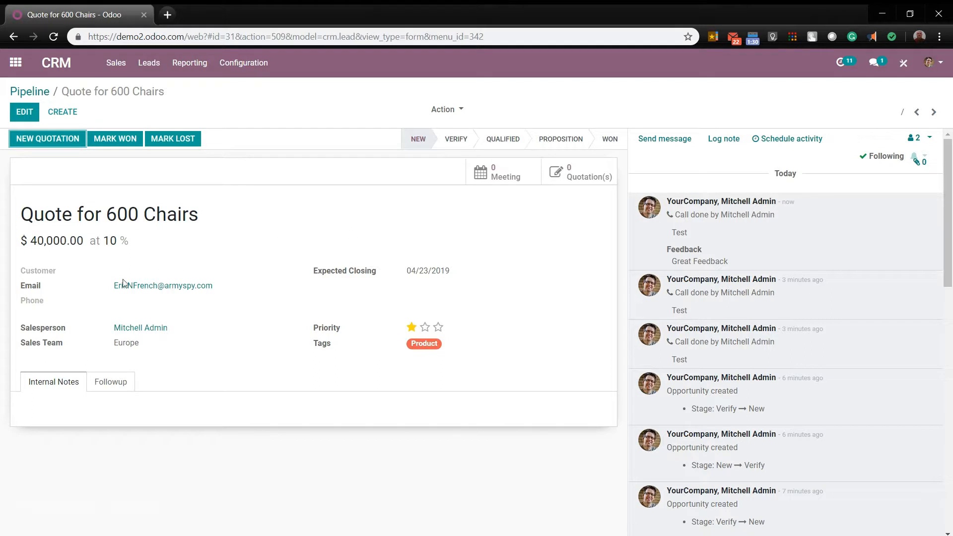
mouse_move(561, 278)
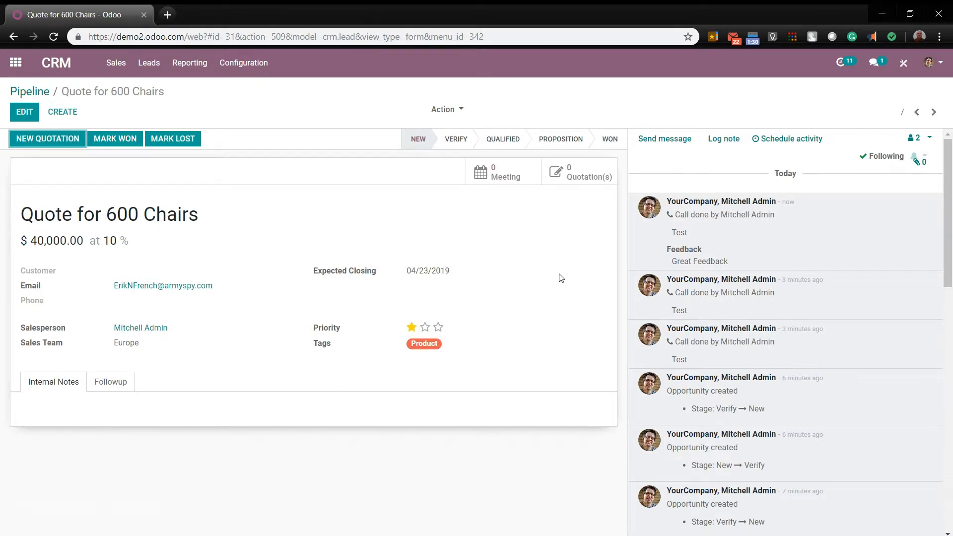
mouse_move(570, 257)
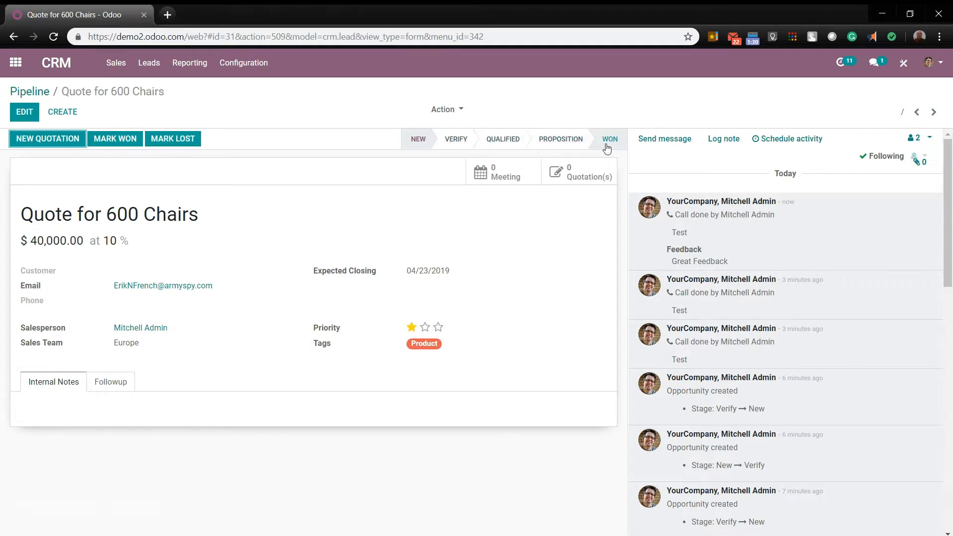
Step: Move the Quote for 600 Chairs opportunity to the Verify stage
left_click(456, 139)
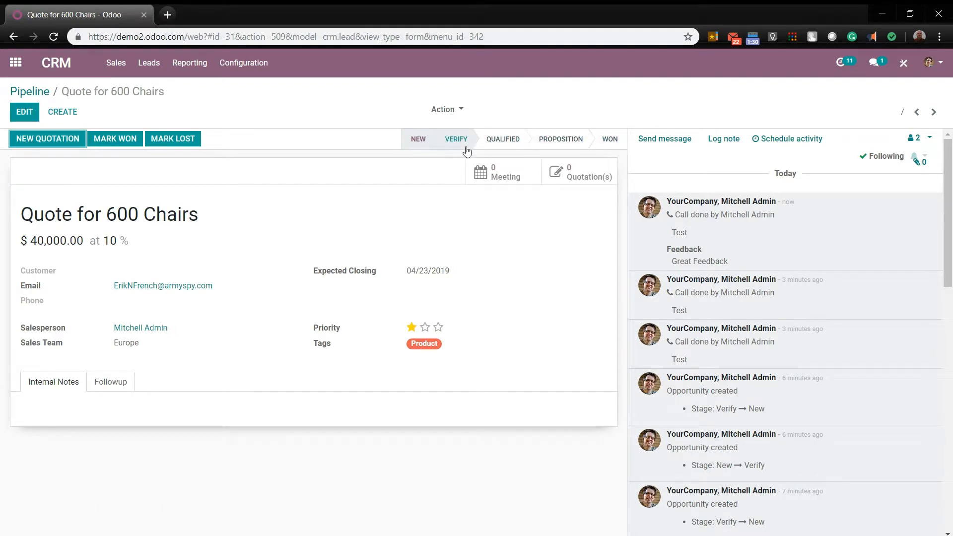
left_click(455, 139)
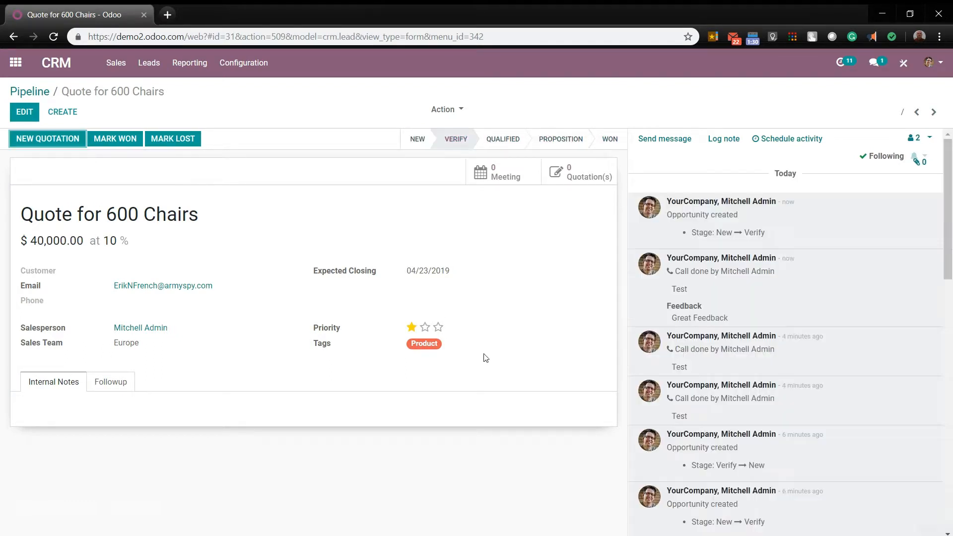
mouse_move(51, 84)
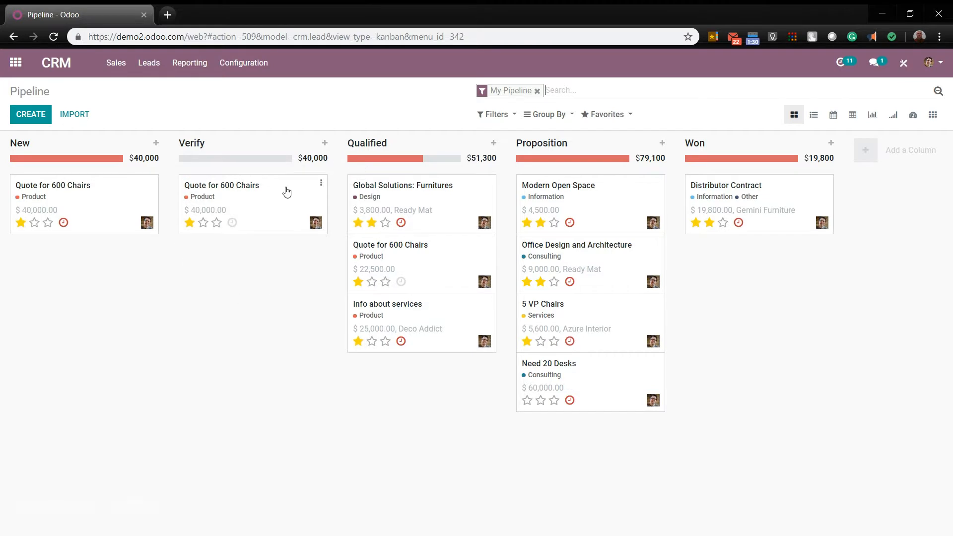
mouse_move(226, 334)
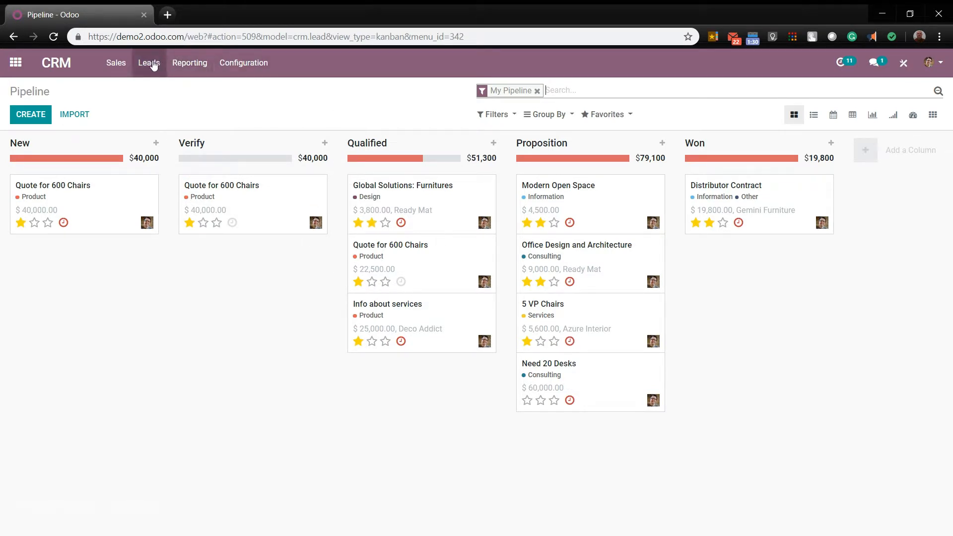
Step: Show the leads list and start a blank new lead
left_click(149, 62)
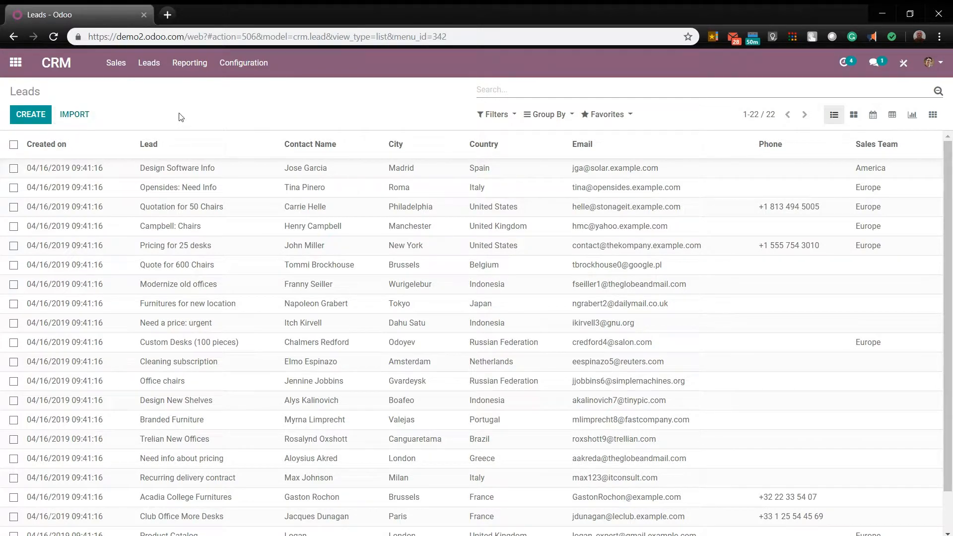
mouse_move(164, 94)
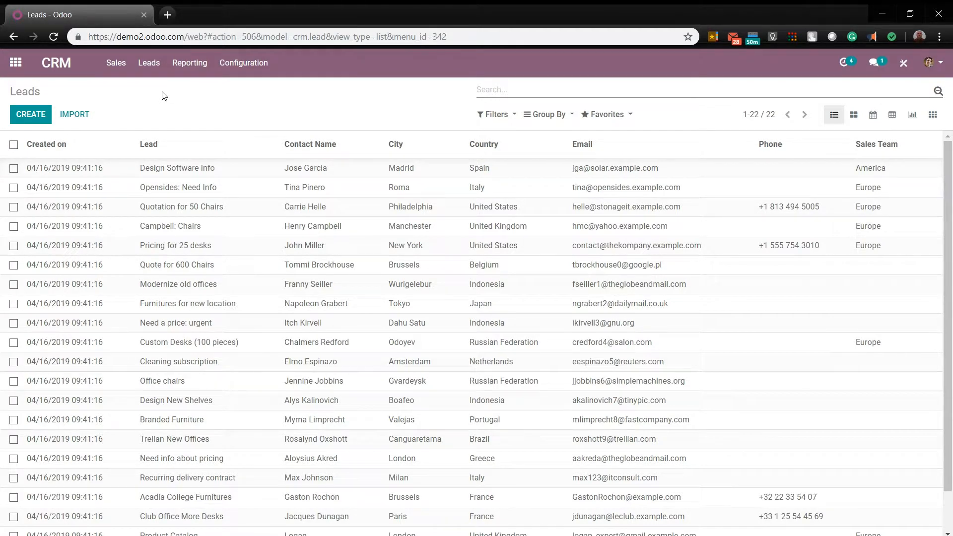
mouse_move(37, 117)
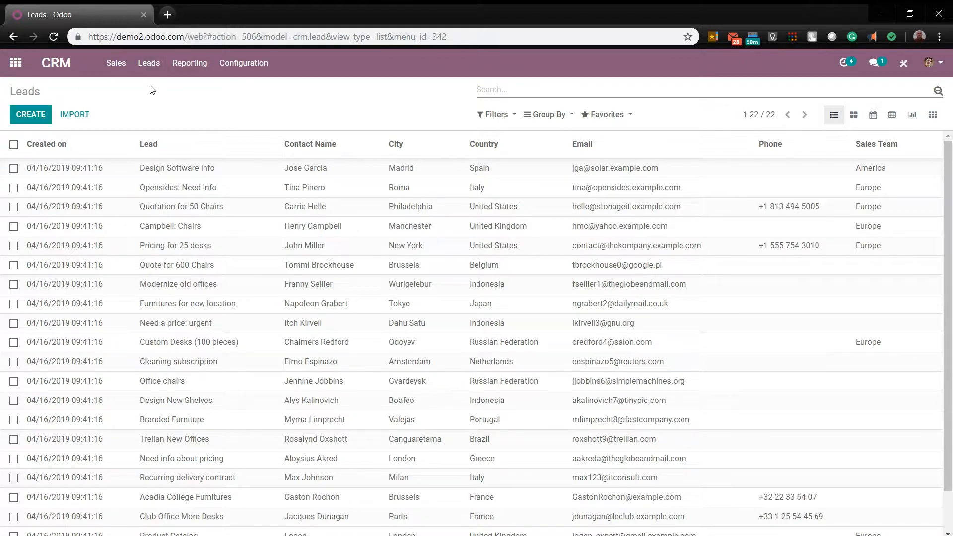
left_click(30, 114)
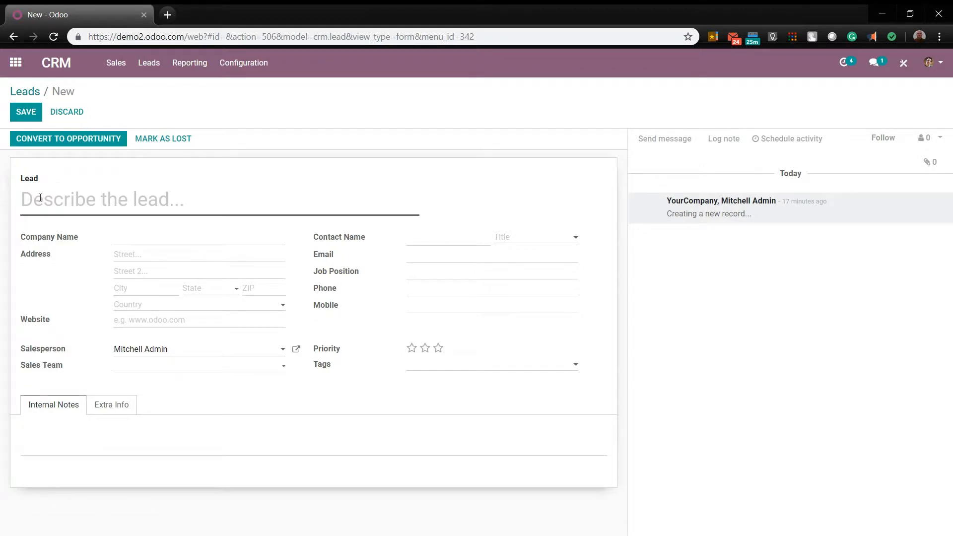
mouse_move(307, 213)
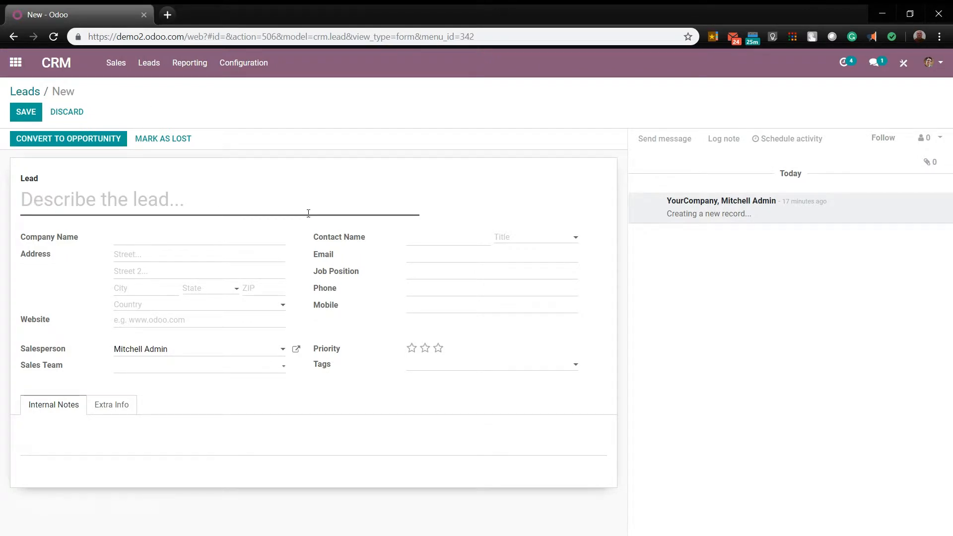
mouse_move(101, 251)
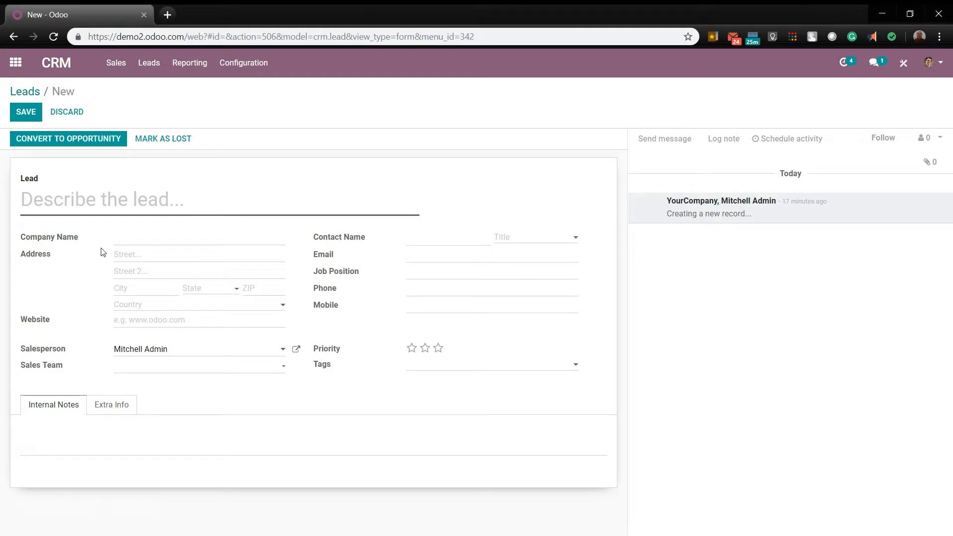
mouse_move(99, 319)
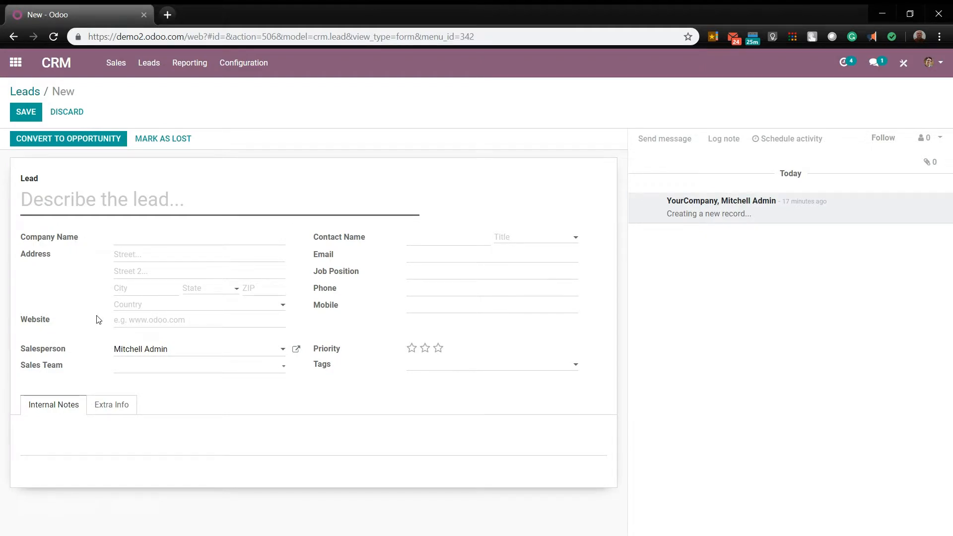
mouse_move(191, 349)
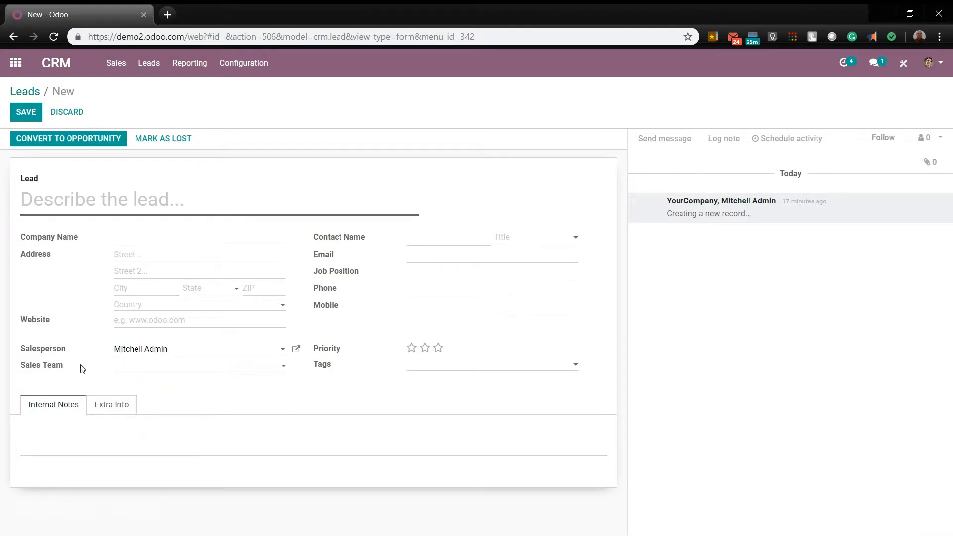
mouse_move(367, 281)
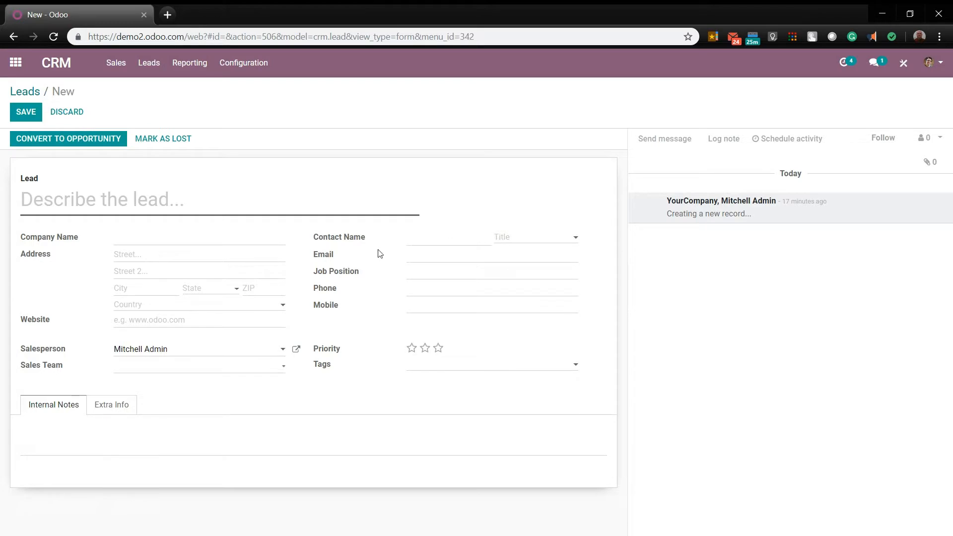
Step: Inspect the salesperson field of the blank new lead without entering details
left_click(176, 350)
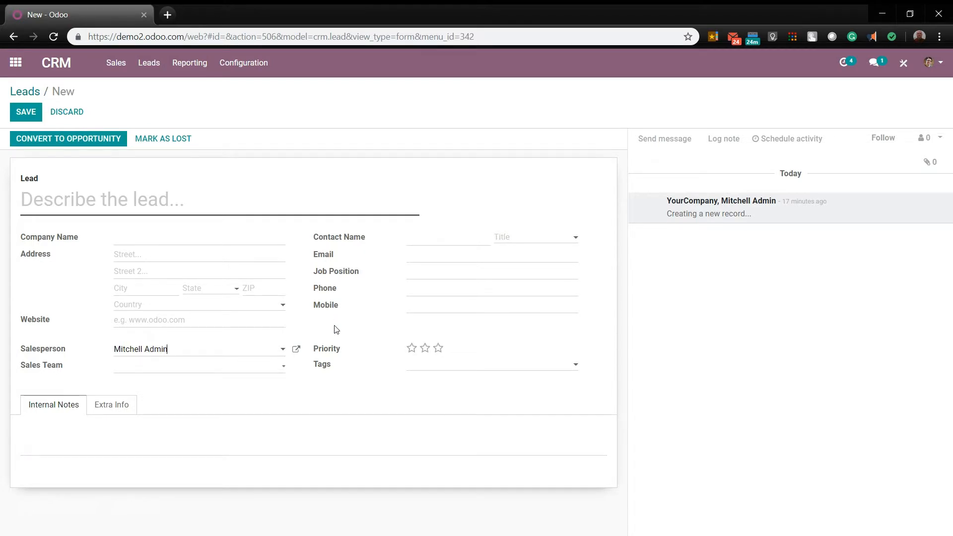
left_click(425, 349)
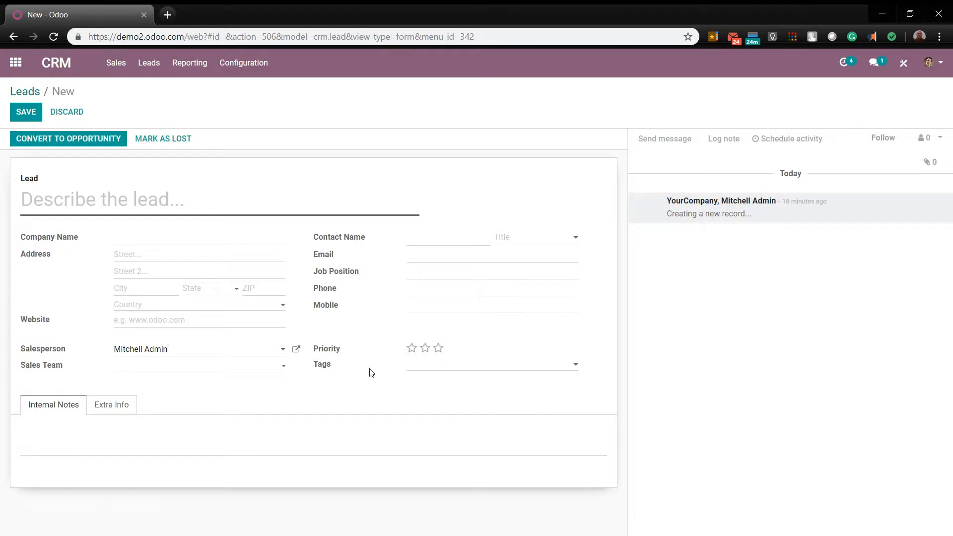
mouse_move(413, 373)
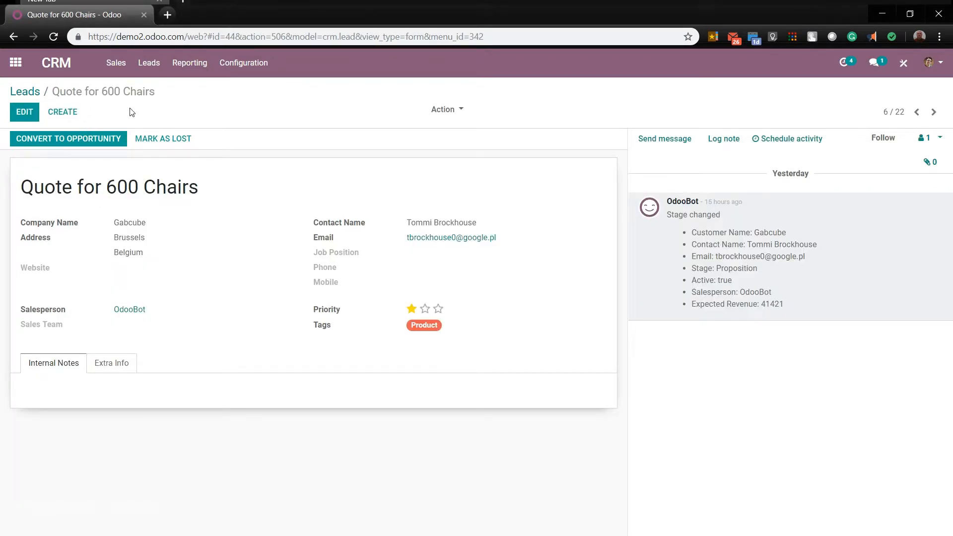
mouse_move(298, 189)
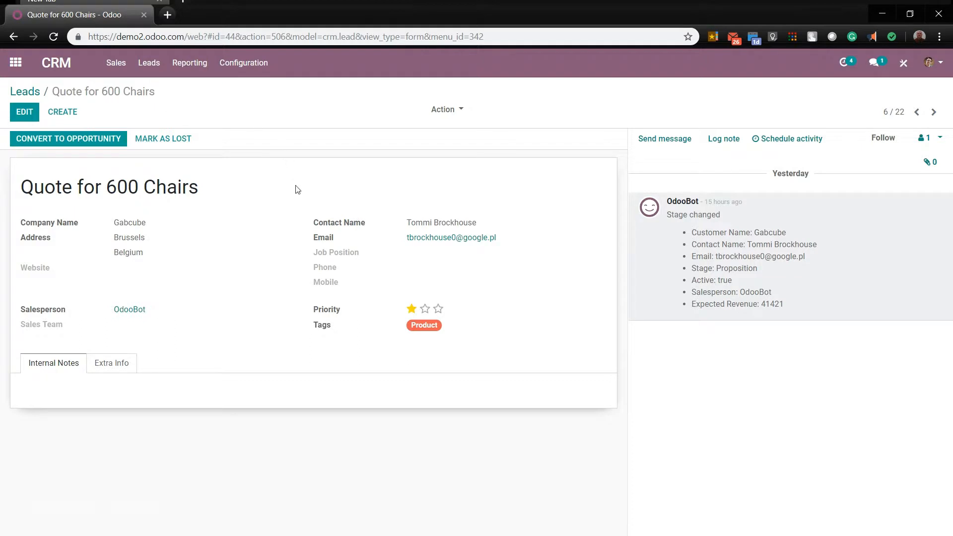
mouse_move(158, 304)
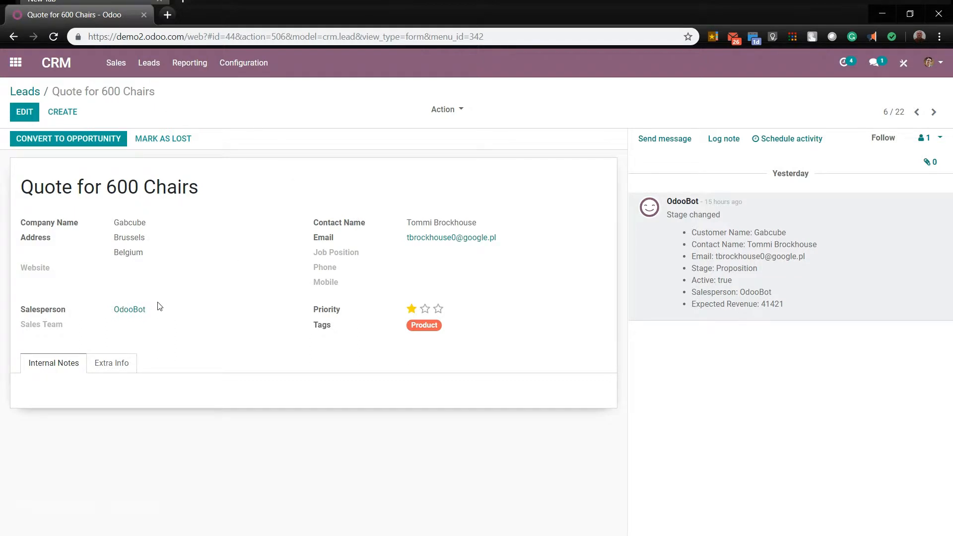
mouse_move(252, 284)
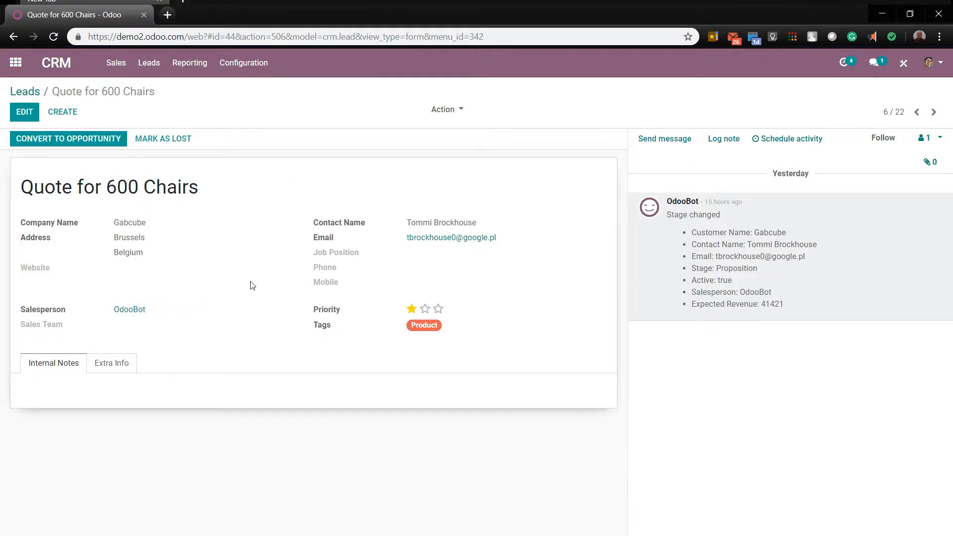
Step: Edit the Quote for 600 Chairs lead and assign Mitchell Admin as salesperson
left_click(24, 111)
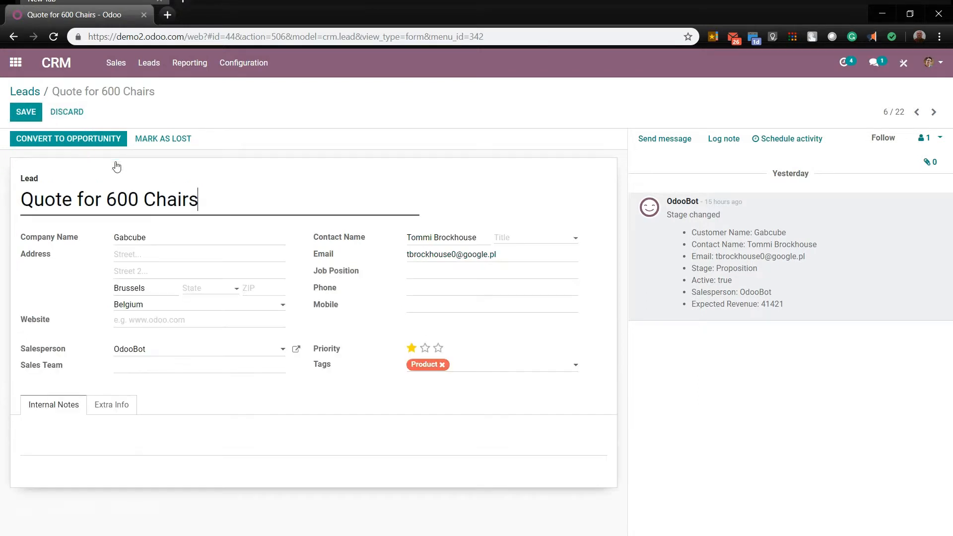
left_click(199, 349)
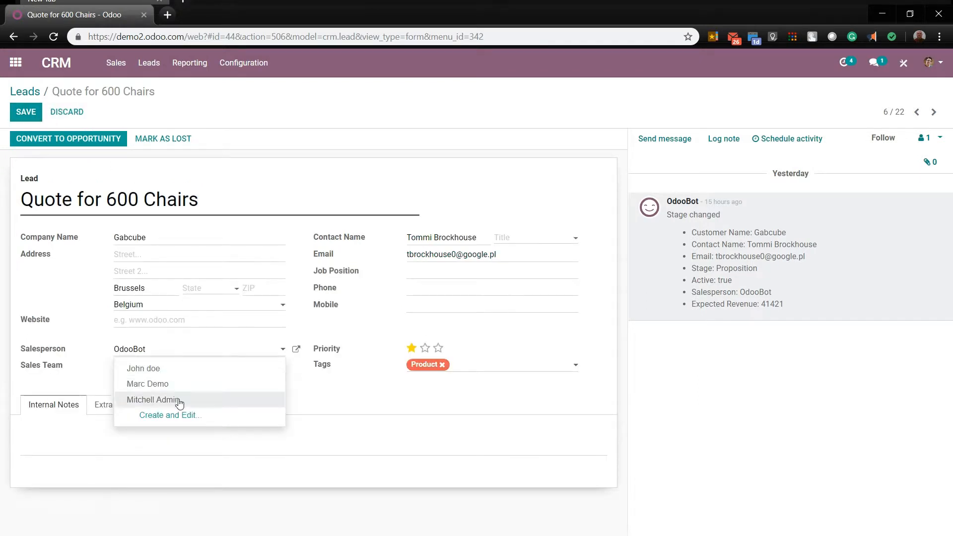
left_click(155, 399)
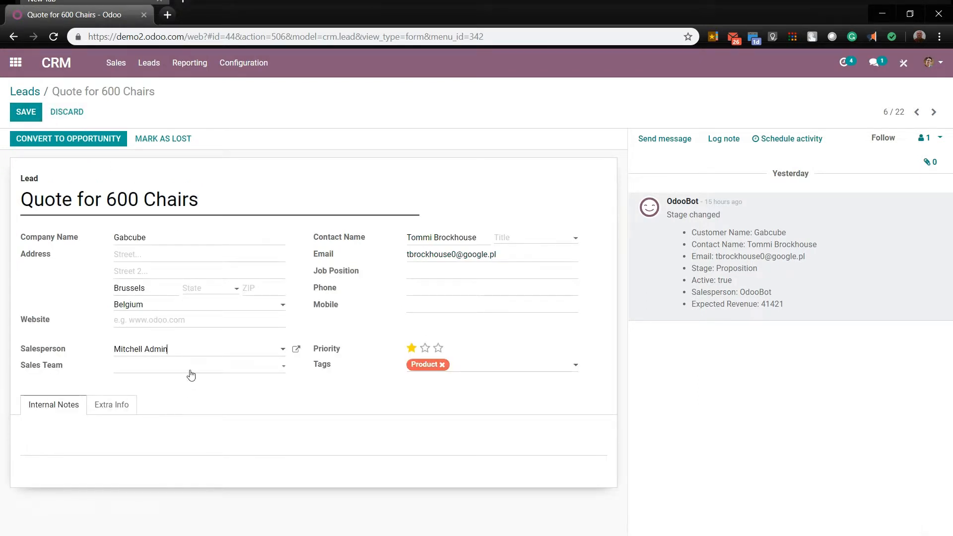
mouse_move(485, 365)
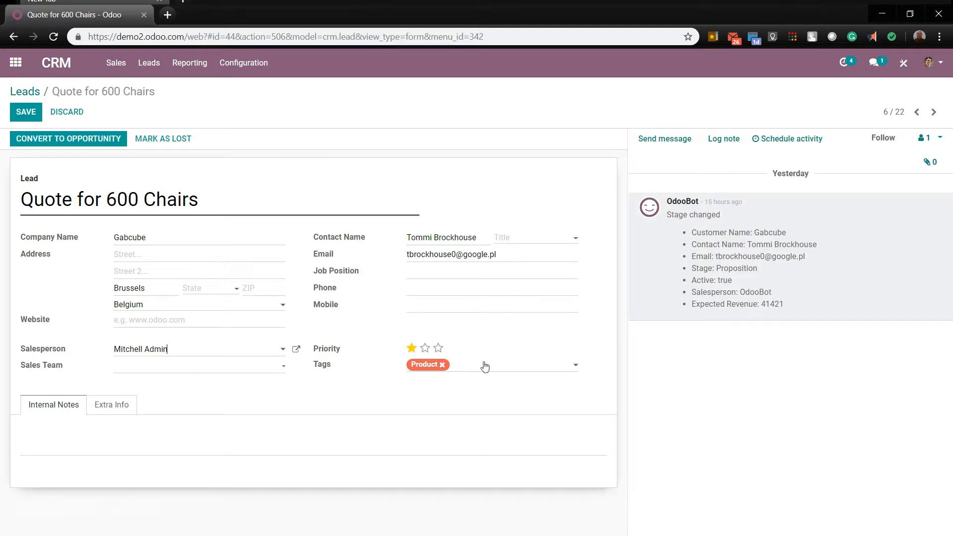
Step: Create and add a new 'Chairs' tag, then save the lead
left_click(484, 365)
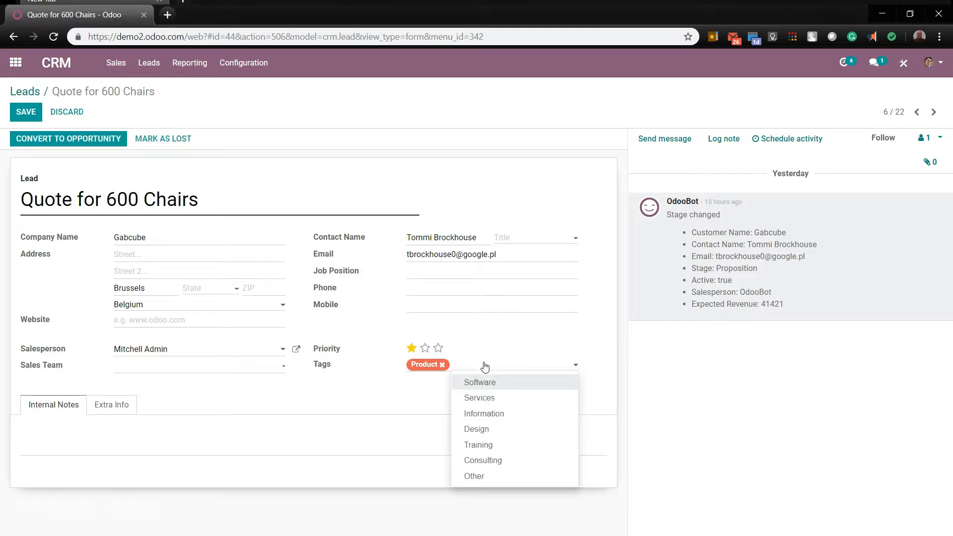
type("Chairs")
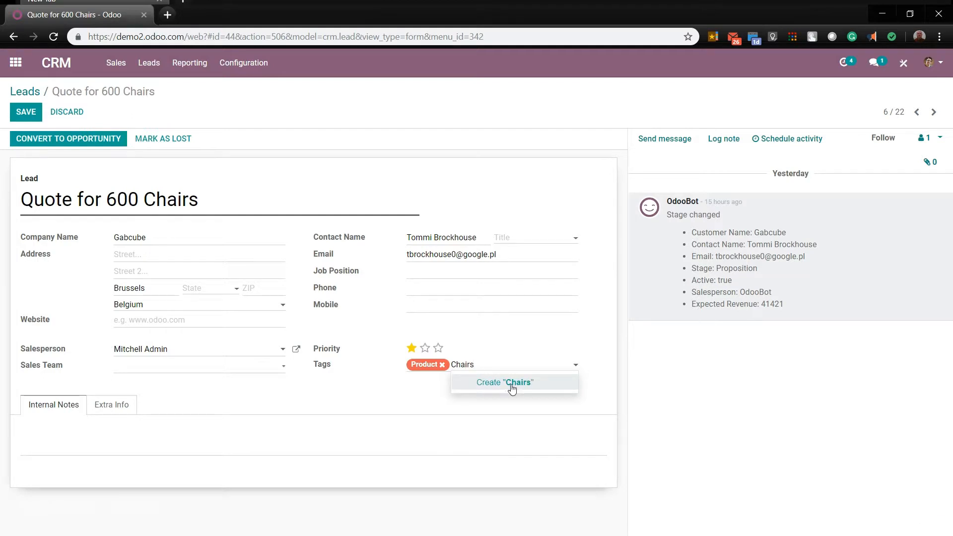
left_click(505, 382)
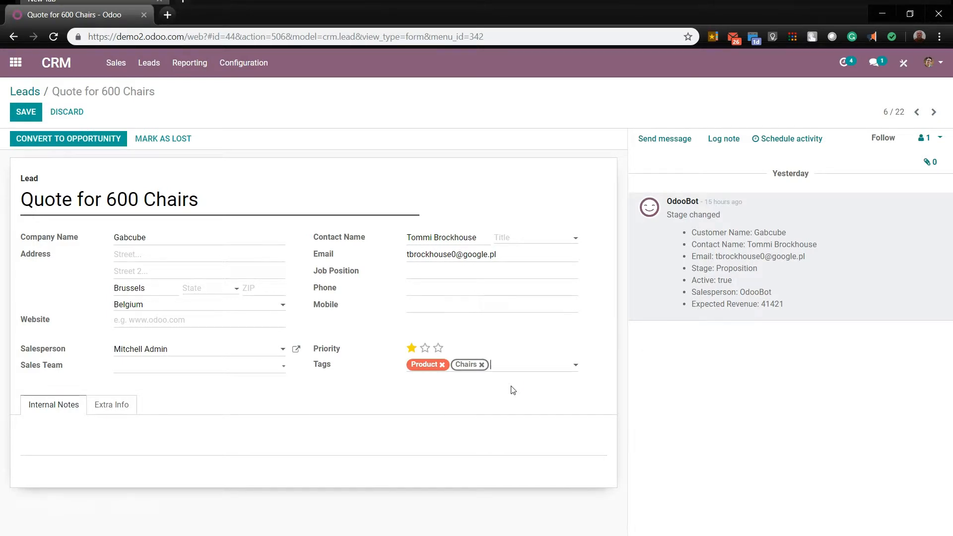
left_click(26, 111)
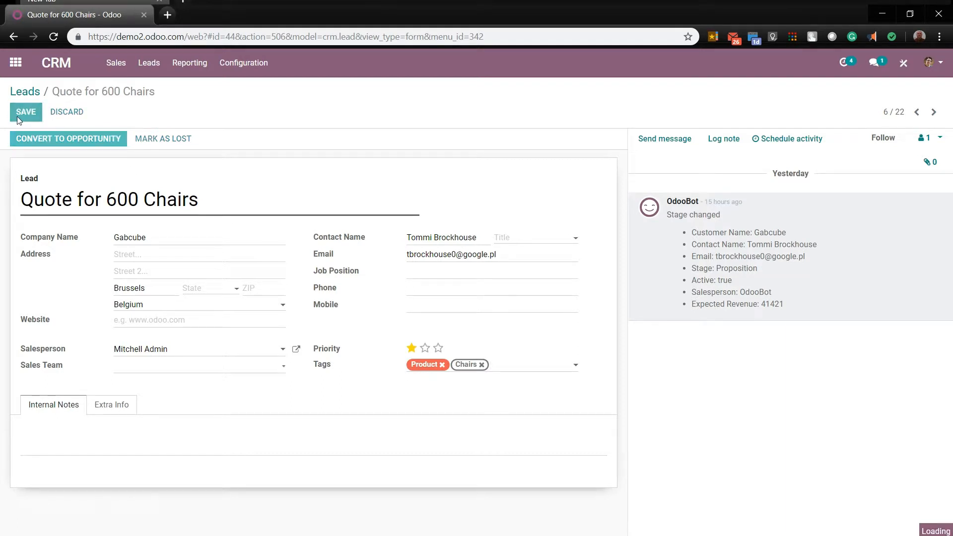
left_click(25, 111)
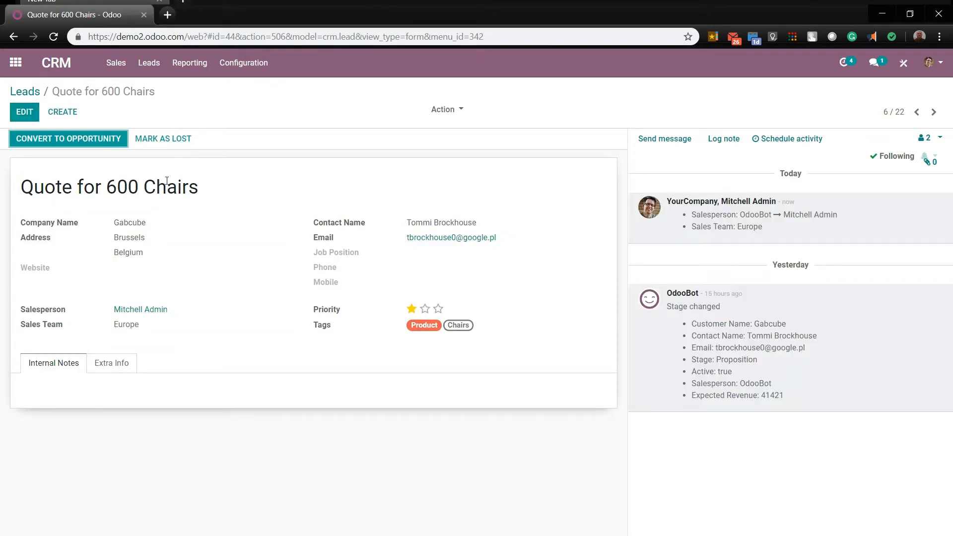
mouse_move(805, 238)
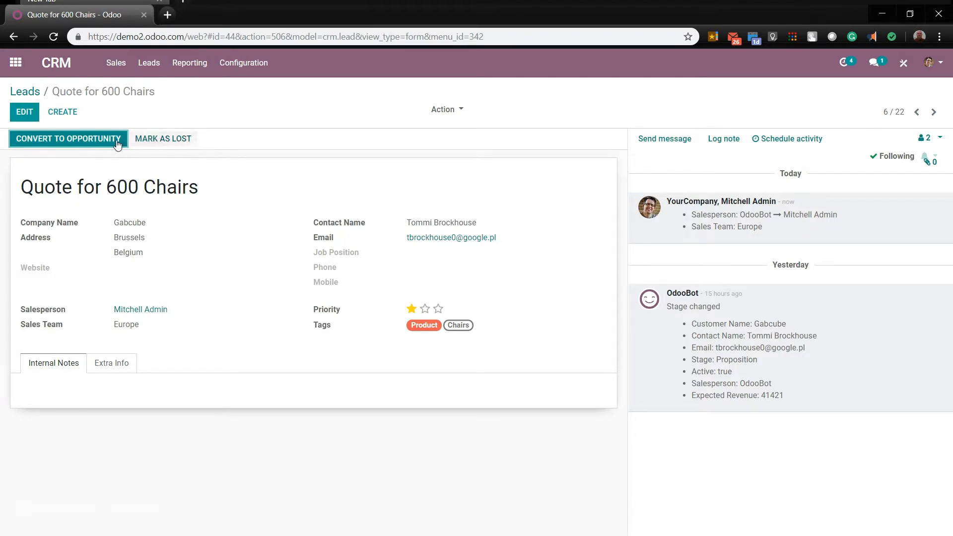
Step: Convert the lead into an opportunity, creating a new customer for it
left_click(67, 139)
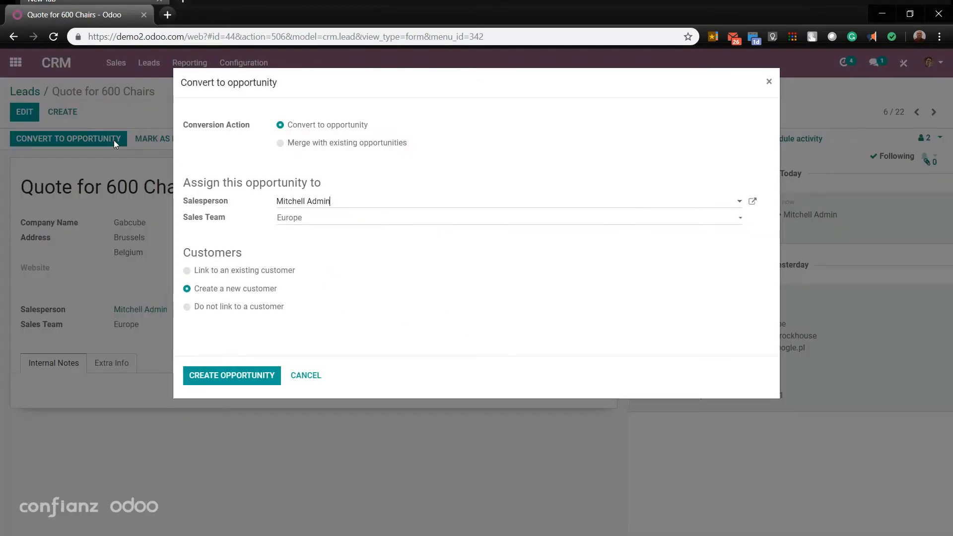
mouse_move(241, 303)
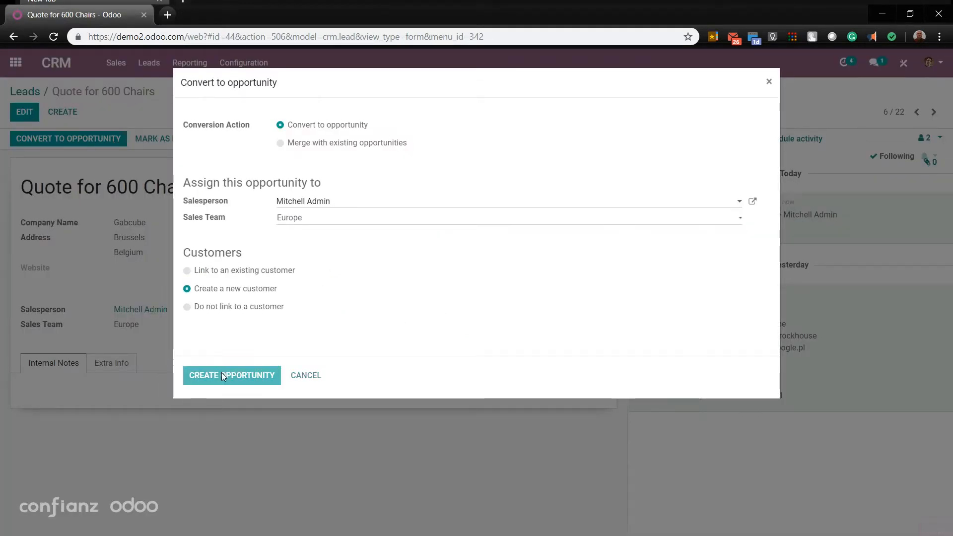
left_click(233, 375)
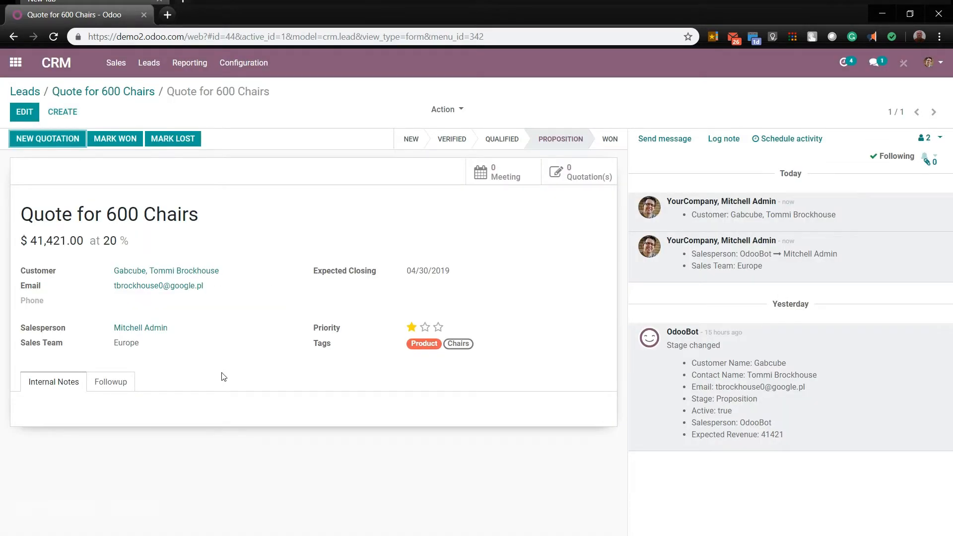
mouse_move(587, 235)
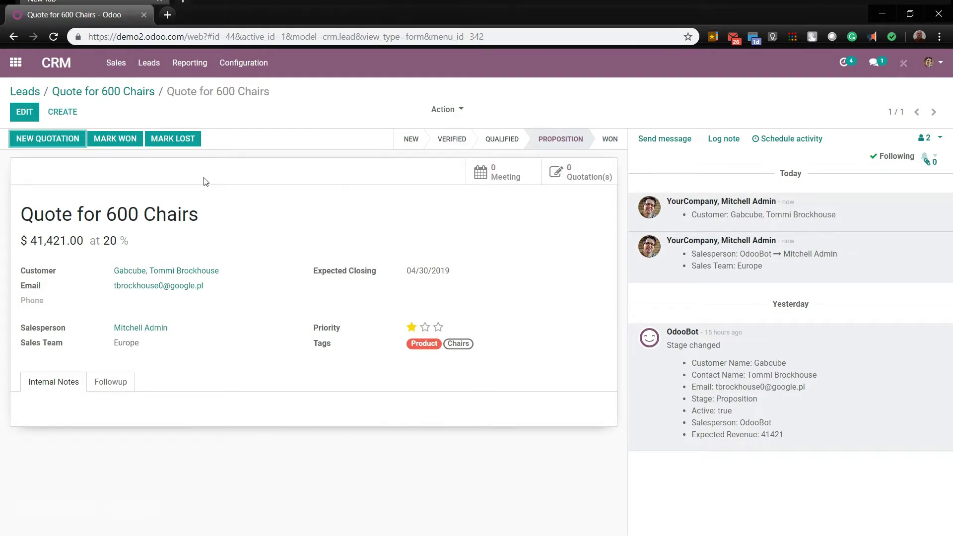
mouse_move(709, 137)
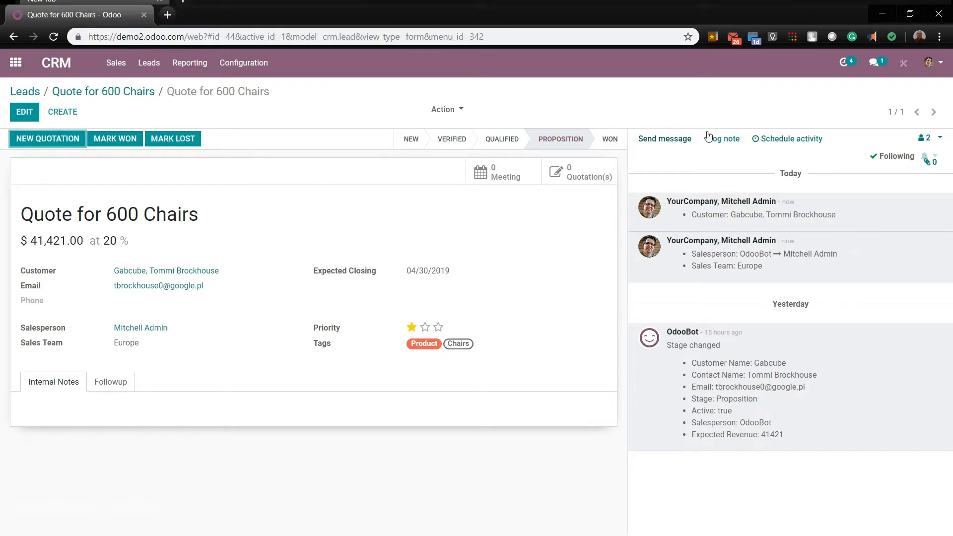
Step: Plan a Call activity noted 'Call and follow up on this order' and schedule it
left_click(791, 138)
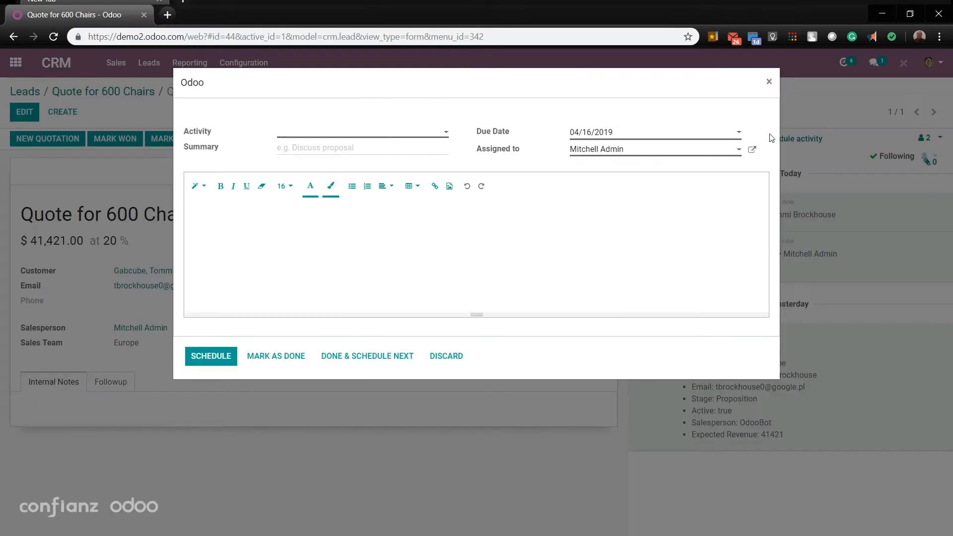
left_click(362, 131)
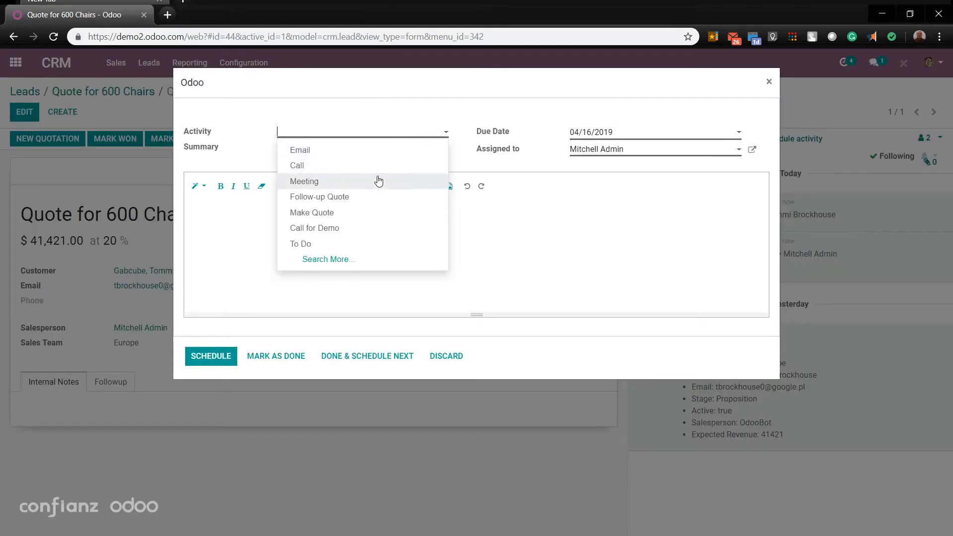
left_click(297, 165)
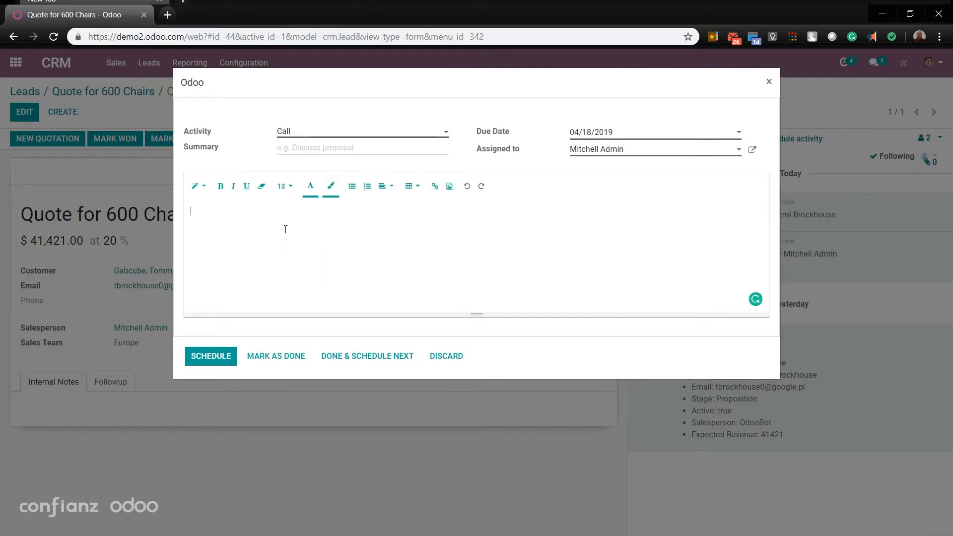
type("Call and follow up on this order")
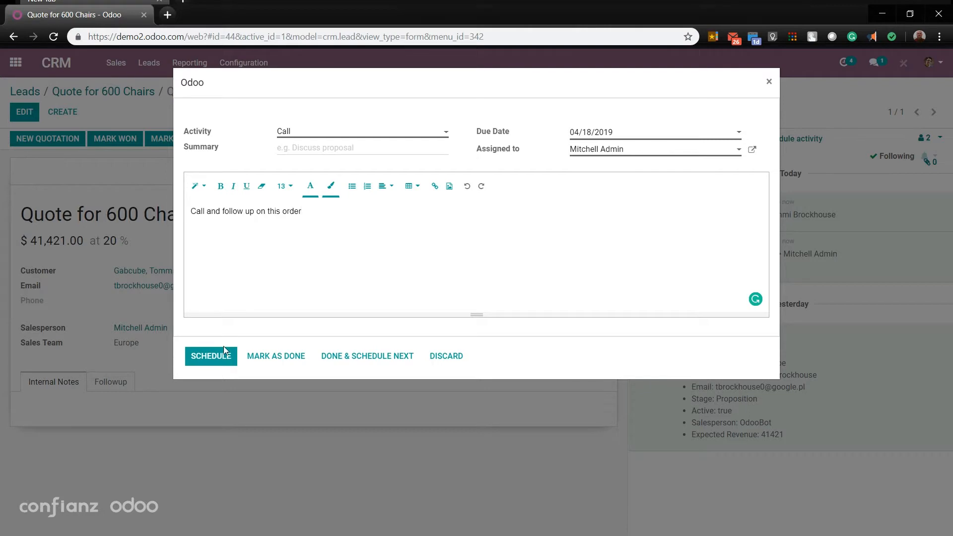
left_click(211, 356)
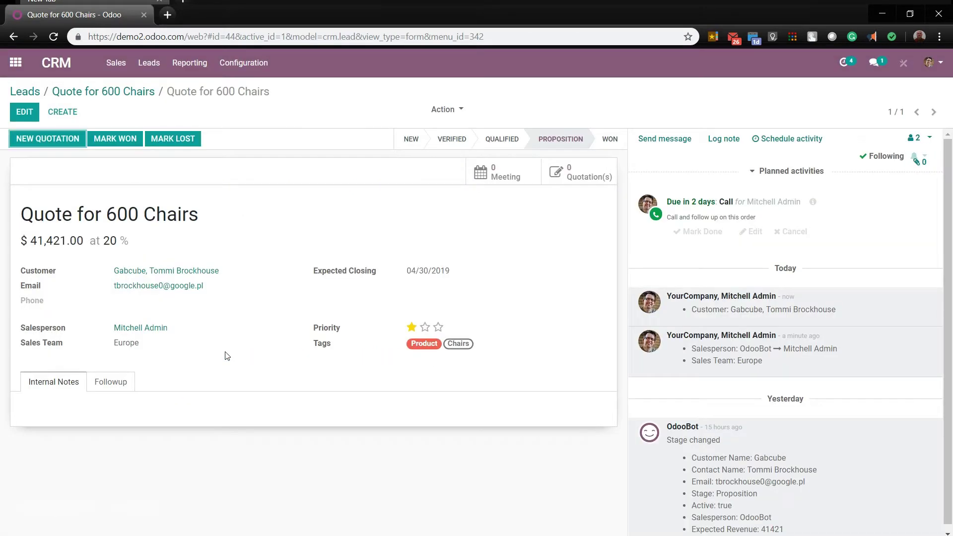
mouse_move(52, 77)
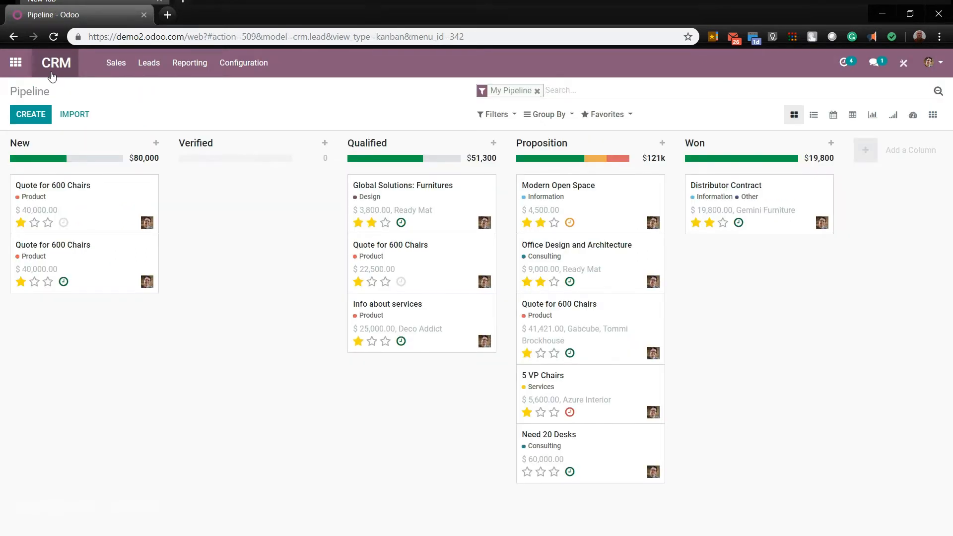
mouse_move(374, 293)
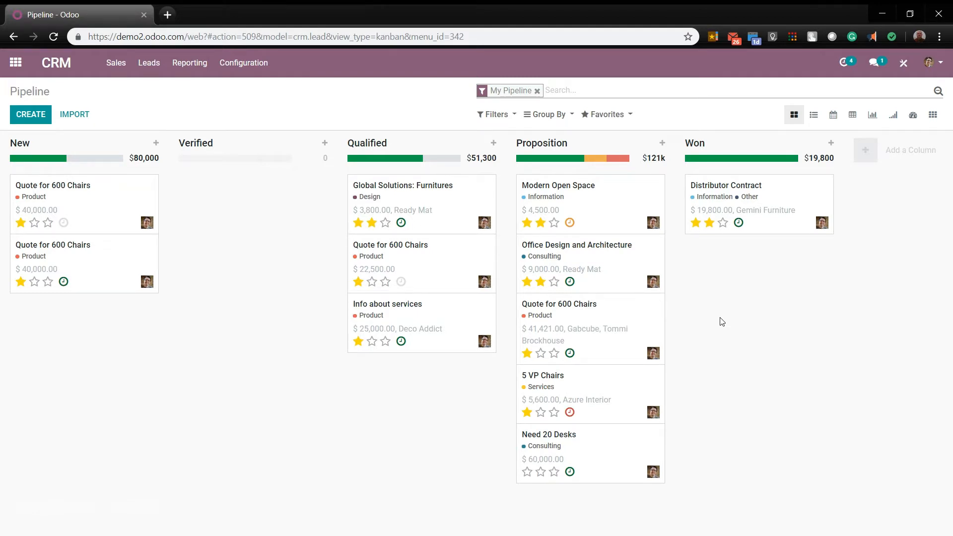
mouse_move(675, 241)
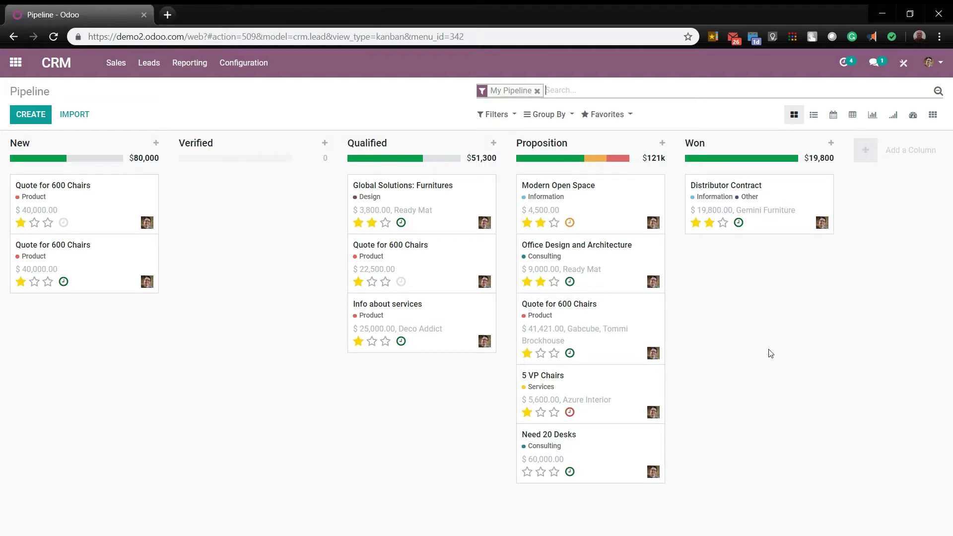
type("chair")
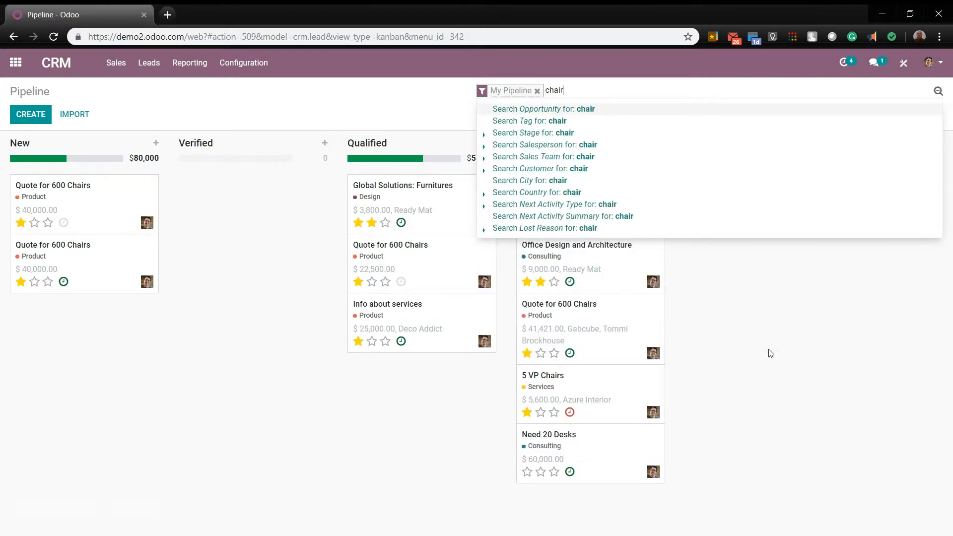
left_click(529, 120)
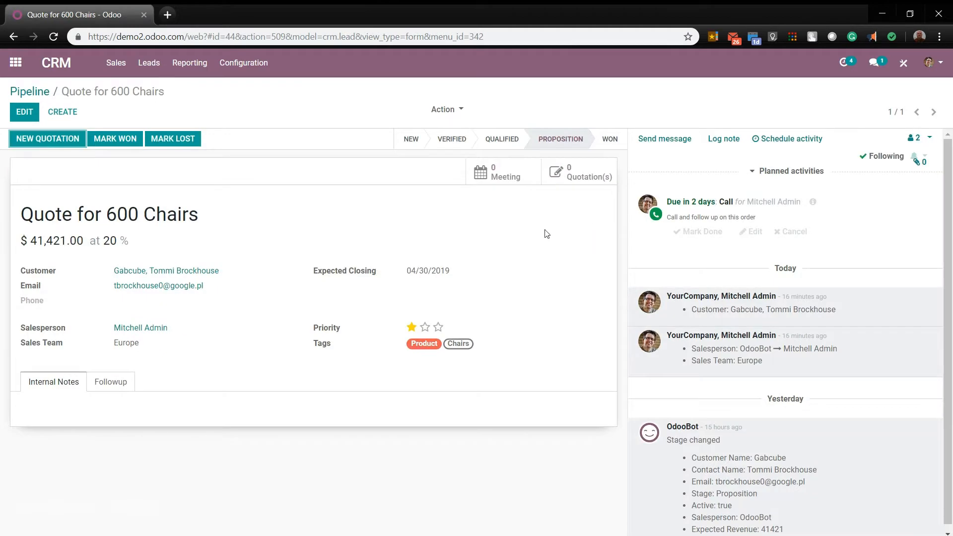
mouse_move(115, 138)
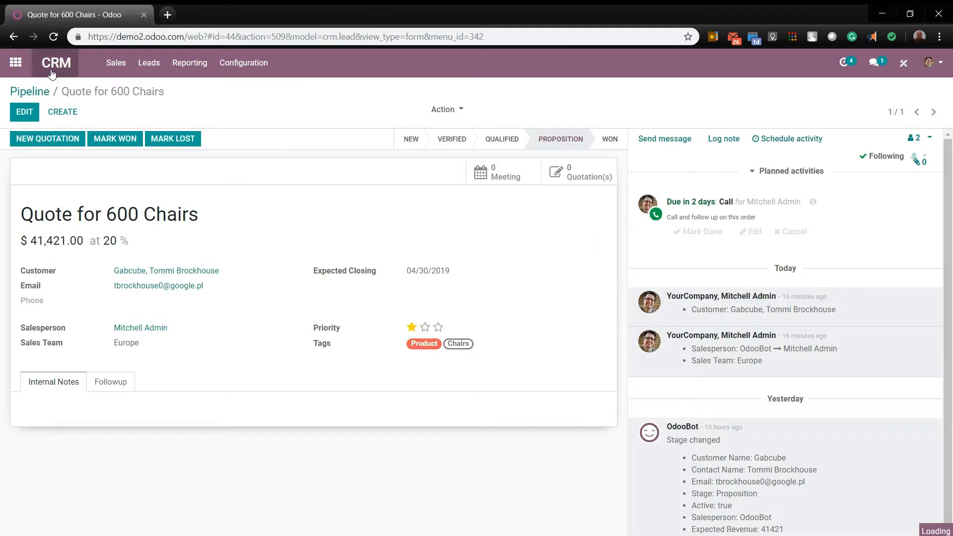
Step: Return to the pipeline and view it as a list, deadline calendar and revenue-per-stage pivot
left_click(30, 91)
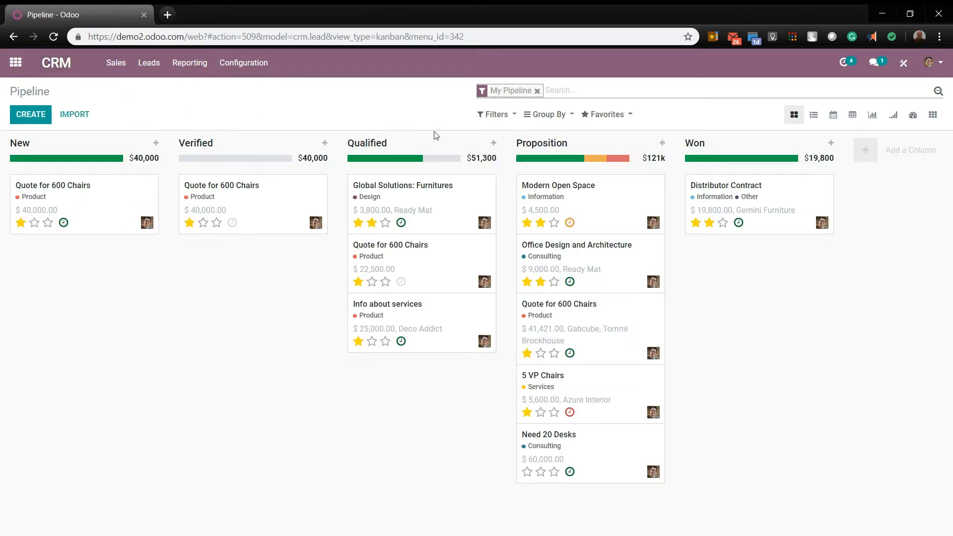
left_click(814, 115)
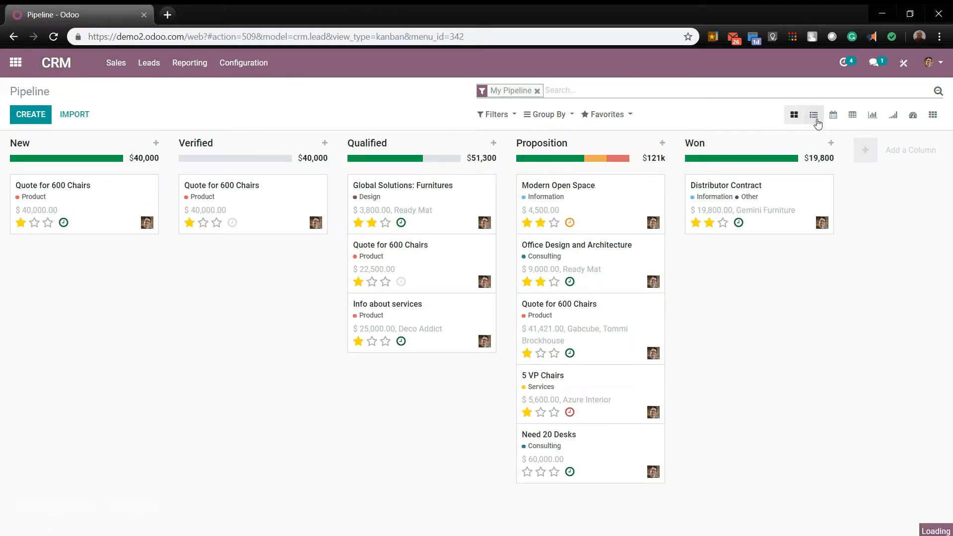
left_click(813, 115)
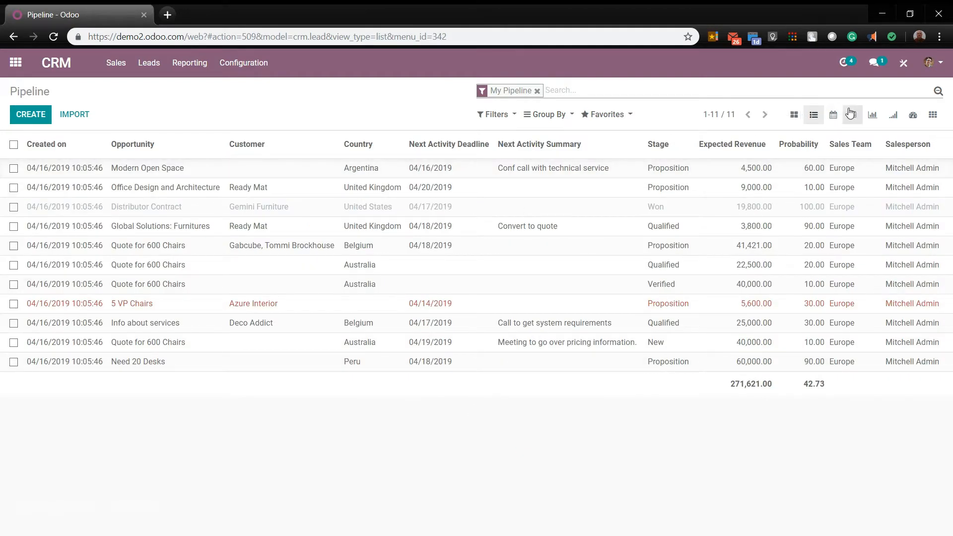
left_click(832, 115)
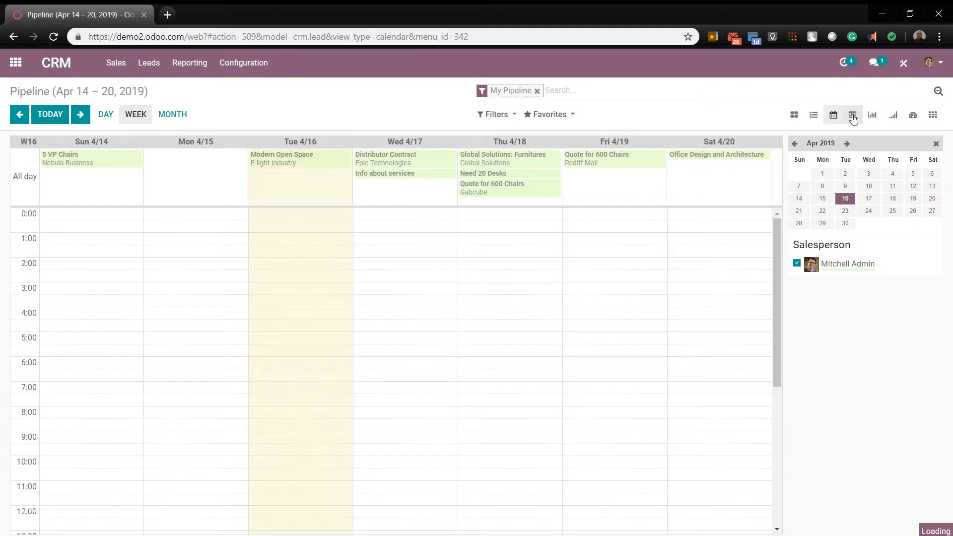
left_click(852, 115)
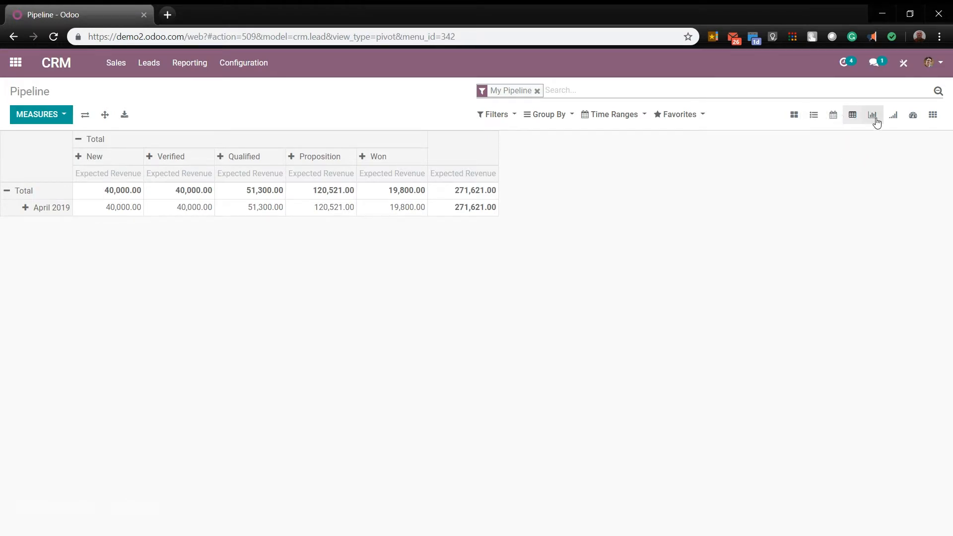
Step: View opportunity counts as bar, line and pie charts, then cohort and activity overviews
left_click(871, 115)
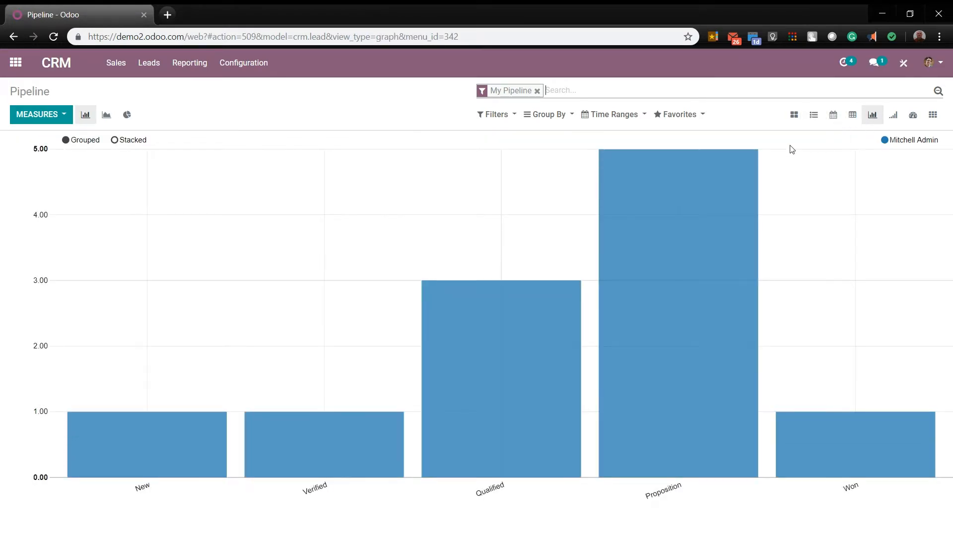
left_click(106, 116)
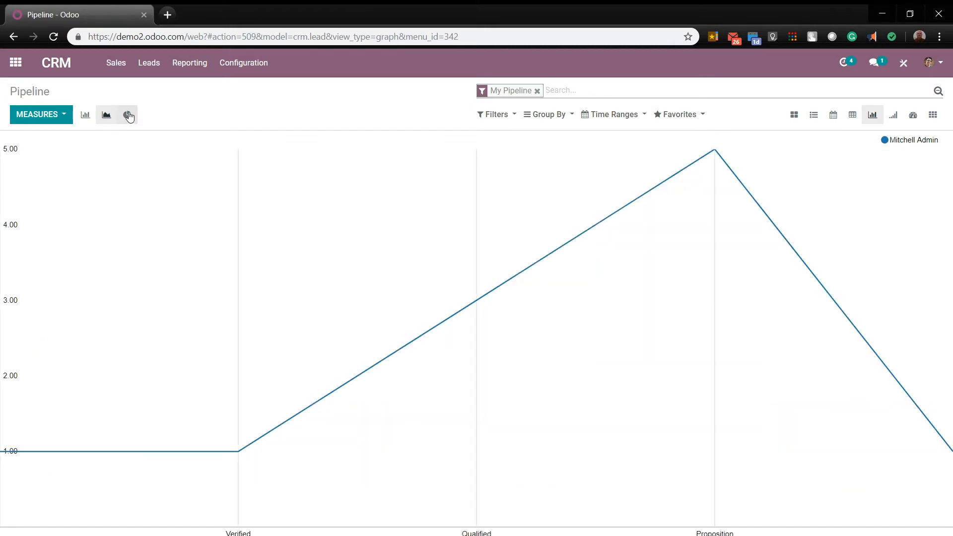
left_click(127, 115)
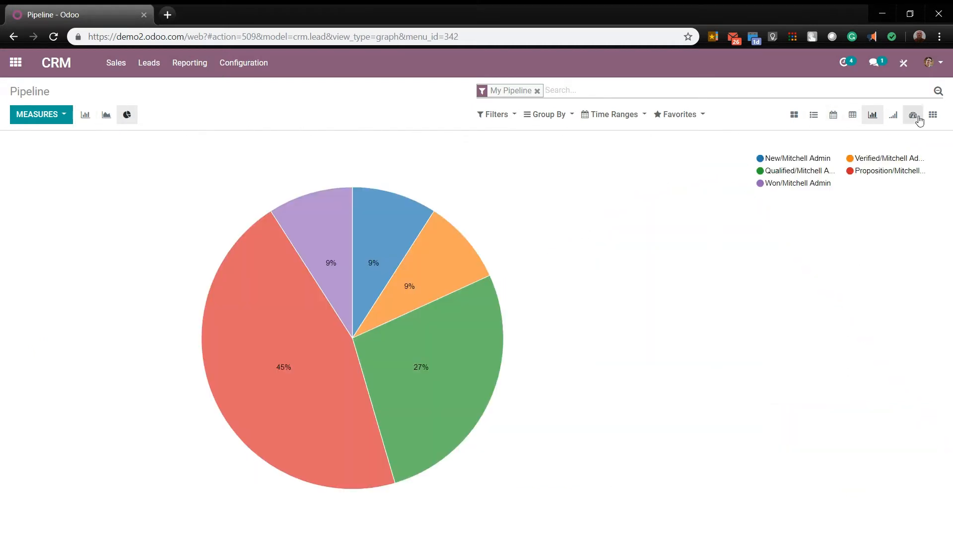
left_click(892, 115)
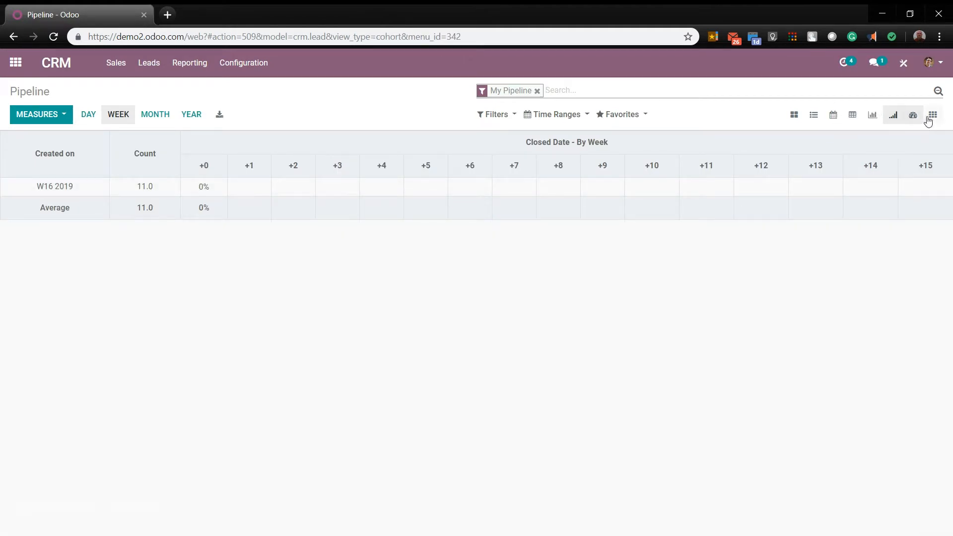
left_click(913, 116)
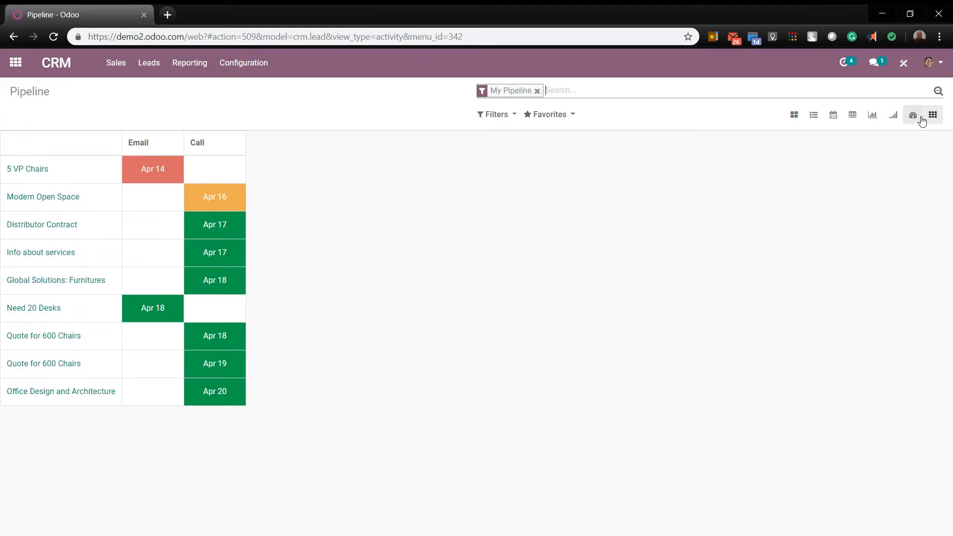
left_click(912, 115)
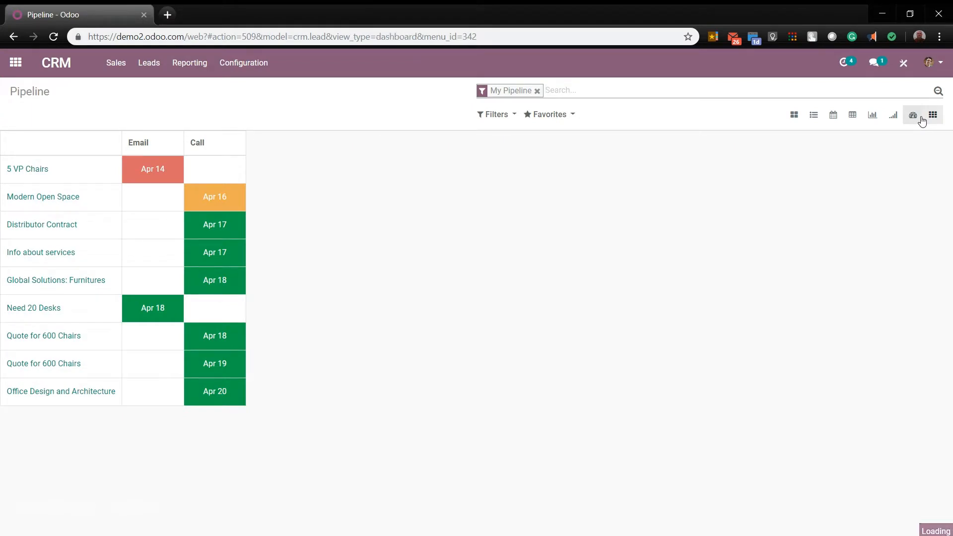
Step: Show the pipeline dashboard's stage chart as a line graph, then a pie chart, and review its measures
left_click(913, 115)
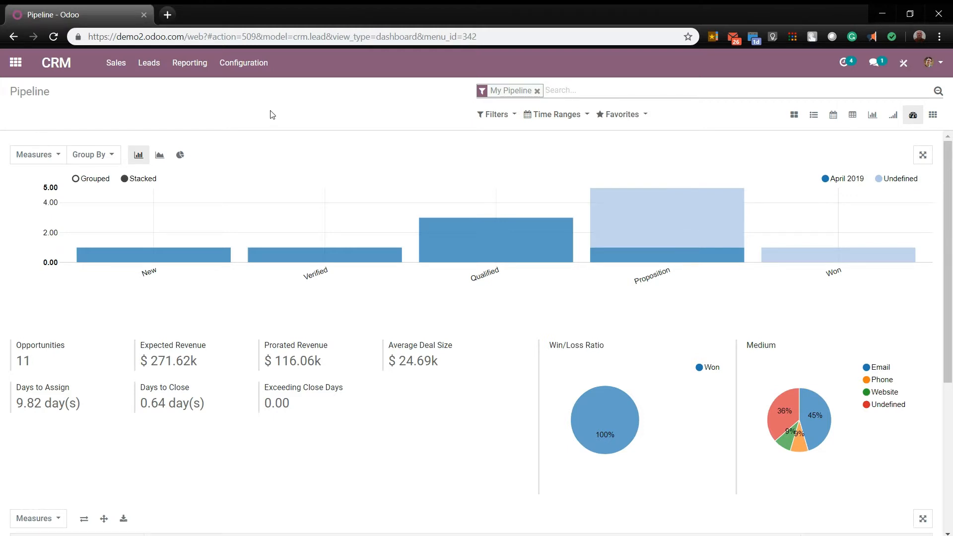
scroll("down", 3)
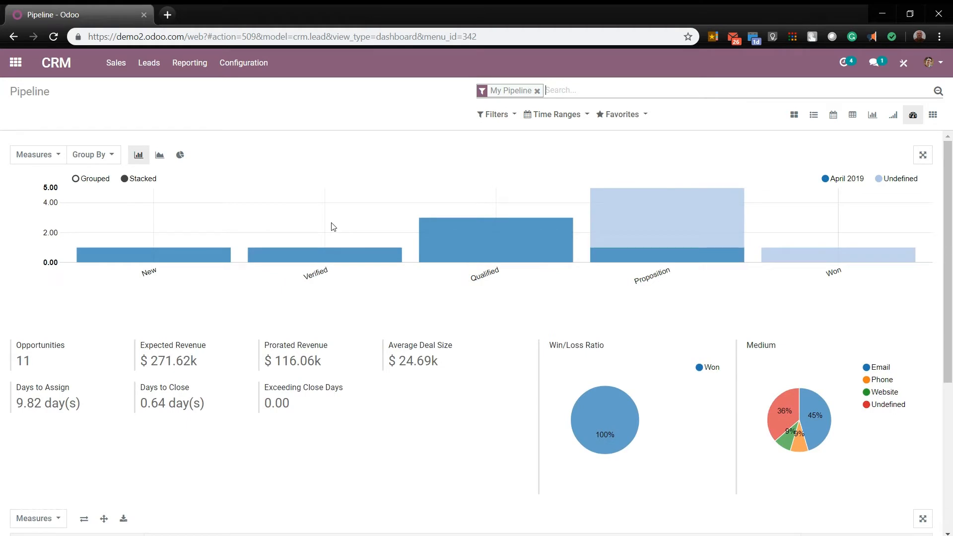
left_click(159, 154)
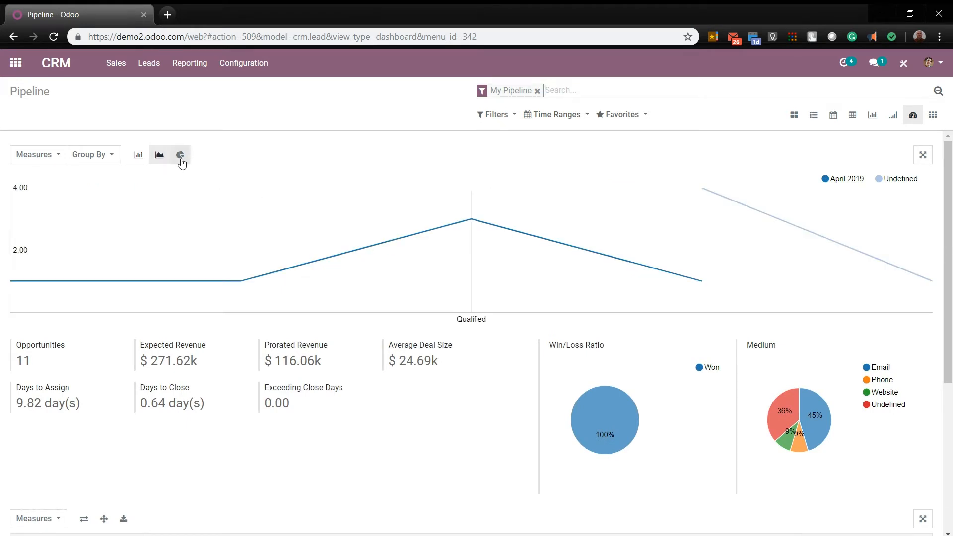
left_click(138, 155)
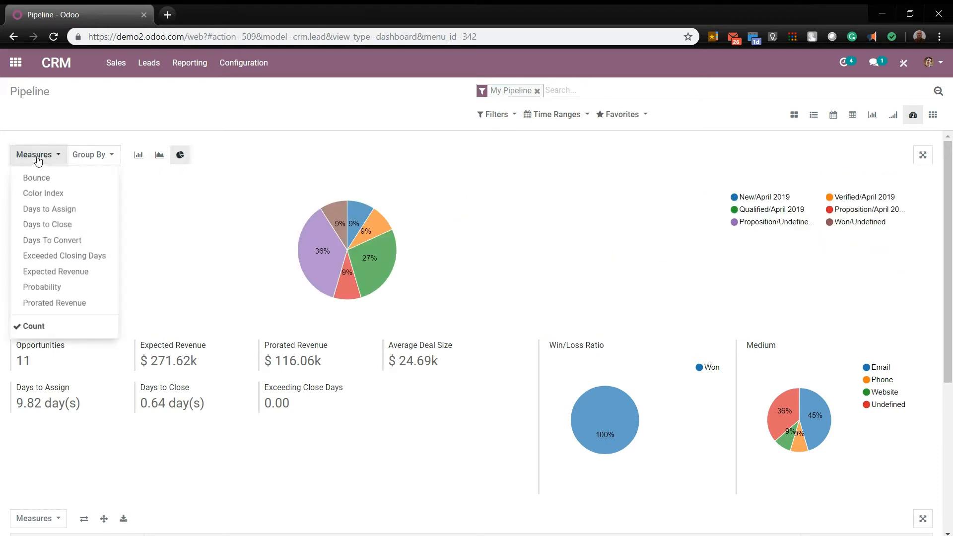
left_click(794, 114)
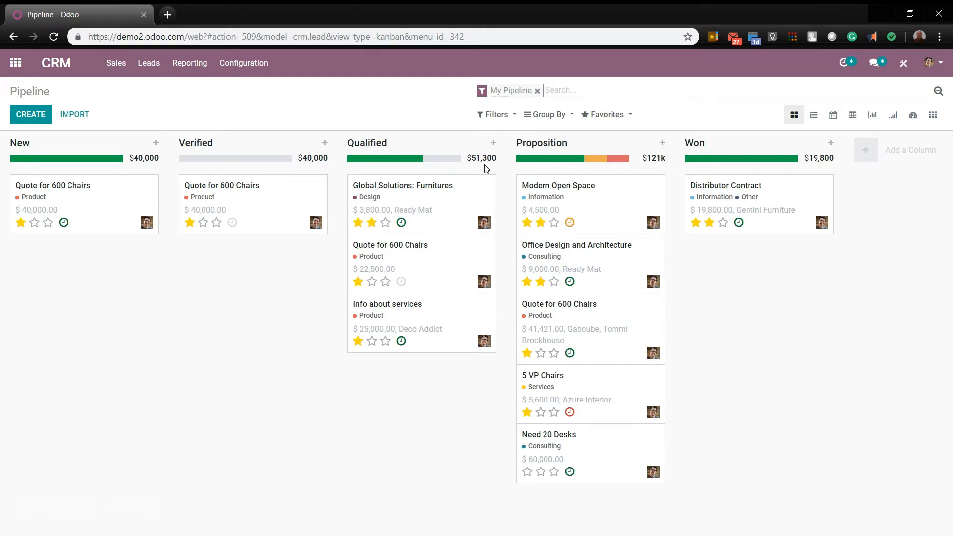
mouse_move(290, 143)
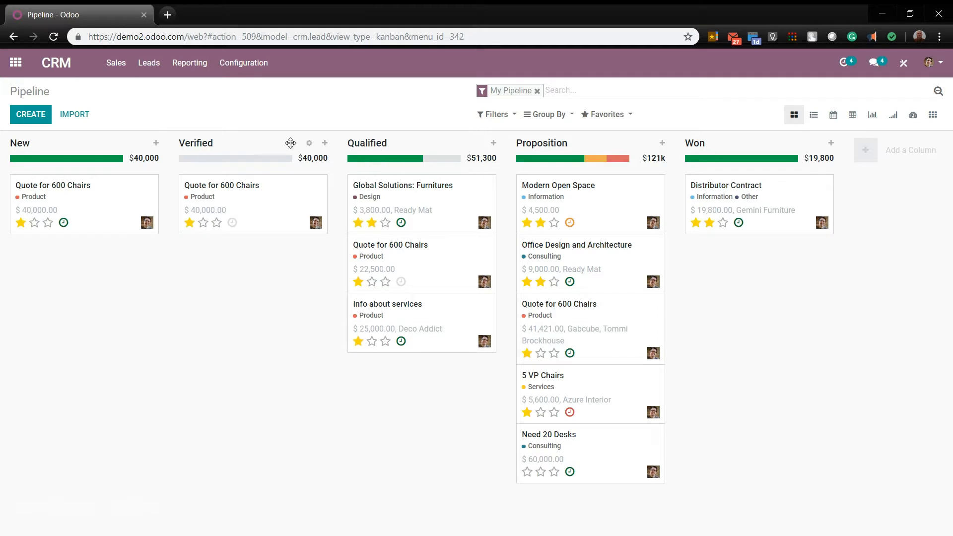
Step: Quick-create a three-star '50 chairs' opportunity for Coin gourmand with $2,000 expected revenue
left_click(30, 115)
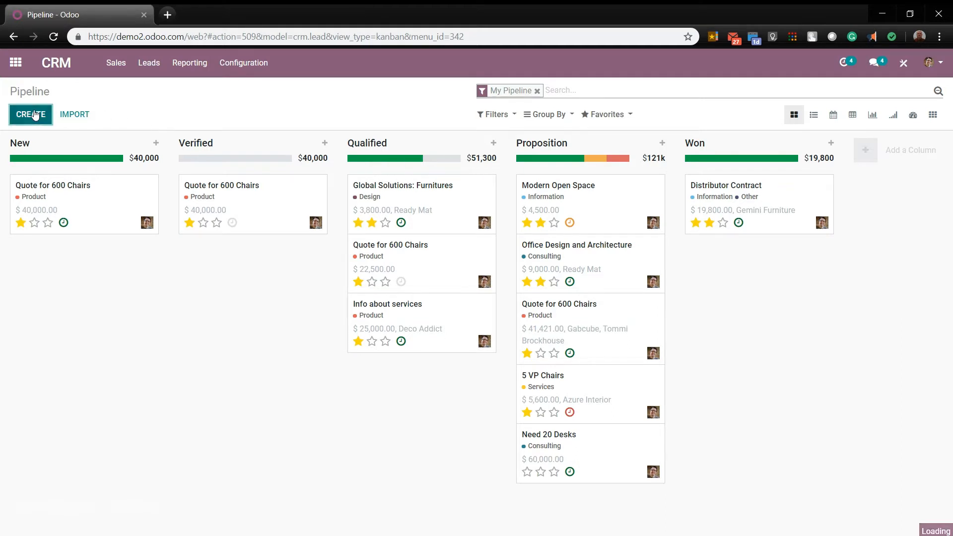
left_click(30, 115)
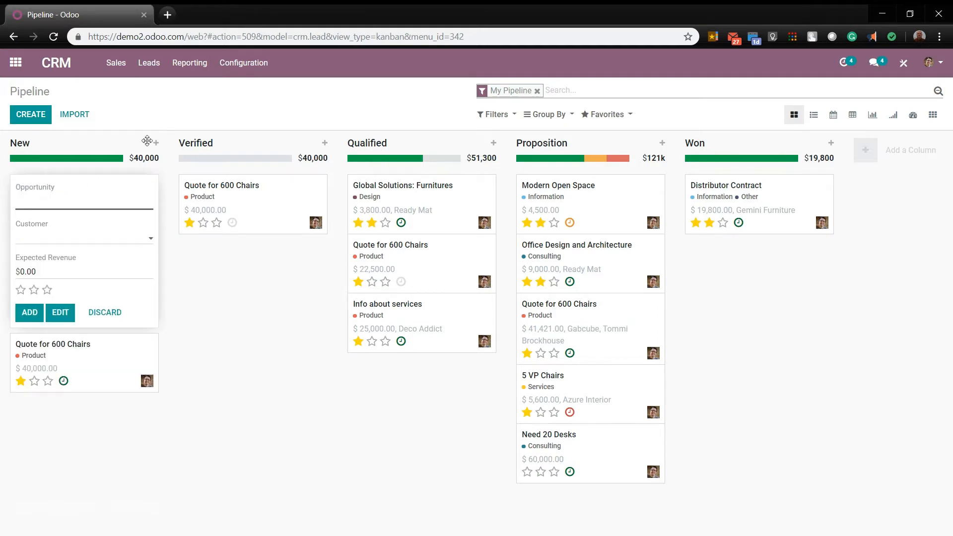
mouse_move(221, 109)
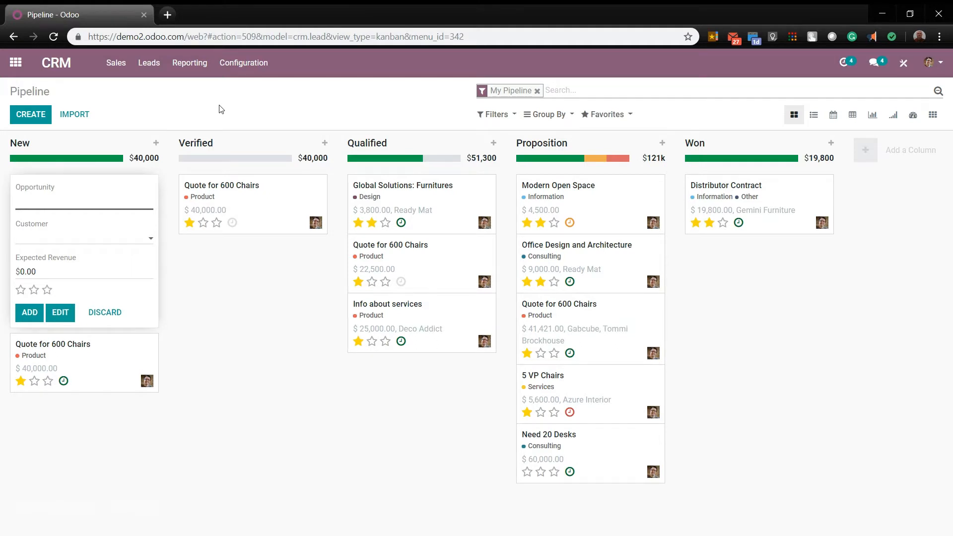
left_click(68, 203)
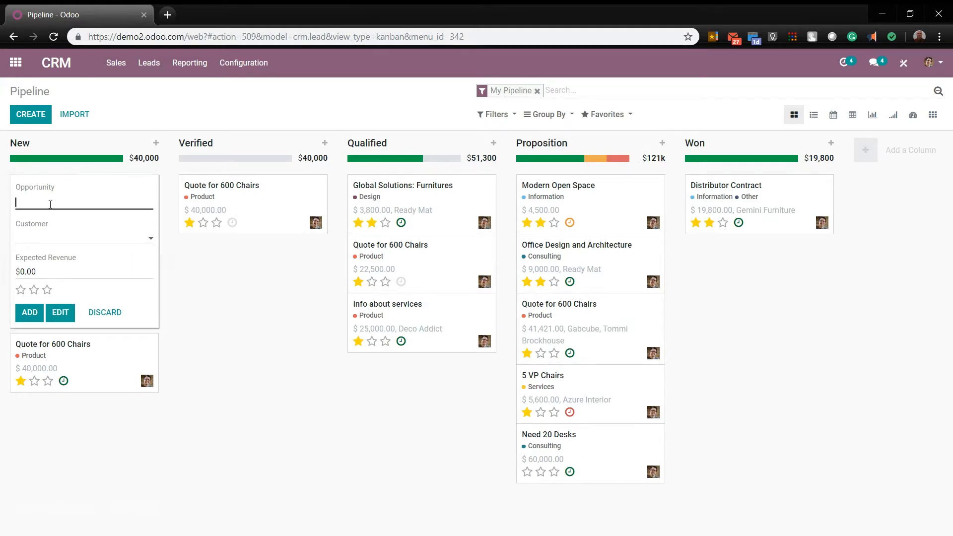
type("50 chairs")
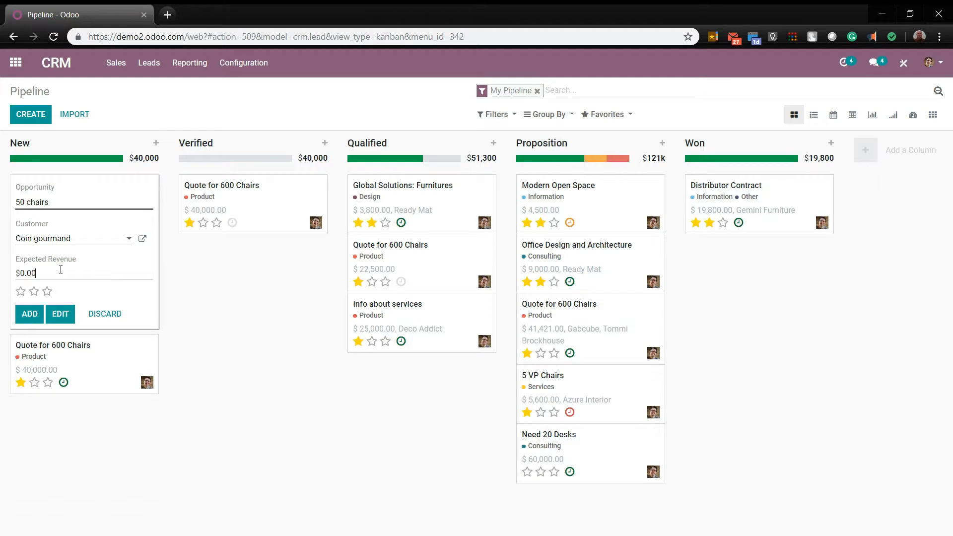
type("2000")
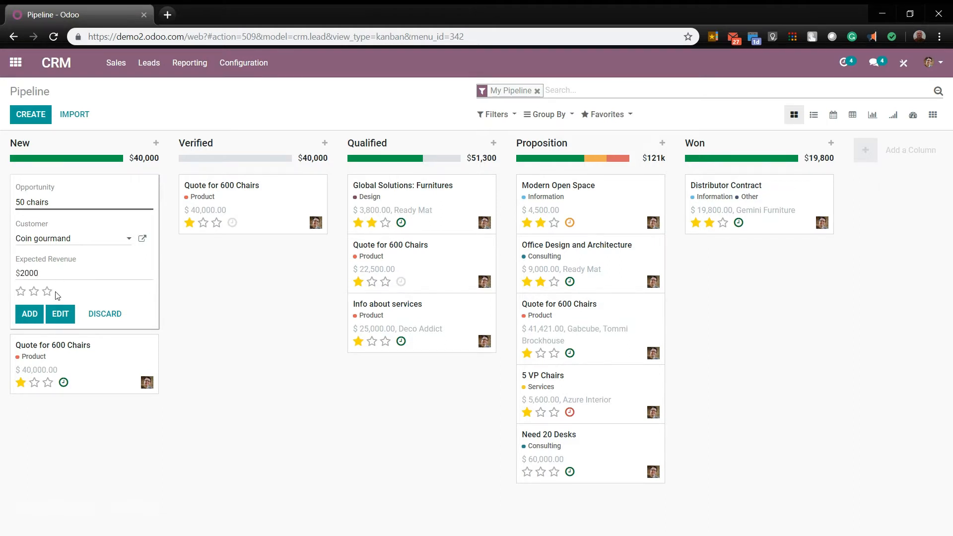
left_click(46, 291)
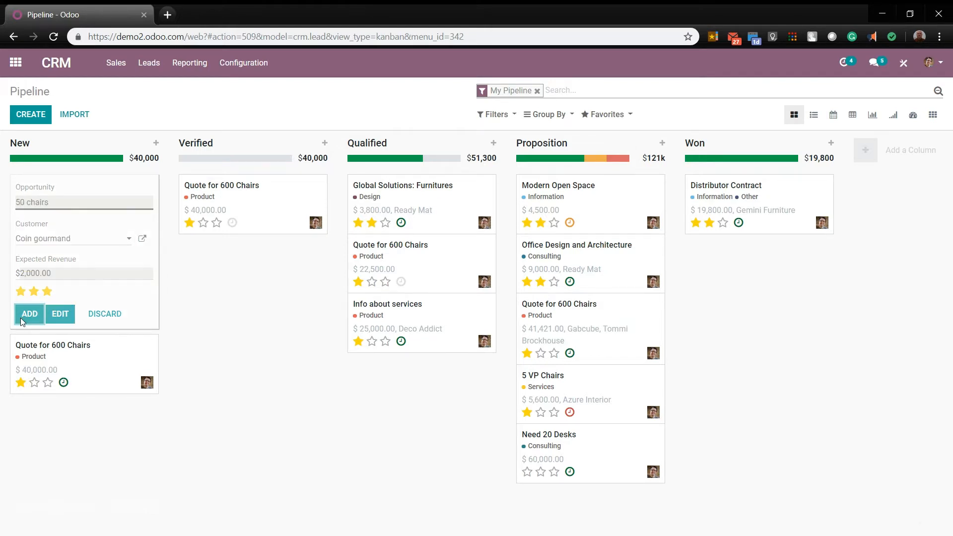
left_click(28, 314)
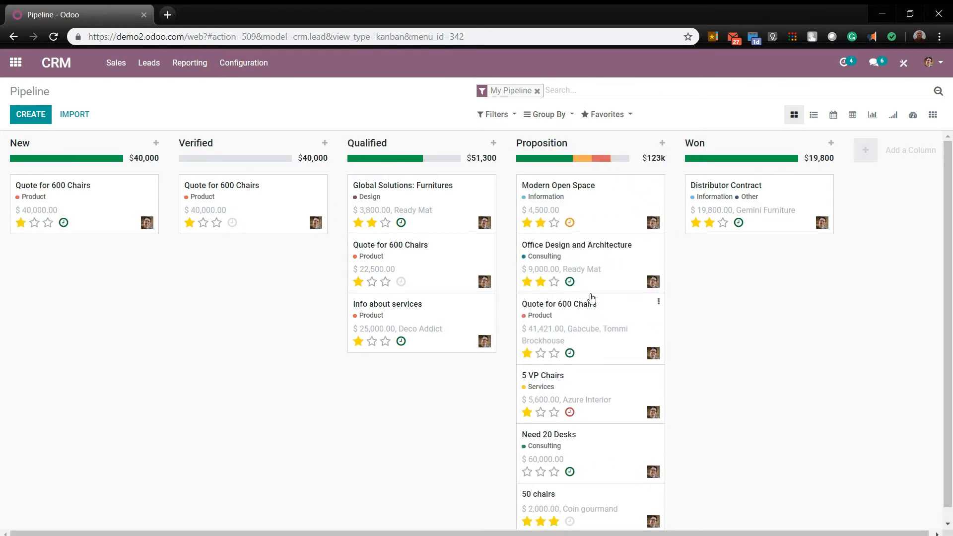
scroll("down", 3)
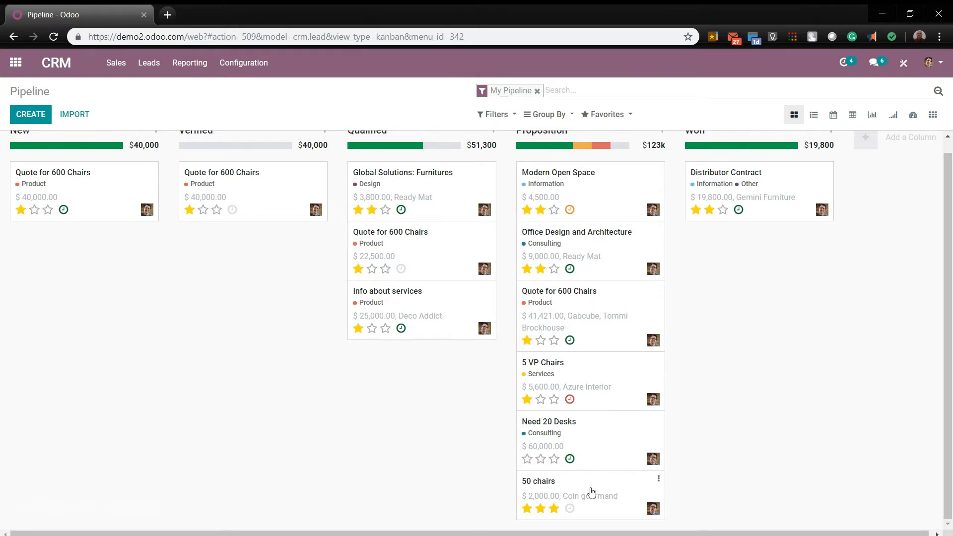
Step: Create a new quotation for Coin gourmand from the 50 chairs opportunity card
left_click(538, 480)
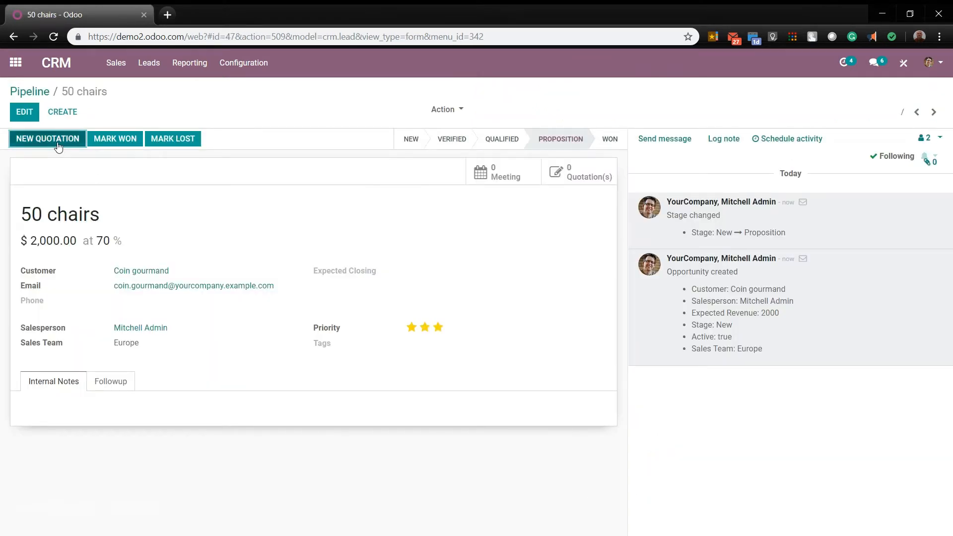
left_click(48, 138)
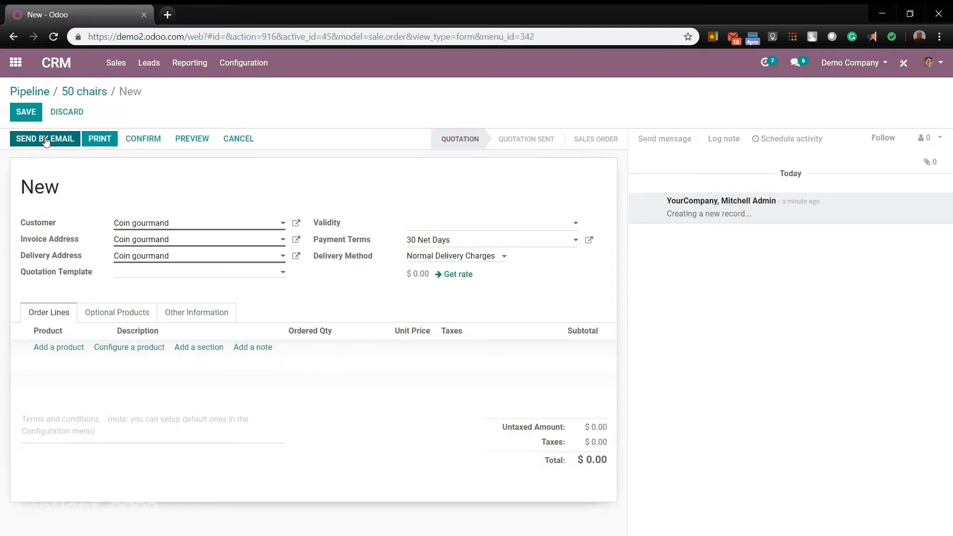
mouse_move(88, 173)
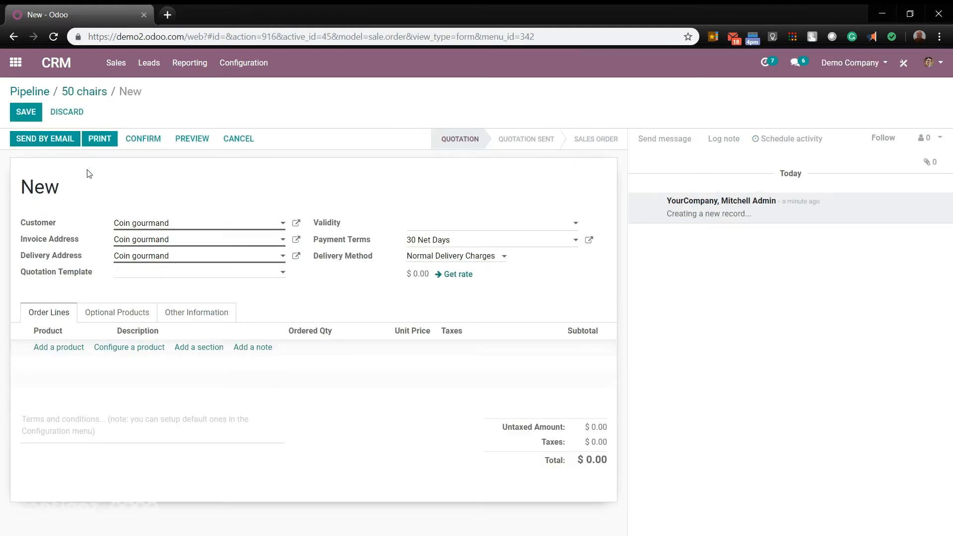
mouse_move(48, 269)
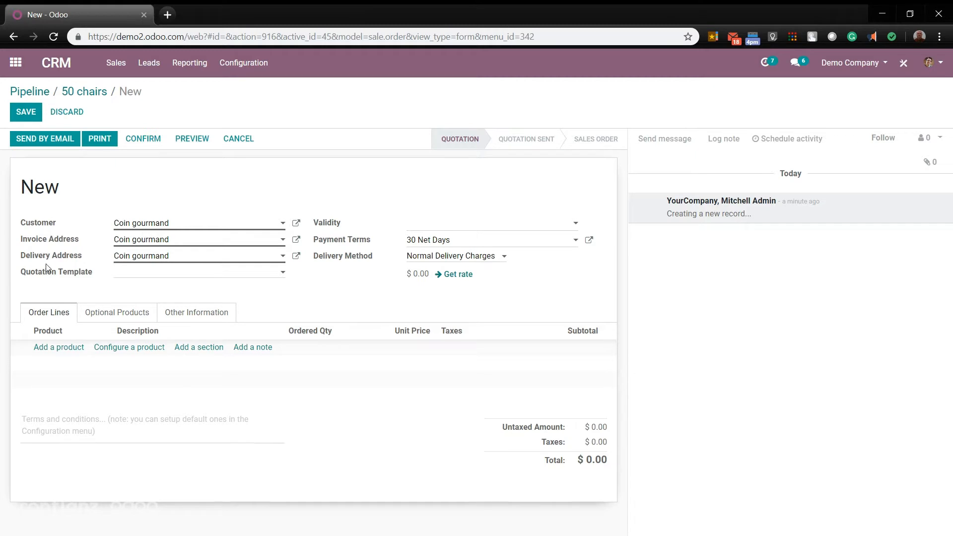
mouse_move(169, 295)
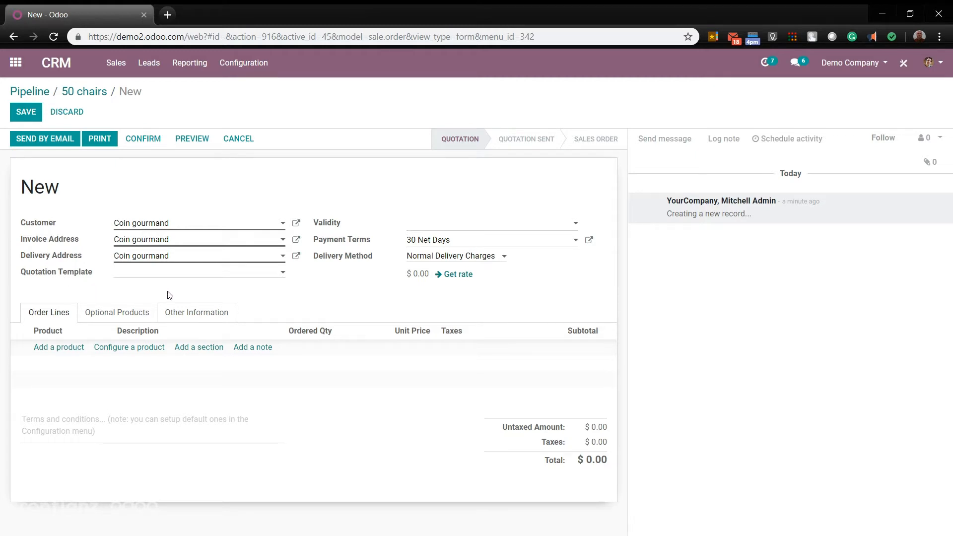
mouse_move(327, 302)
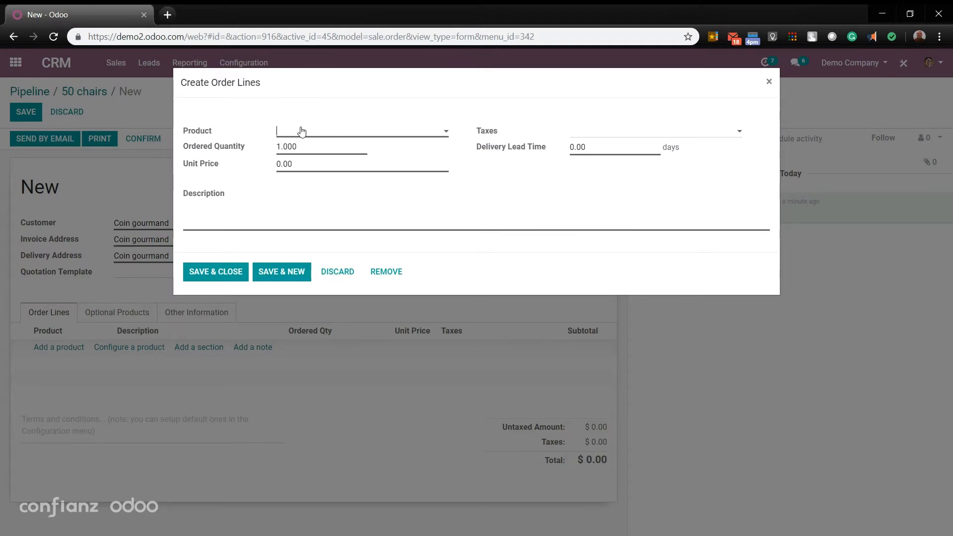
Step: Enter an order line of 50 Chairs at 40.00 each with a 5-day delivery lead time
type("chairs")
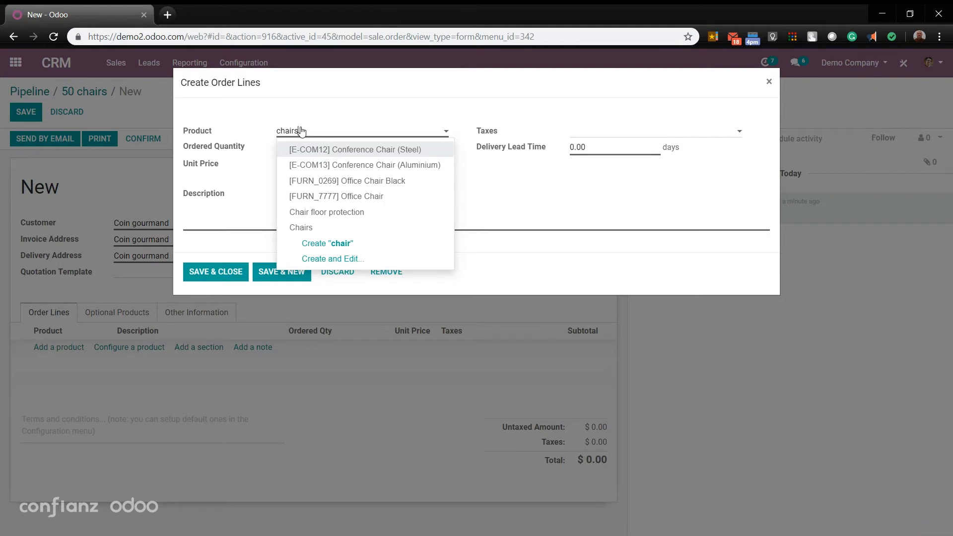
left_click(301, 227)
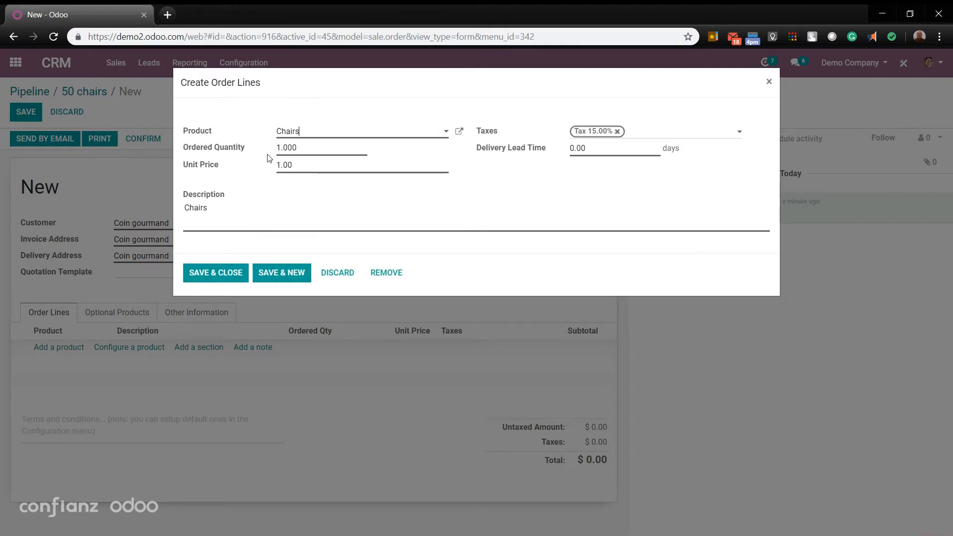
left_click(285, 147)
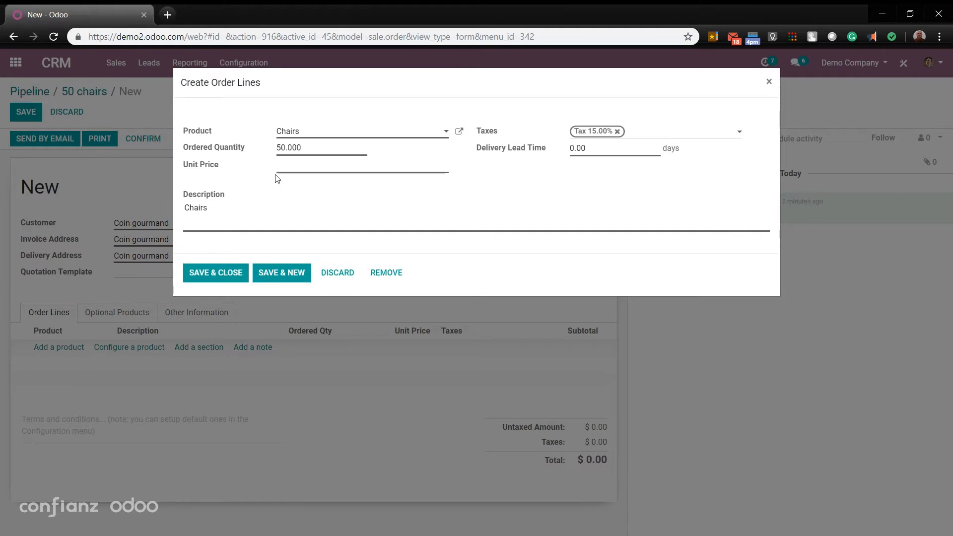
type("40.00")
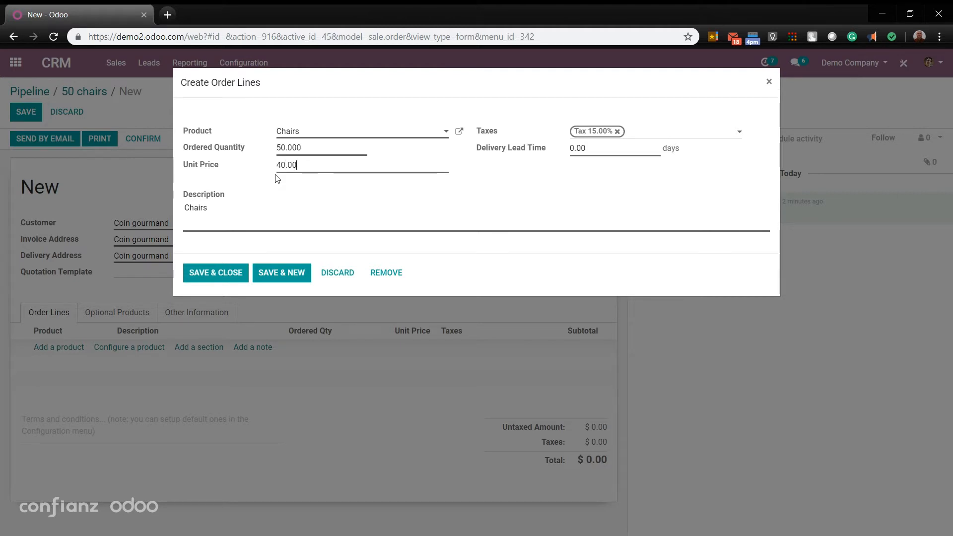
mouse_move(549, 161)
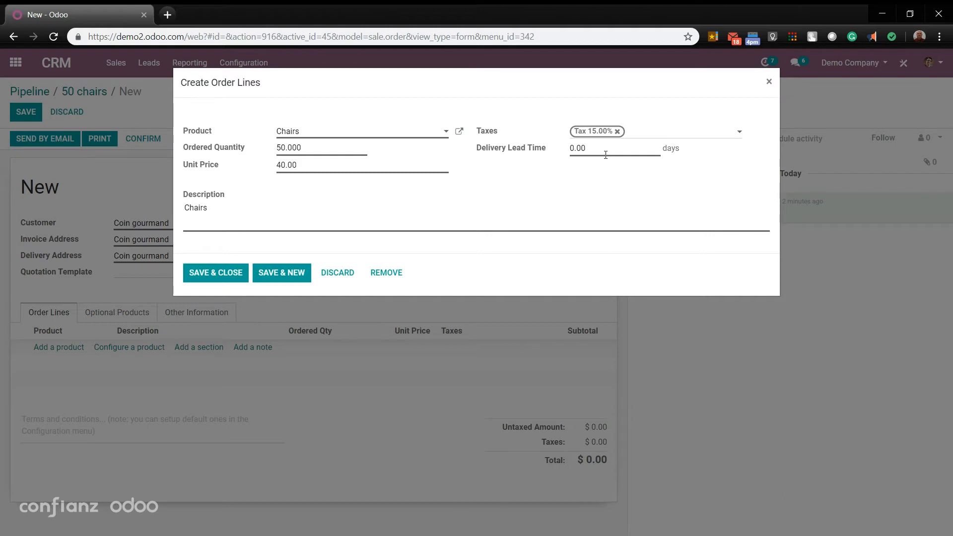
type("5")
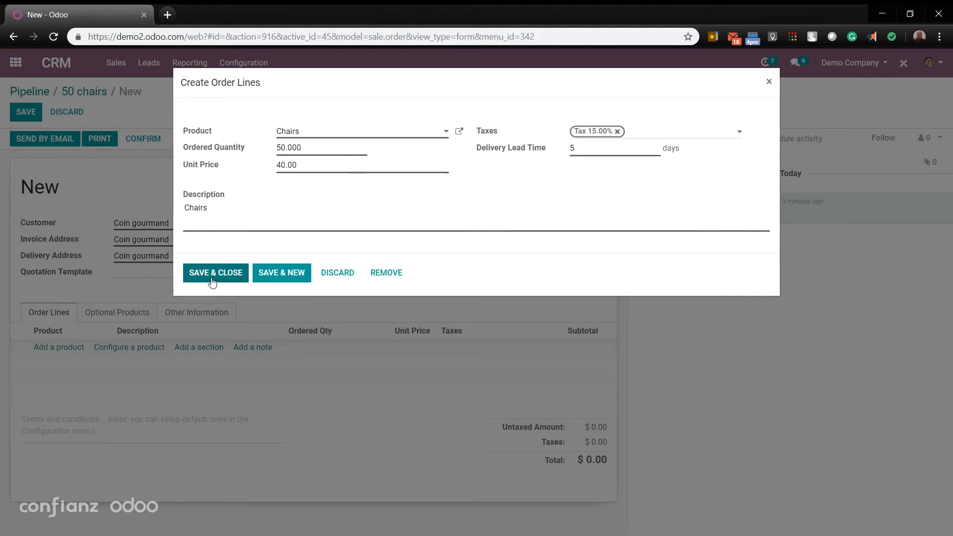
Step: Save the Chairs line into the quotation, bringing its total to $2,300.00 with $300.00 tax
left_click(216, 272)
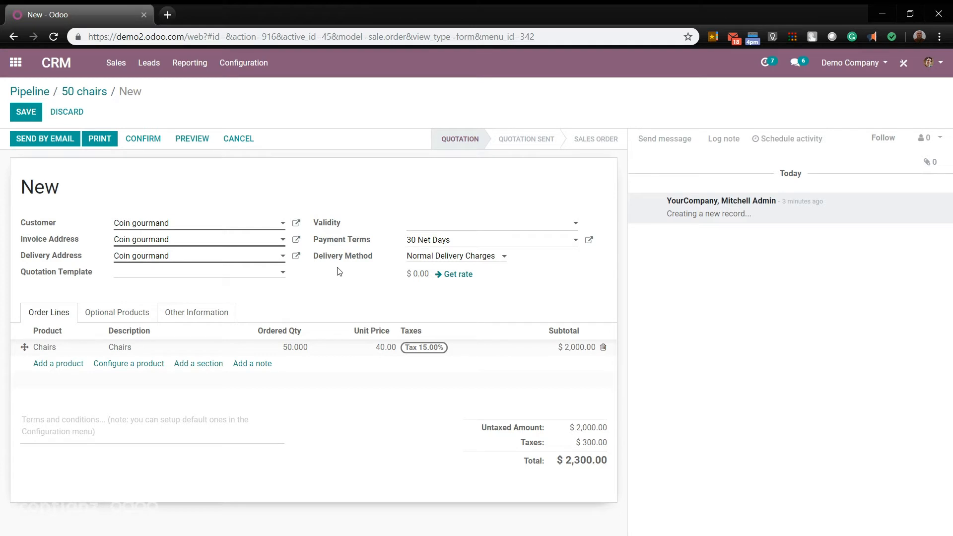
mouse_move(238, 314)
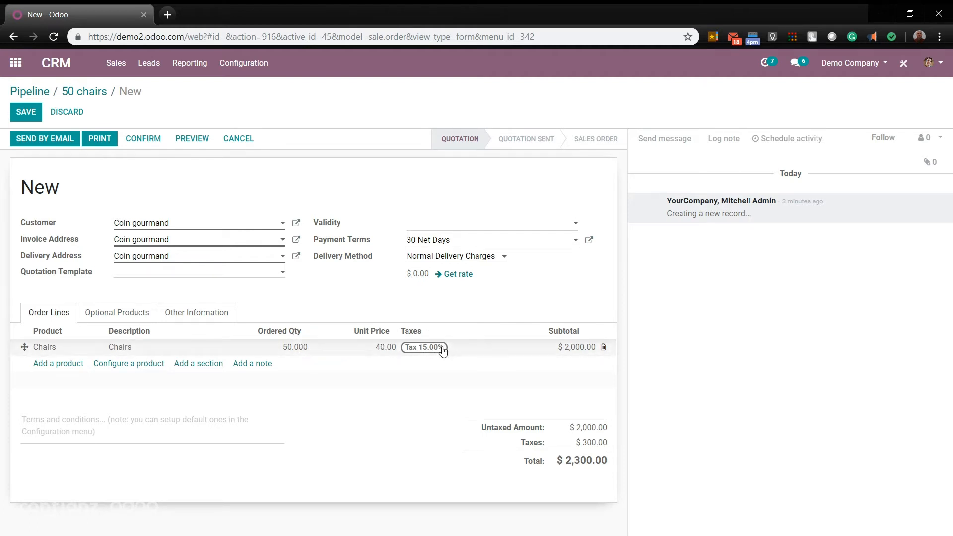
mouse_move(590, 357)
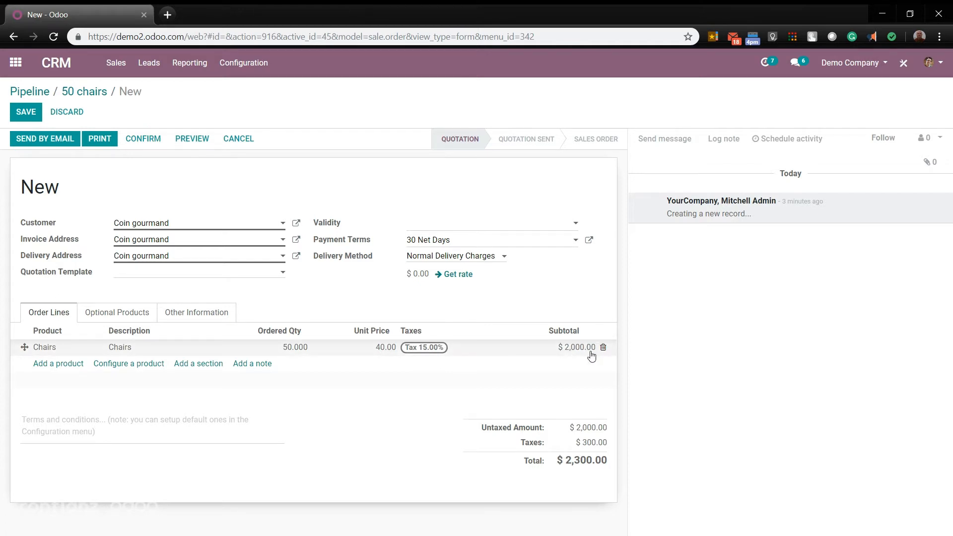
mouse_move(596, 443)
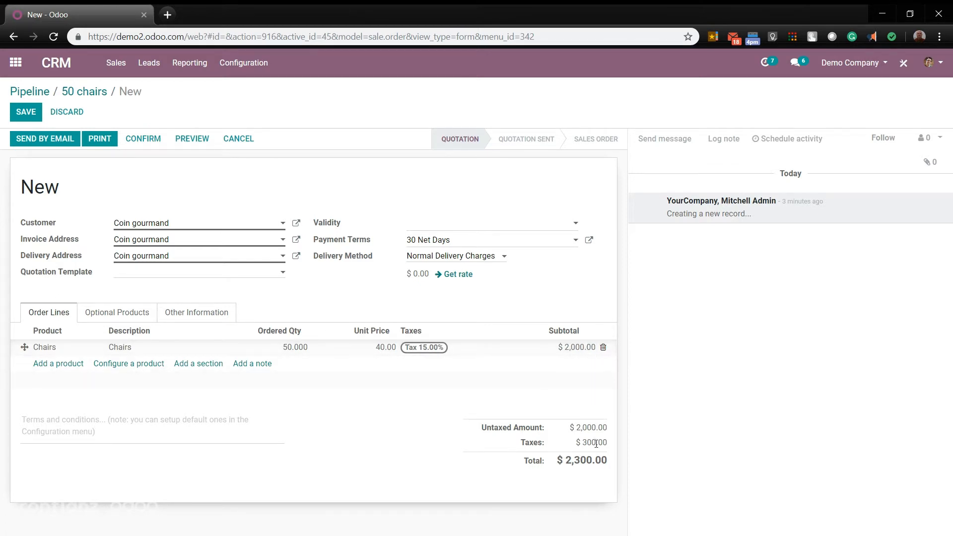
mouse_move(458, 403)
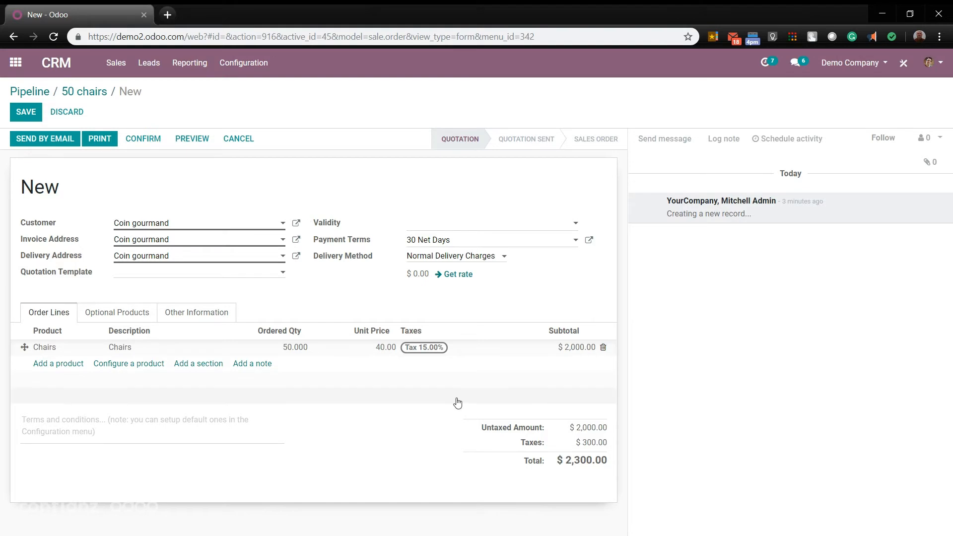
Step: Save the quotation as SO039 and start an email to Coin gourmand with its PDF attached
left_click(26, 112)
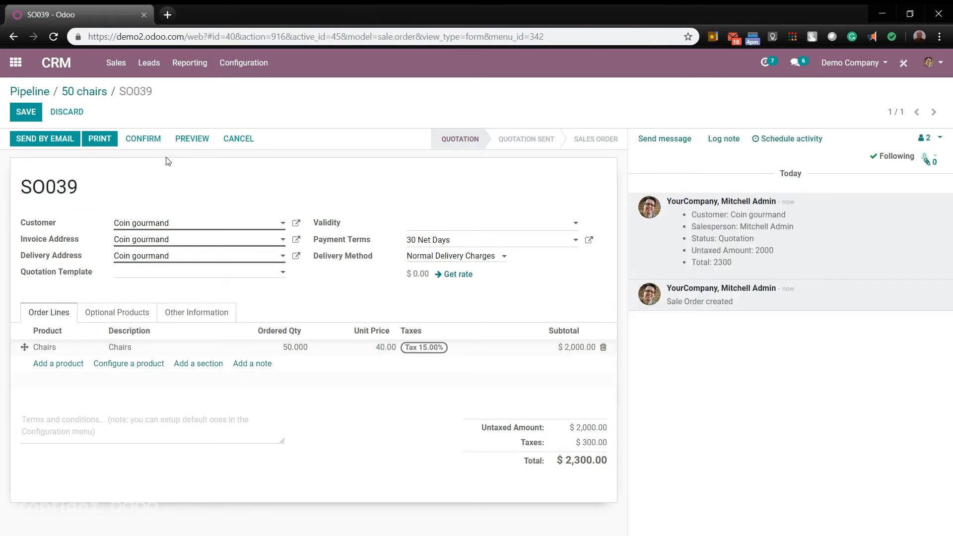
mouse_move(45, 151)
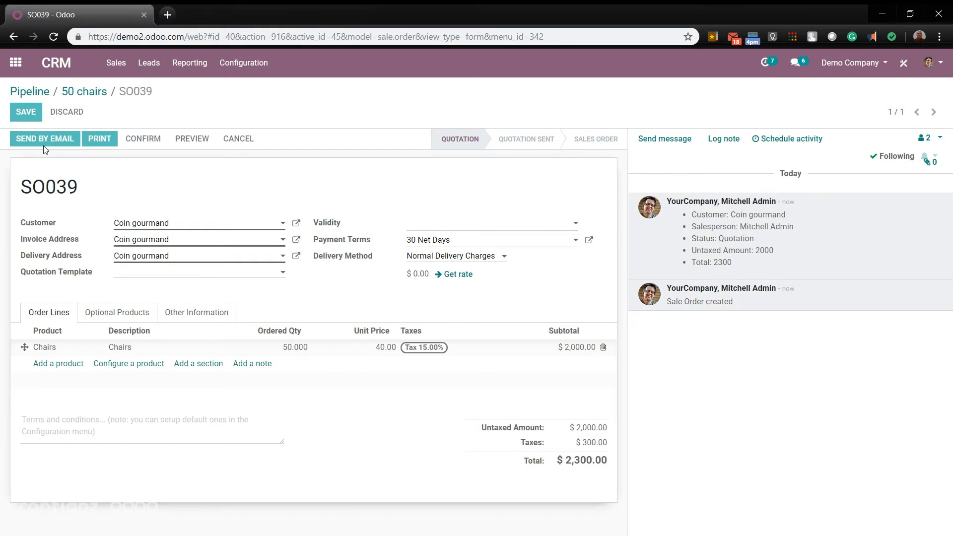
left_click(45, 138)
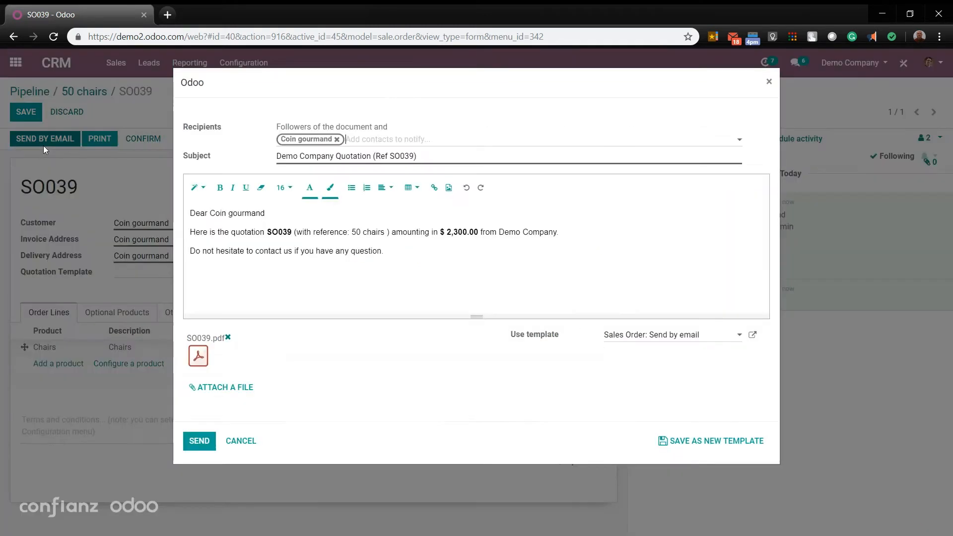
mouse_move(190, 133)
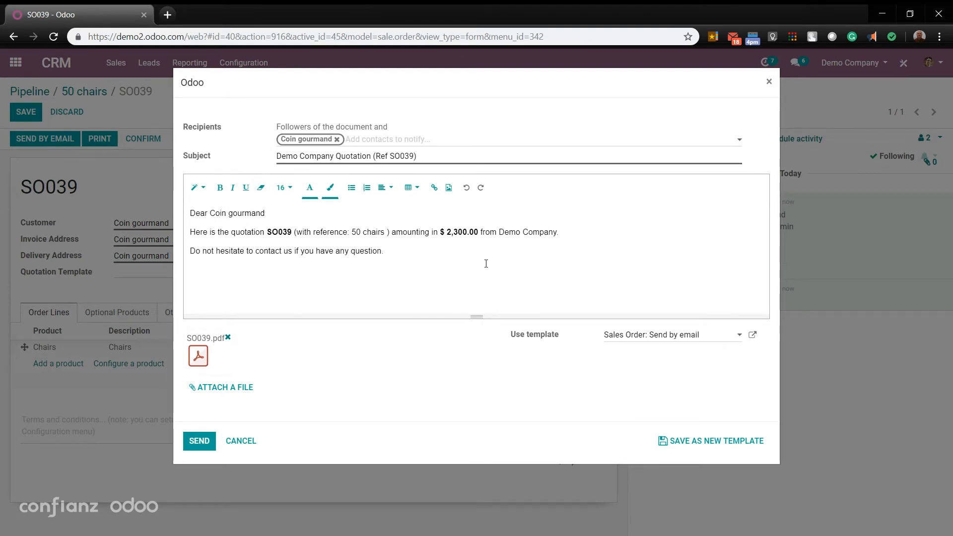
mouse_move(179, 356)
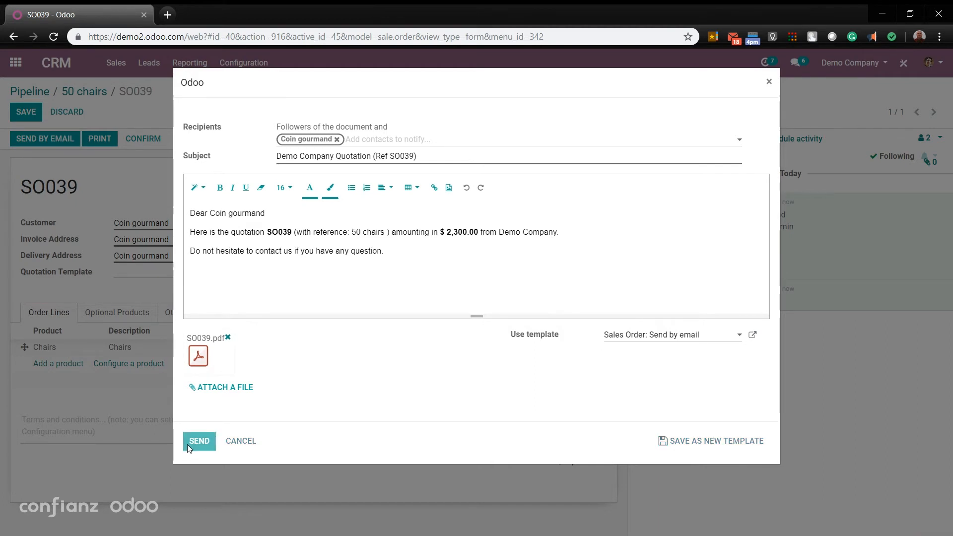
Step: Send the SO039 quotation email to Coin gourmand and confirm it as a sales order
left_click(198, 440)
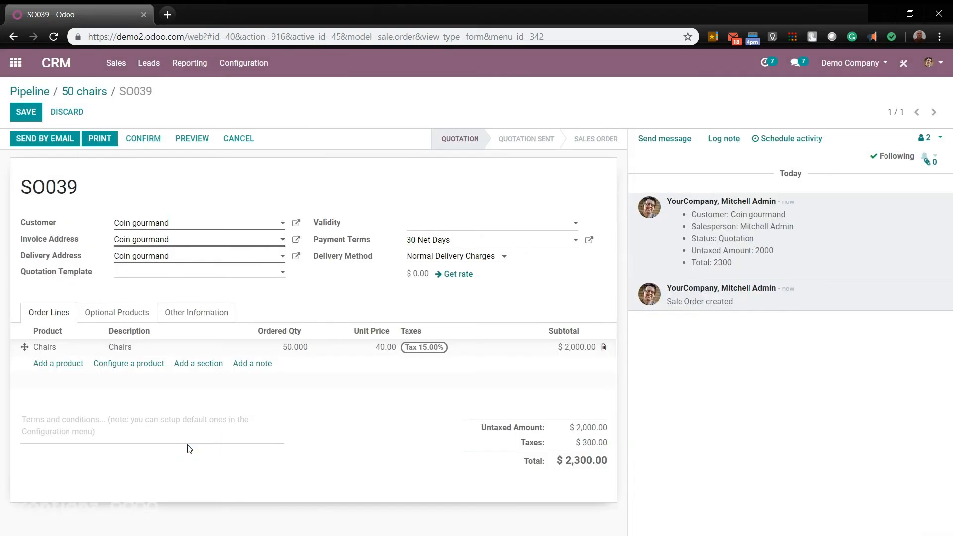
left_click(44, 138)
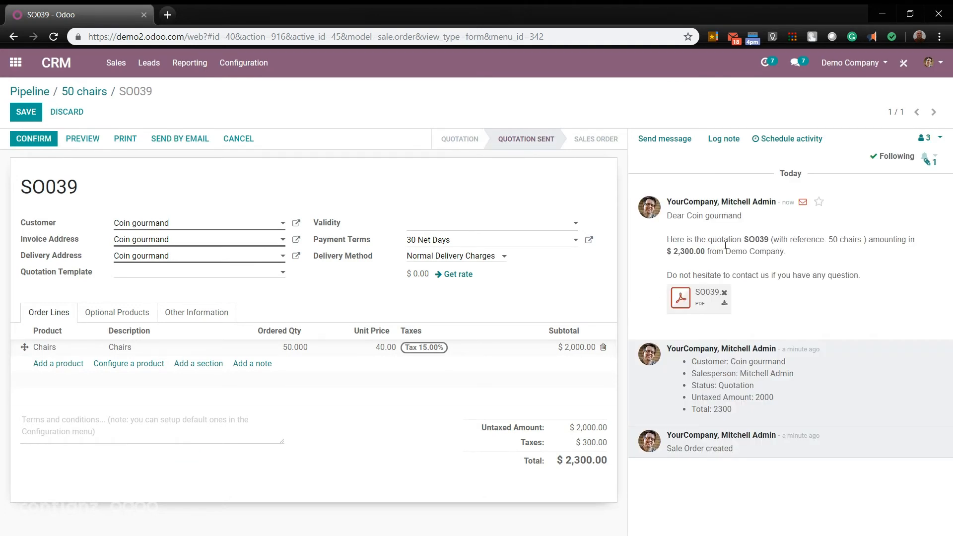
mouse_move(796, 309)
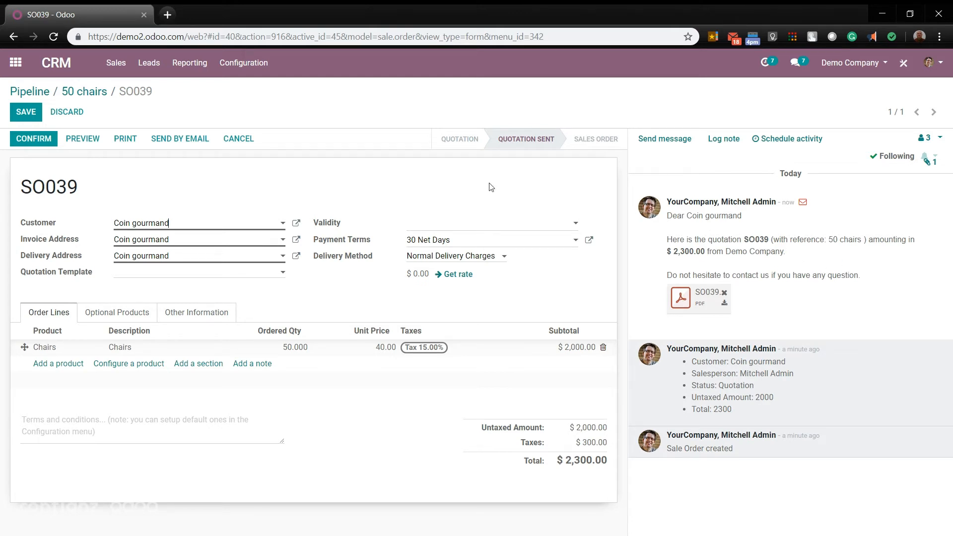
mouse_move(28, 119)
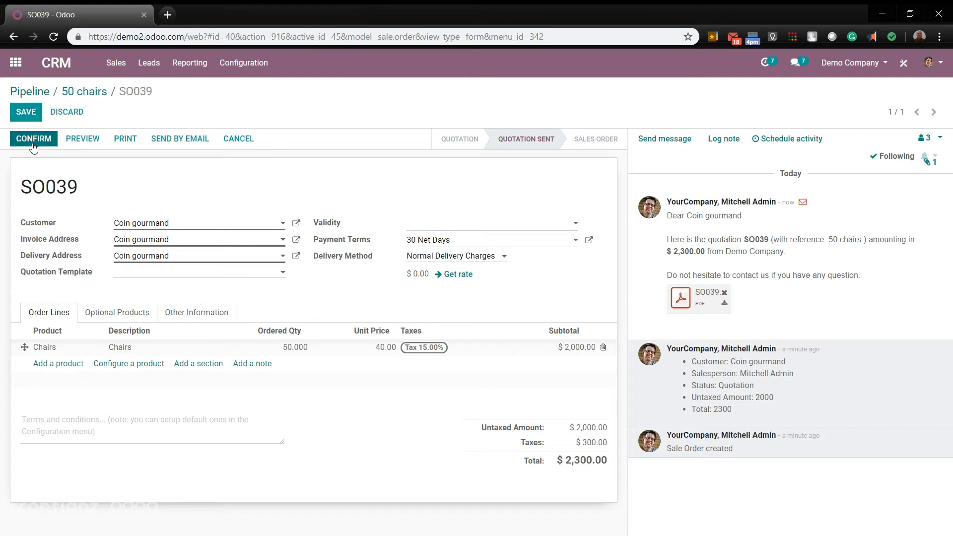
left_click(33, 138)
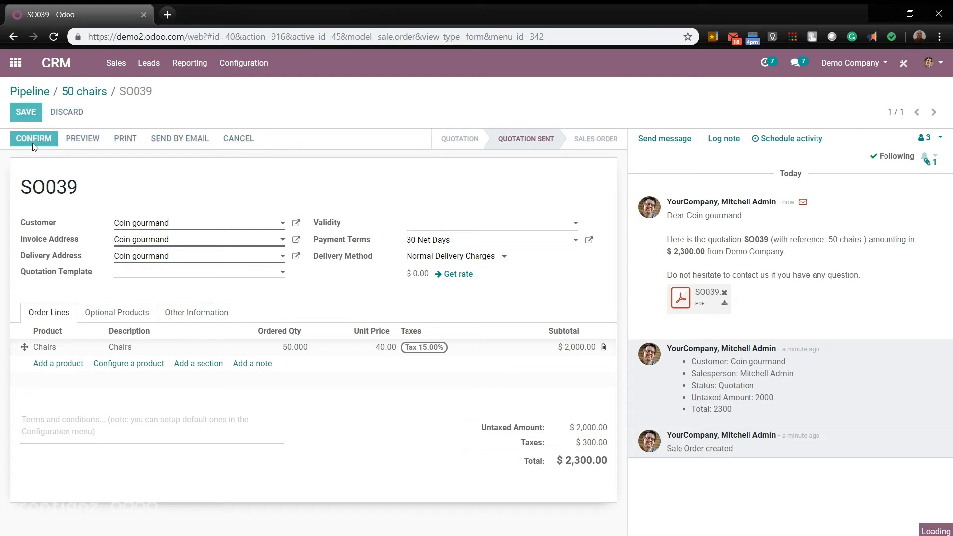
left_click(34, 138)
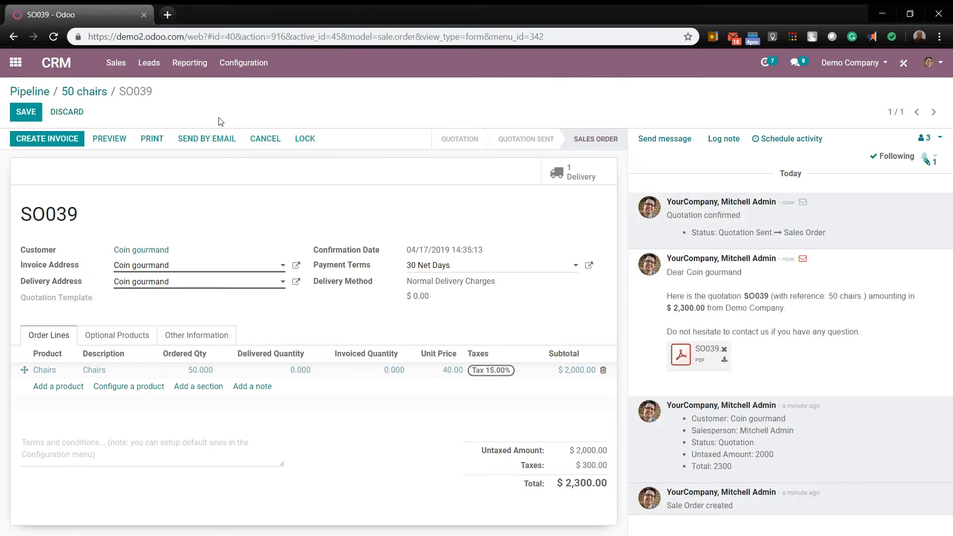
Step: Return to the CRM pipeline and bring up the Sales > My Quotations list
left_click(55, 63)
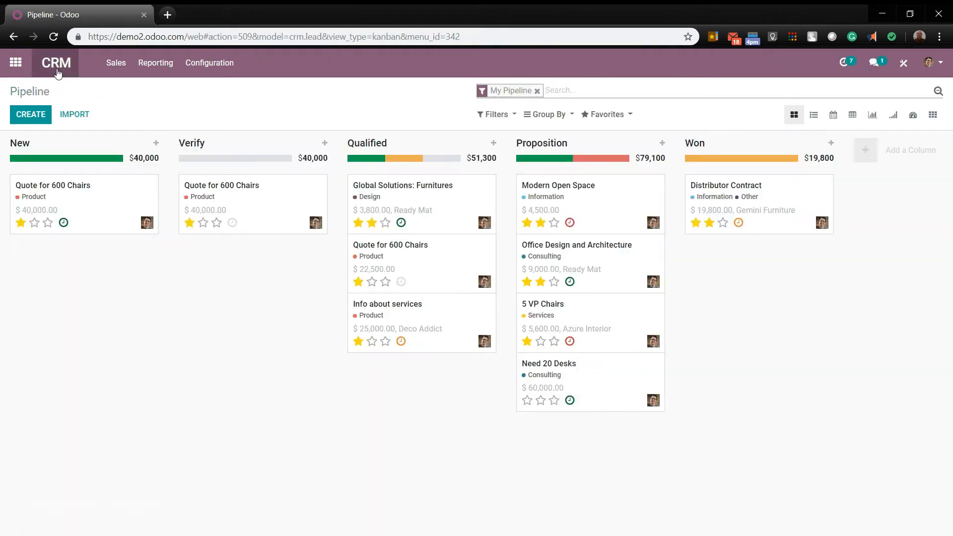
mouse_move(137, 107)
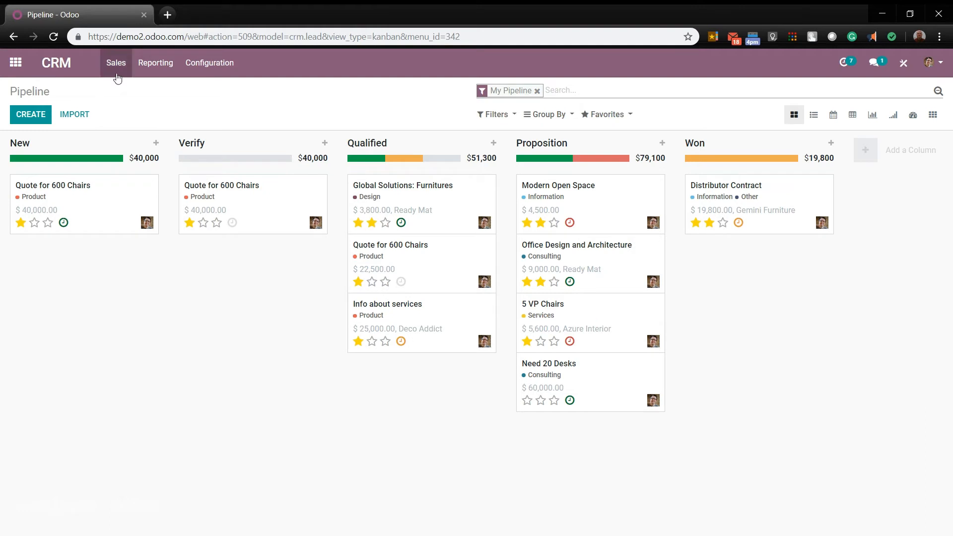
left_click(116, 63)
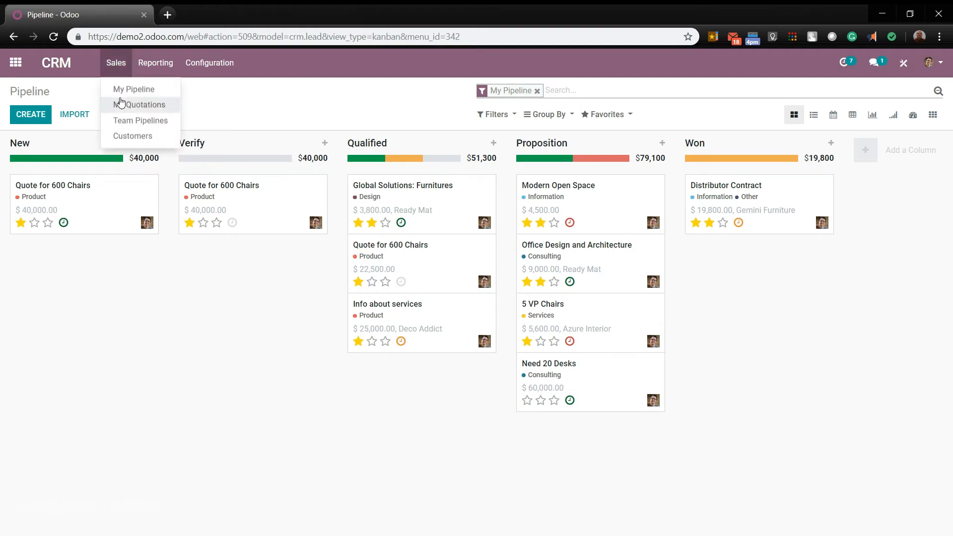
left_click(157, 107)
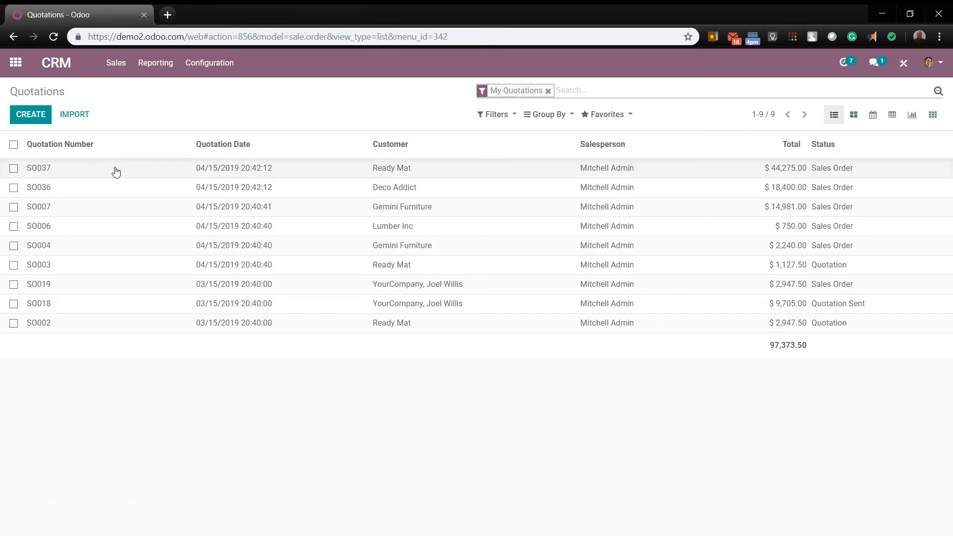
Step: Open the Ready Mat sales order SO037 worth $44,275.00 from the list
left_click(37, 167)
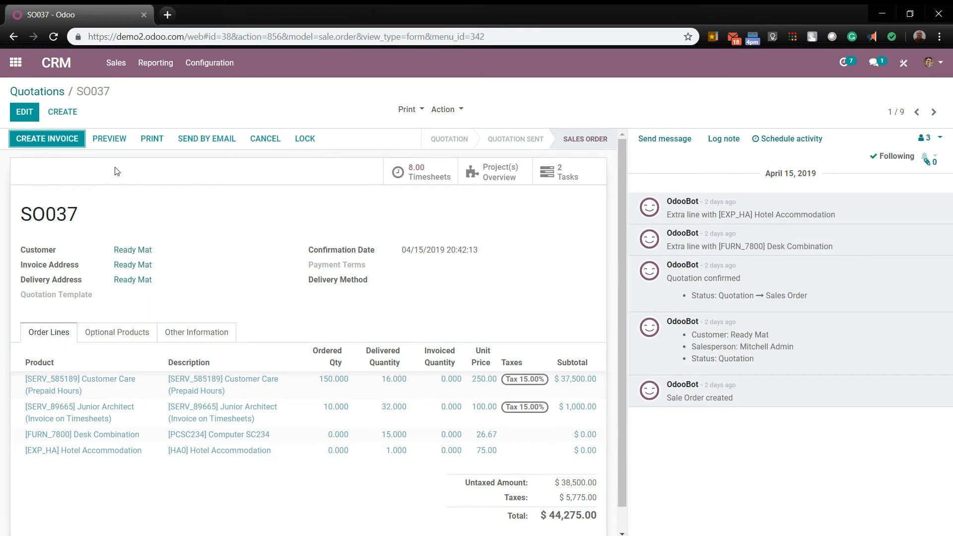
mouse_move(59, 428)
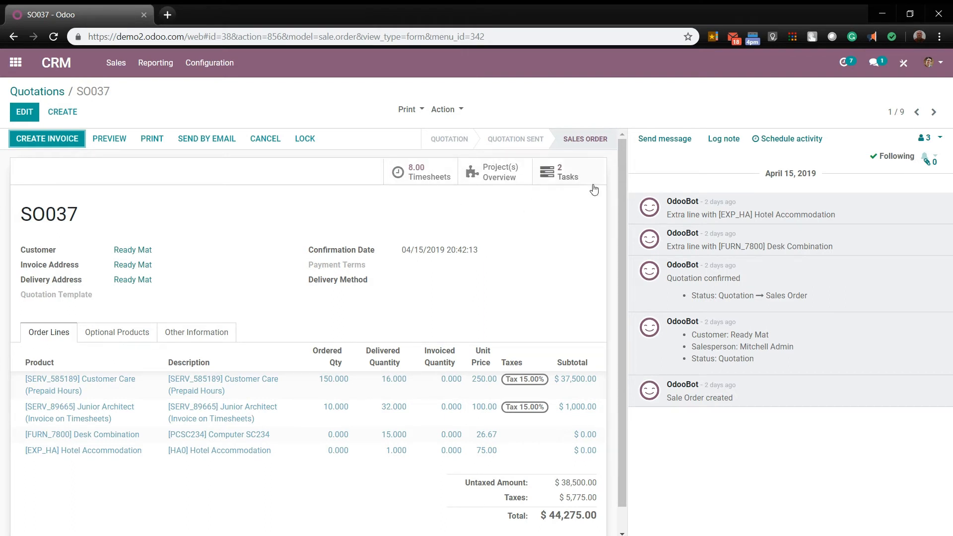
mouse_move(300, 208)
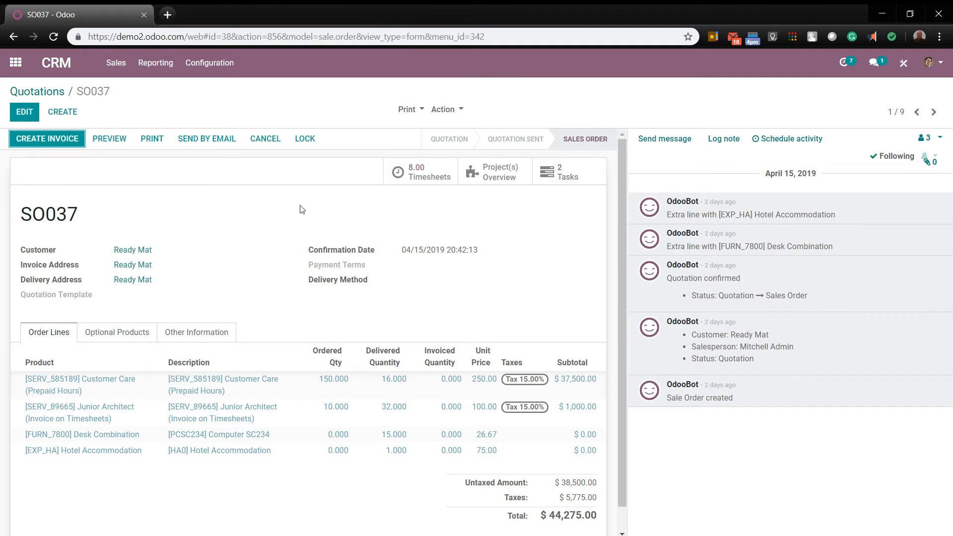
mouse_move(64, 149)
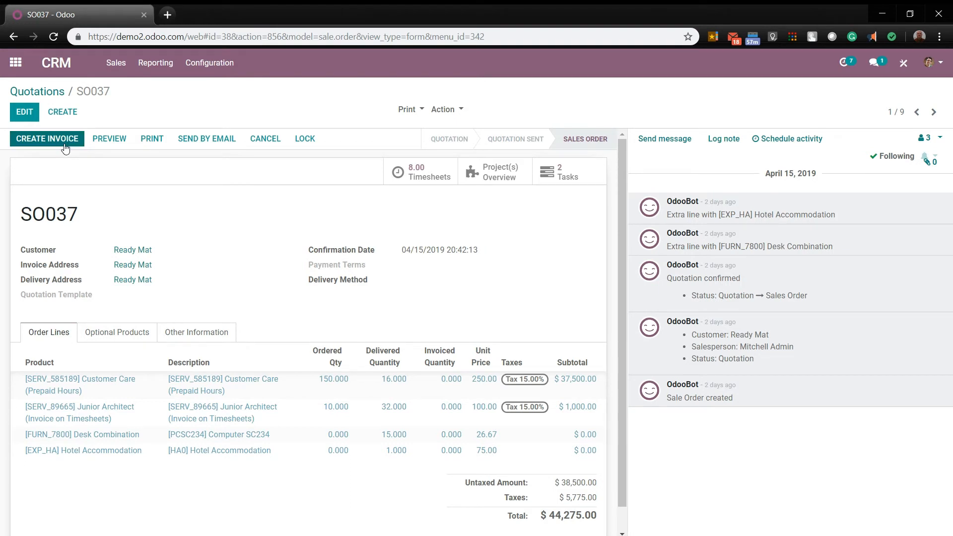
Step: Create an invoice for SO037's invoiceable lines so all delivered quantities are invoiced
left_click(47, 138)
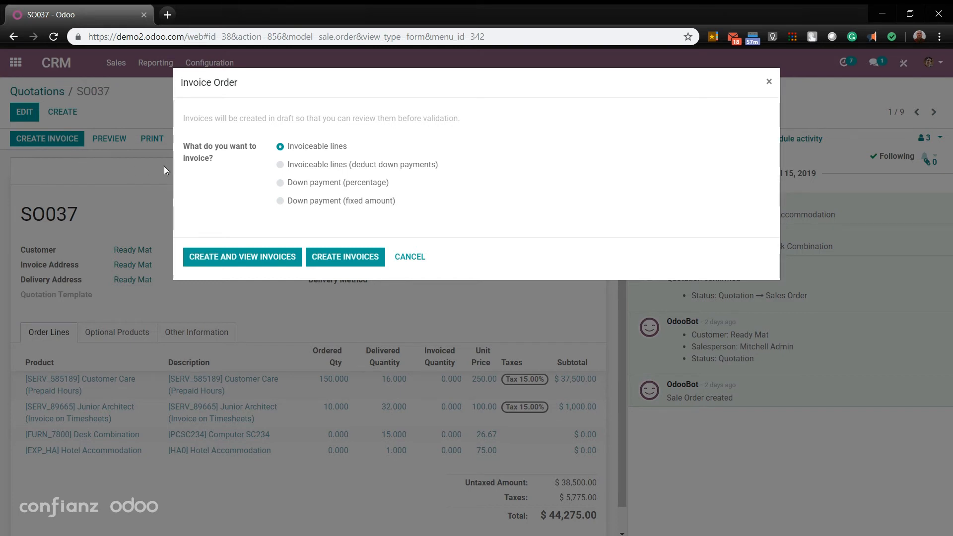
mouse_move(222, 171)
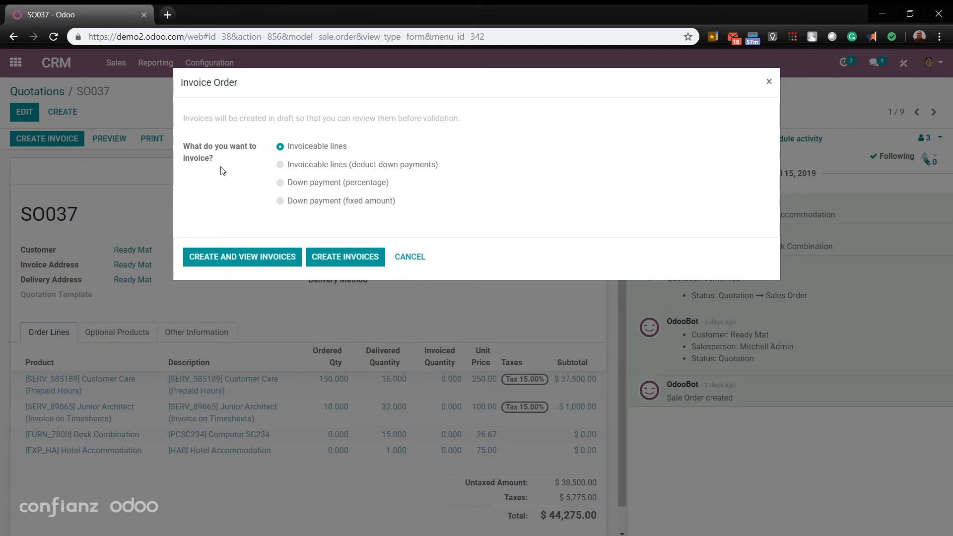
mouse_move(324, 163)
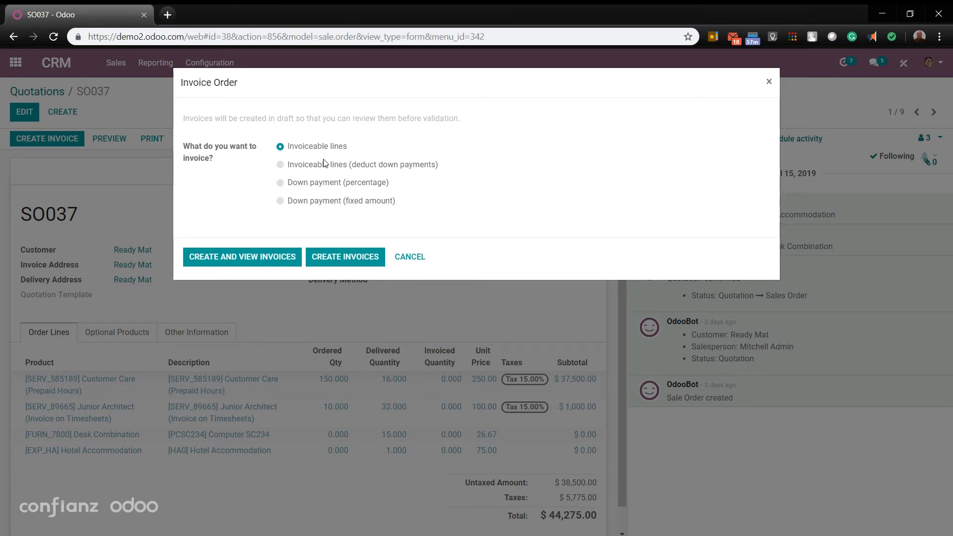
mouse_move(348, 174)
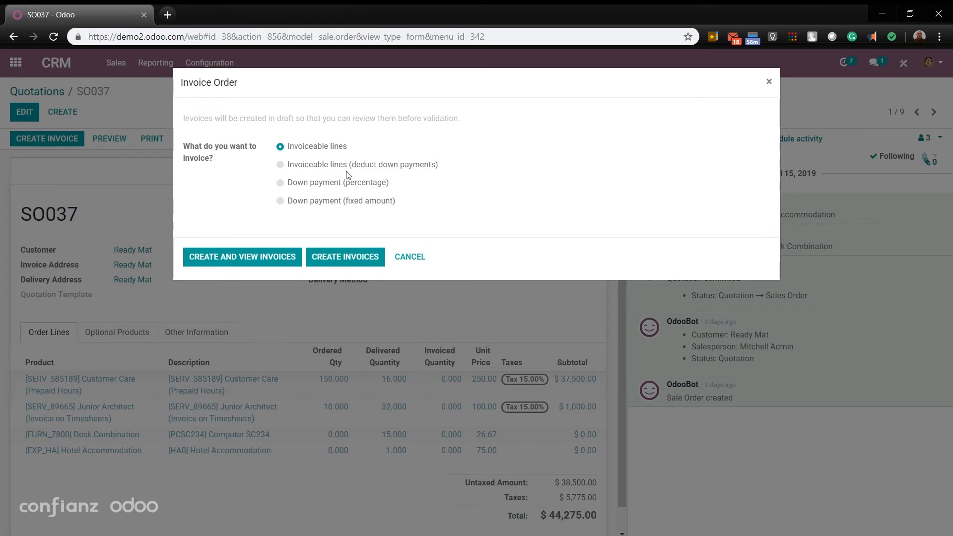
mouse_move(323, 187)
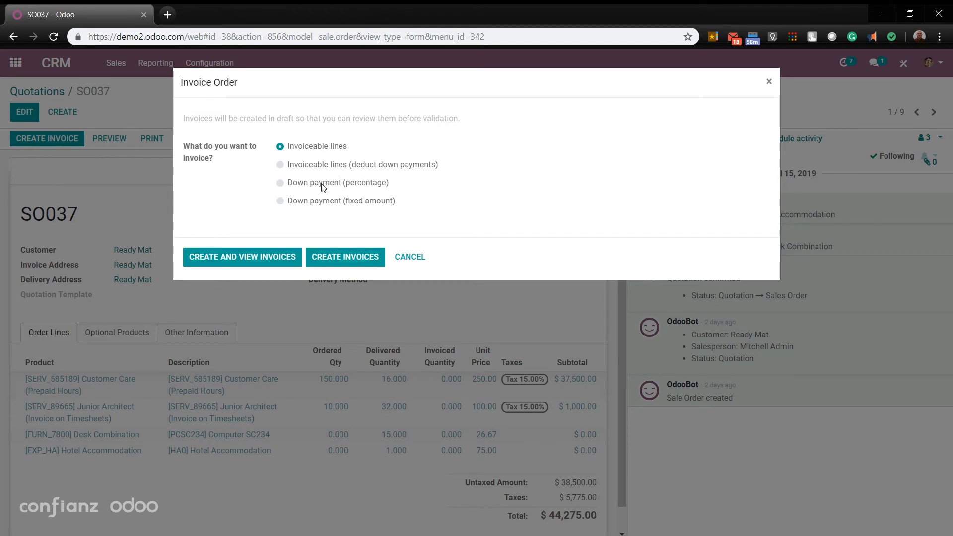
mouse_move(360, 202)
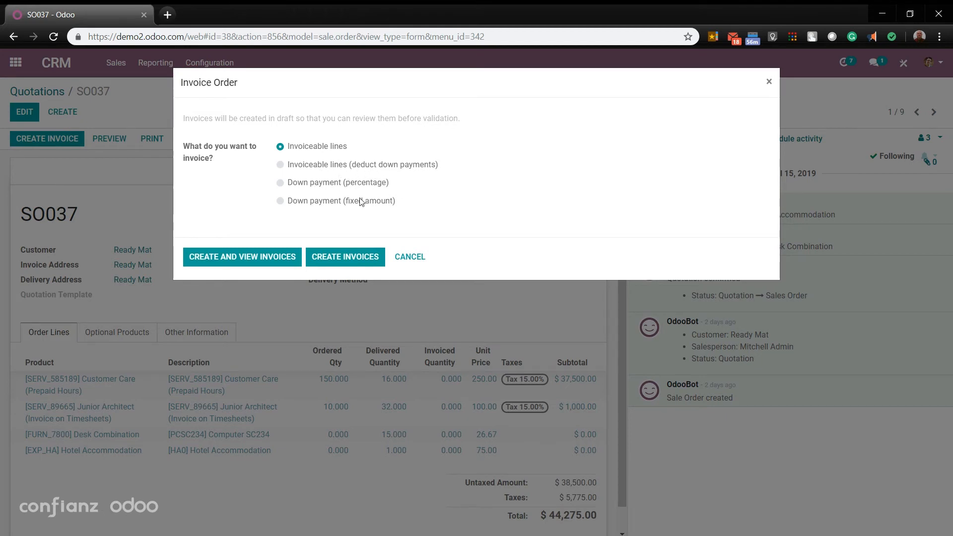
mouse_move(395, 213)
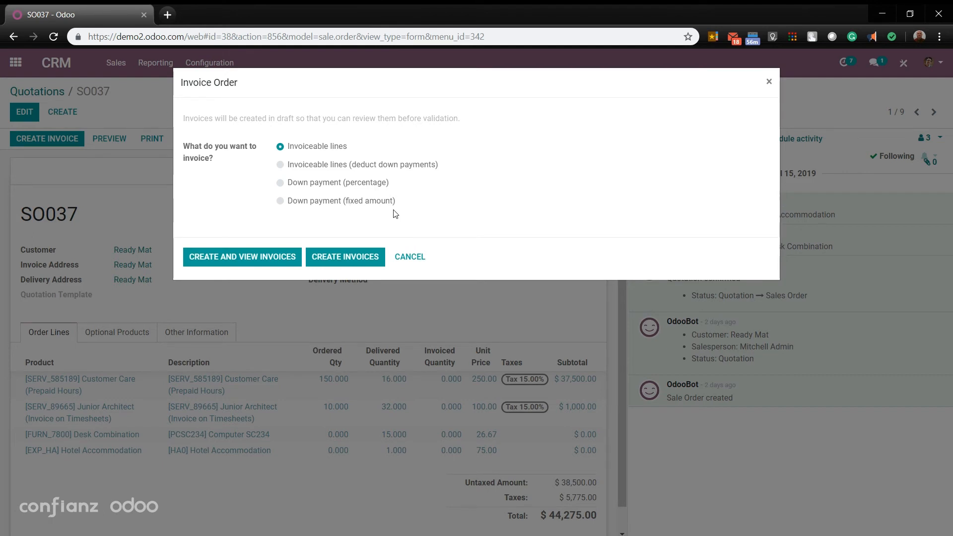
mouse_move(270, 260)
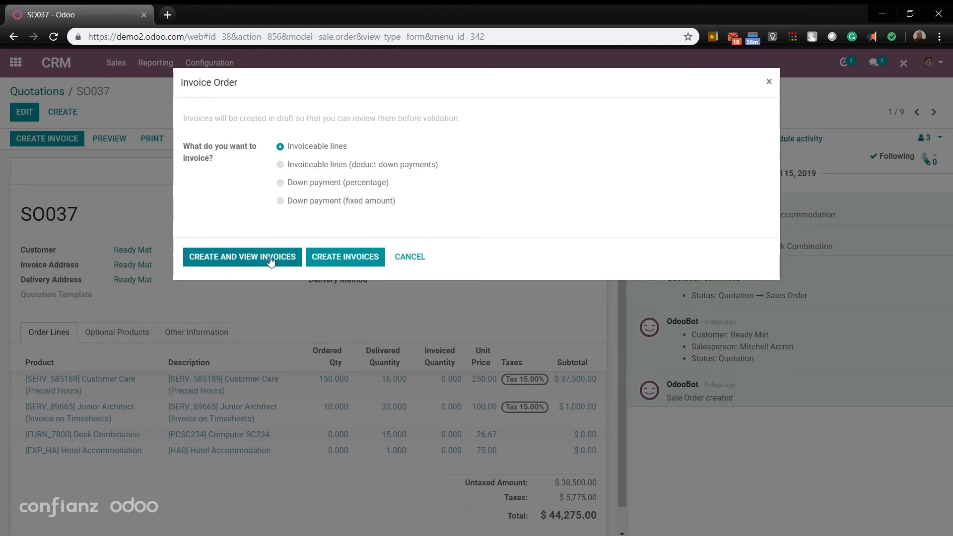
mouse_move(322, 264)
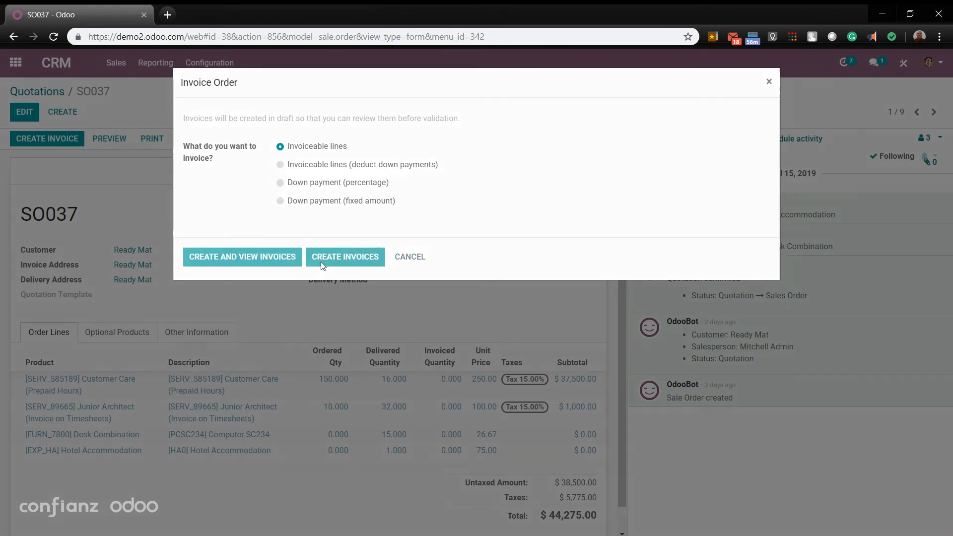
left_click(345, 256)
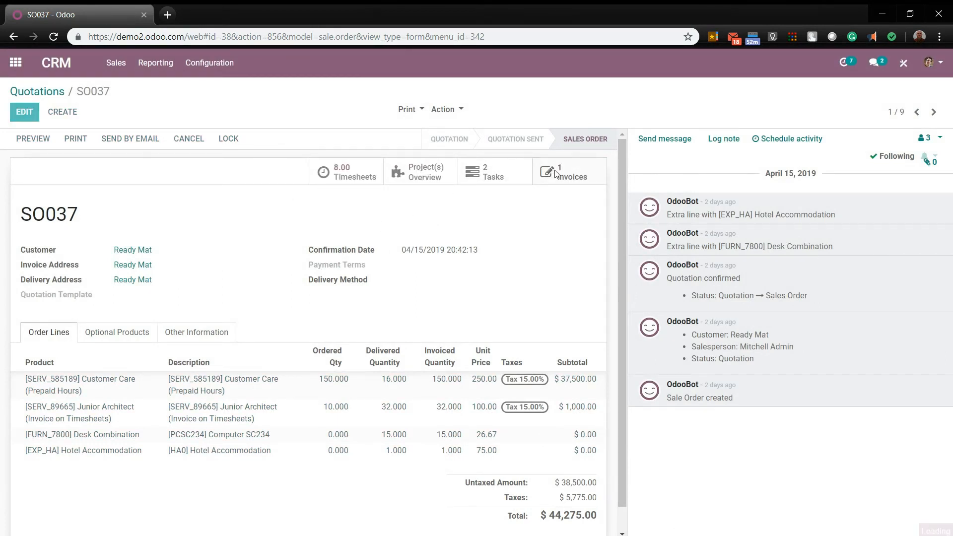
Step: Validate SO037's draft invoice into open invoice INV/2019/0005 ($41,175.05) and preview it
left_click(571, 171)
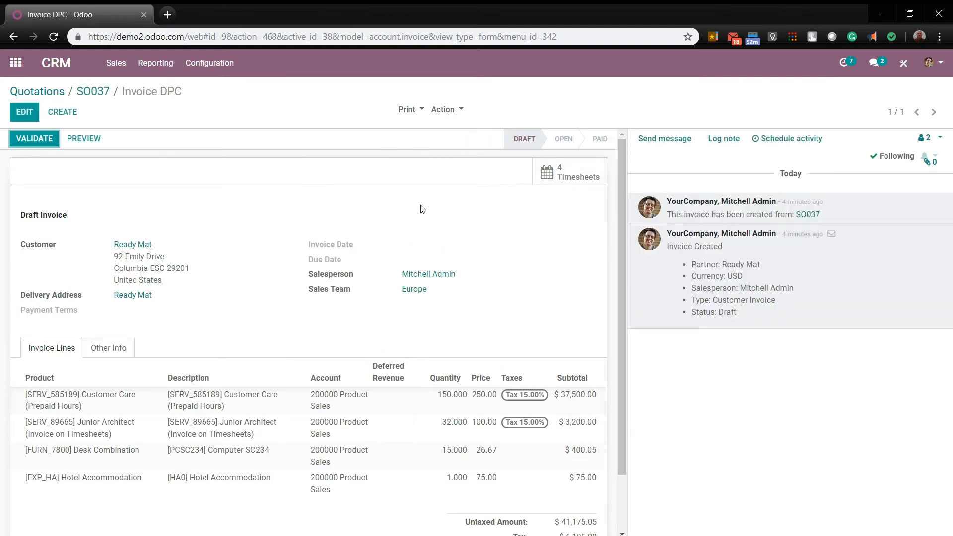
scroll("down", 3)
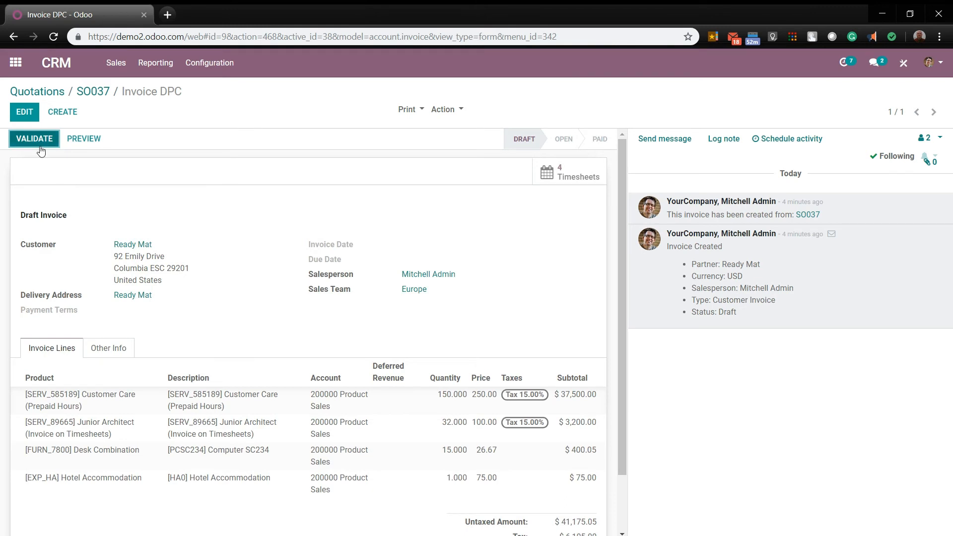
left_click(34, 137)
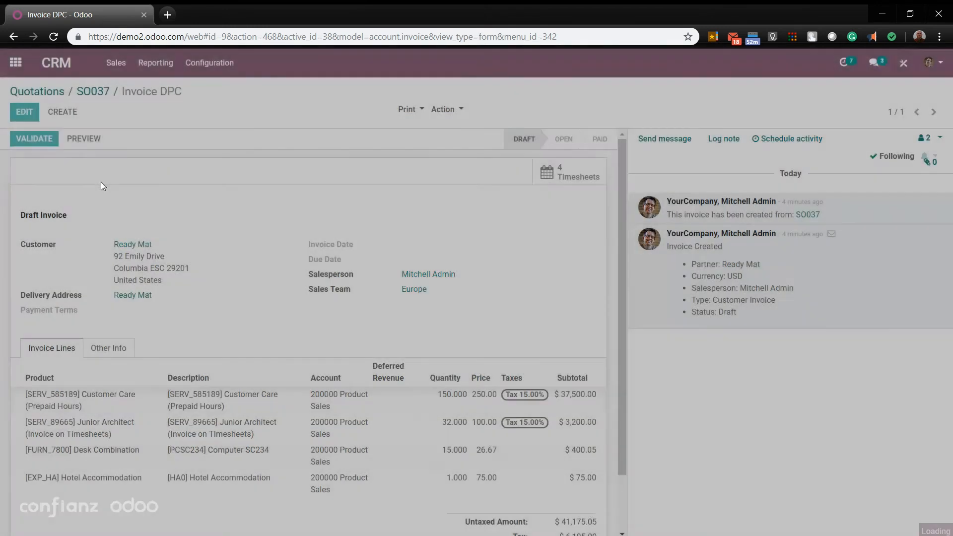
left_click(33, 138)
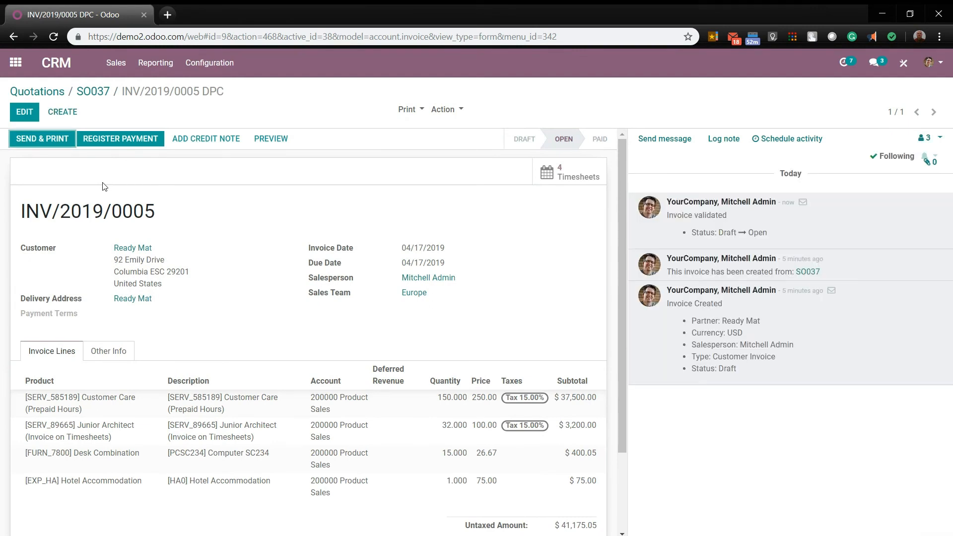
mouse_move(271, 138)
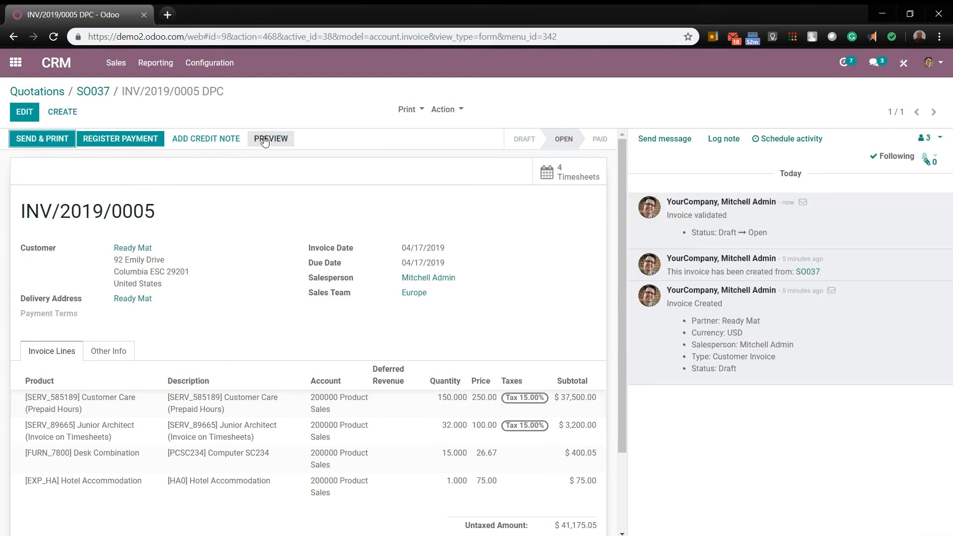
left_click(270, 138)
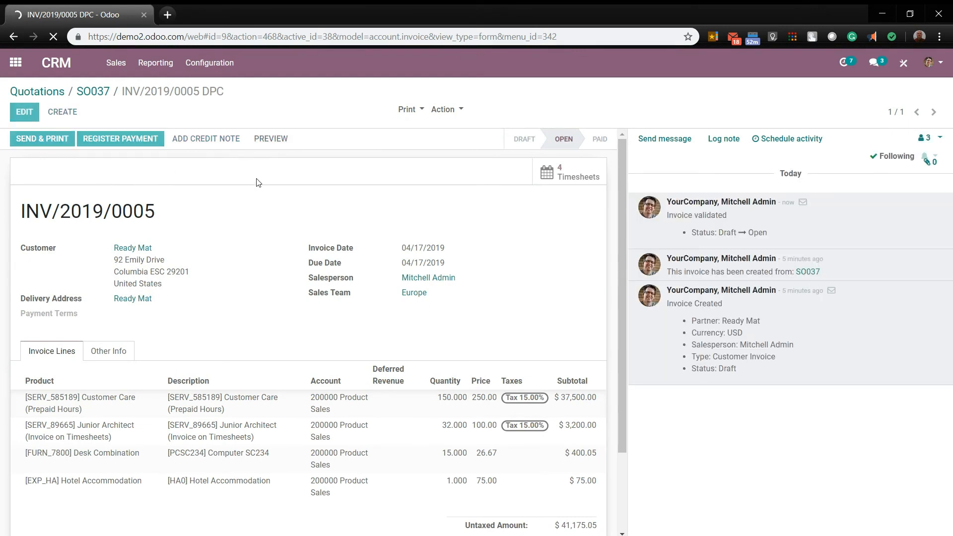